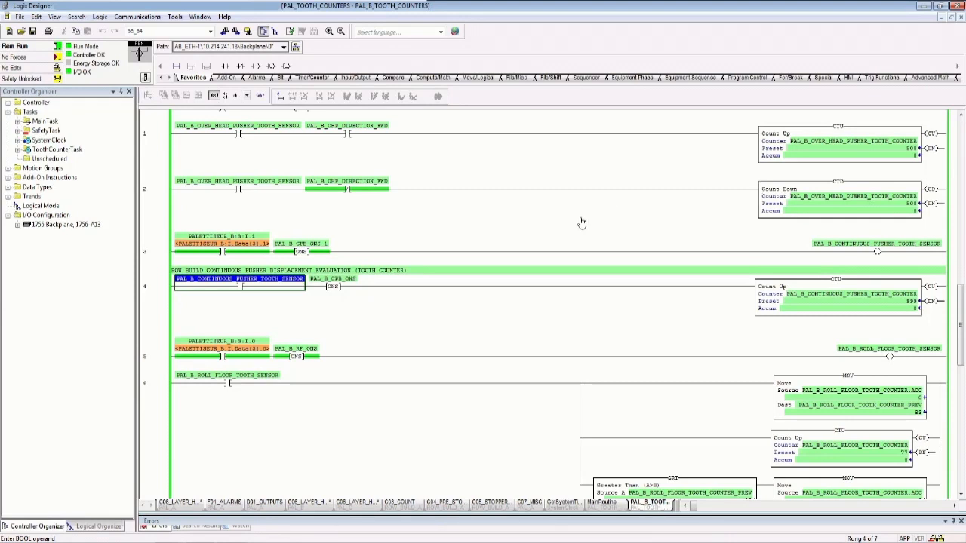
{"action": "mouse_move", "coordinate": [155, 288]}
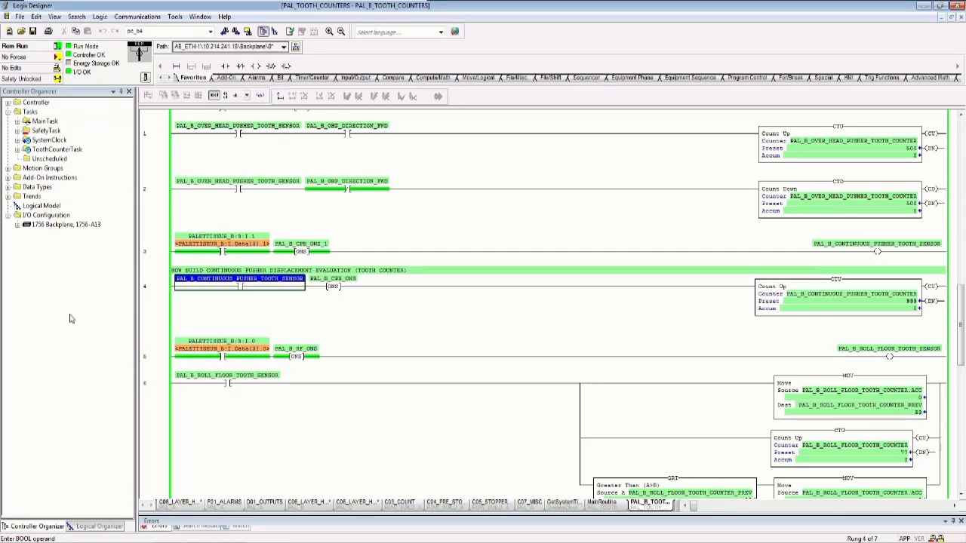
{"action": "mouse_move", "coordinate": [74, 328]}
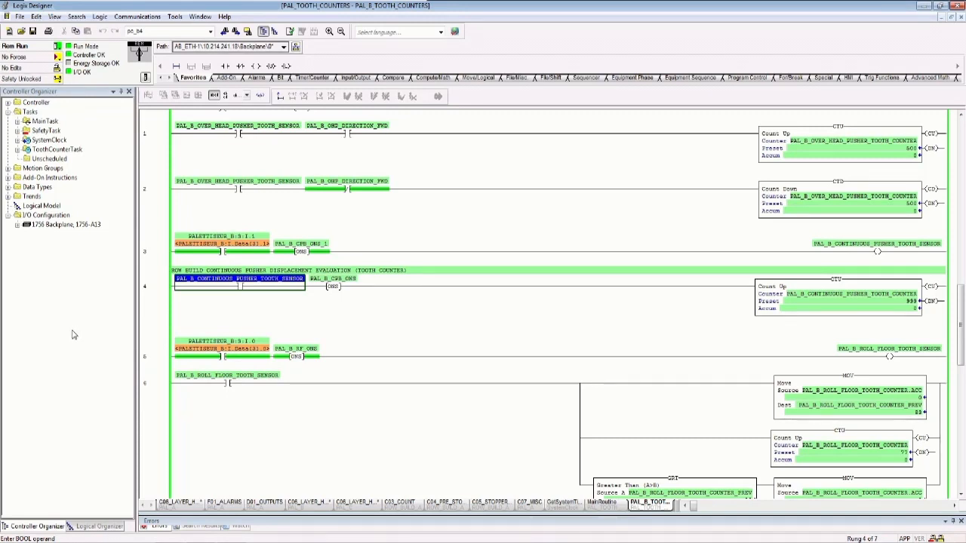
{"action": "mouse_move", "coordinate": [58, 316]}
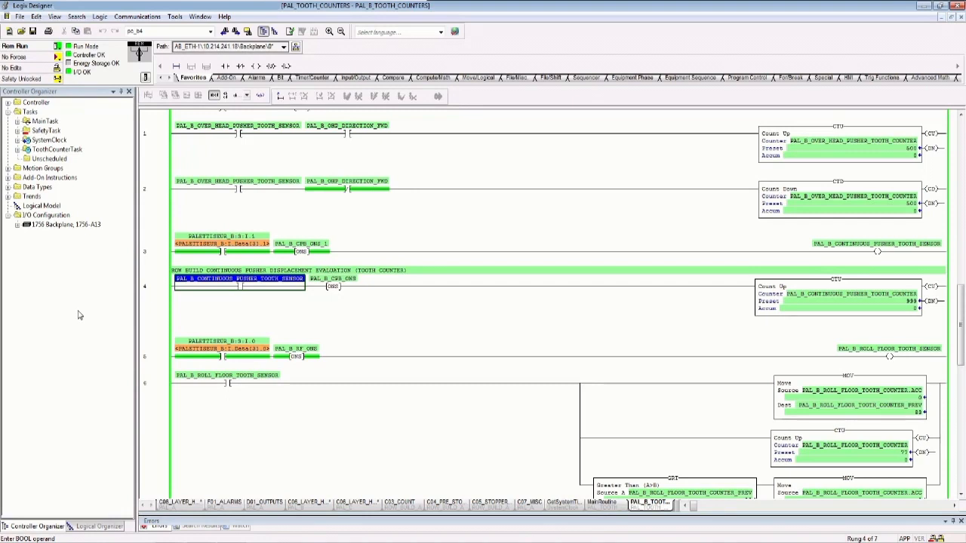
{"action": "mouse_move", "coordinate": [73, 319]}
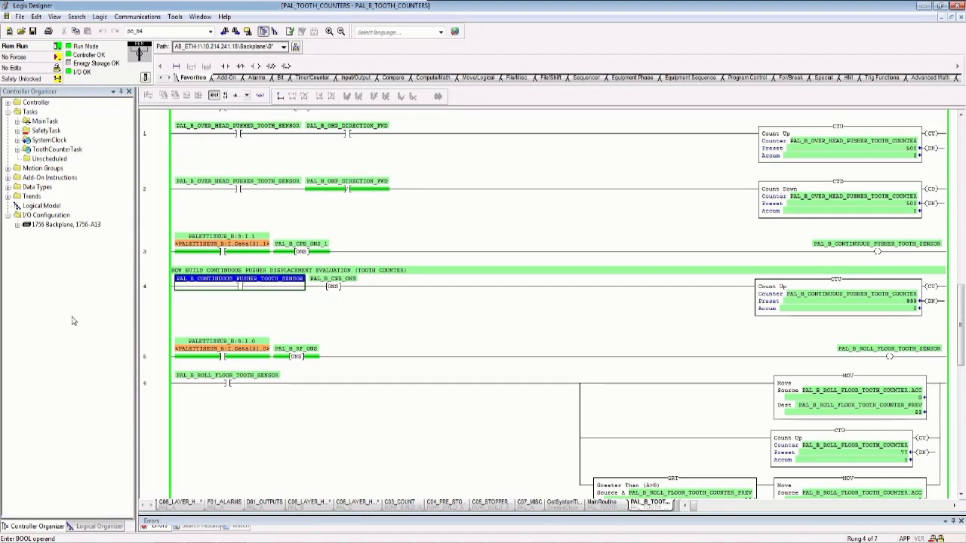
{"action": "mouse_move", "coordinate": [67, 319]}
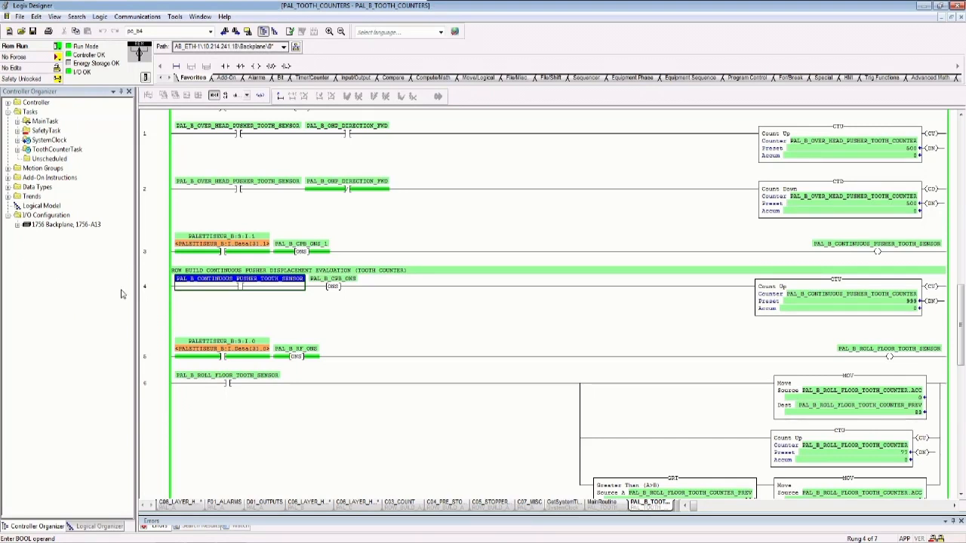
{"action": "mouse_move", "coordinate": [238, 279]}
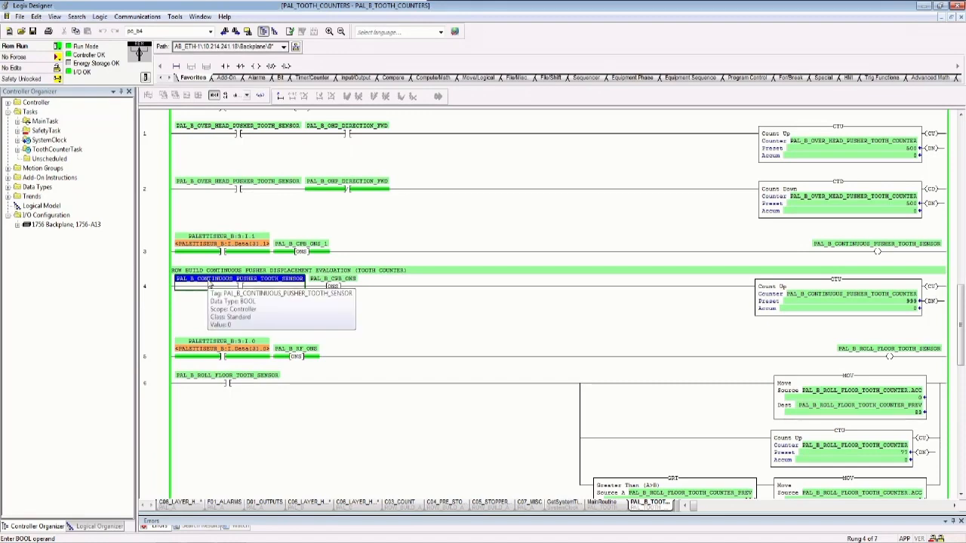
Open a Trend for the PAL_B_CONTINUOUS_PUSHER_TOOTH_SENSOR contact on rung 4.
{"action": "right_click", "coordinate": [204, 284]}
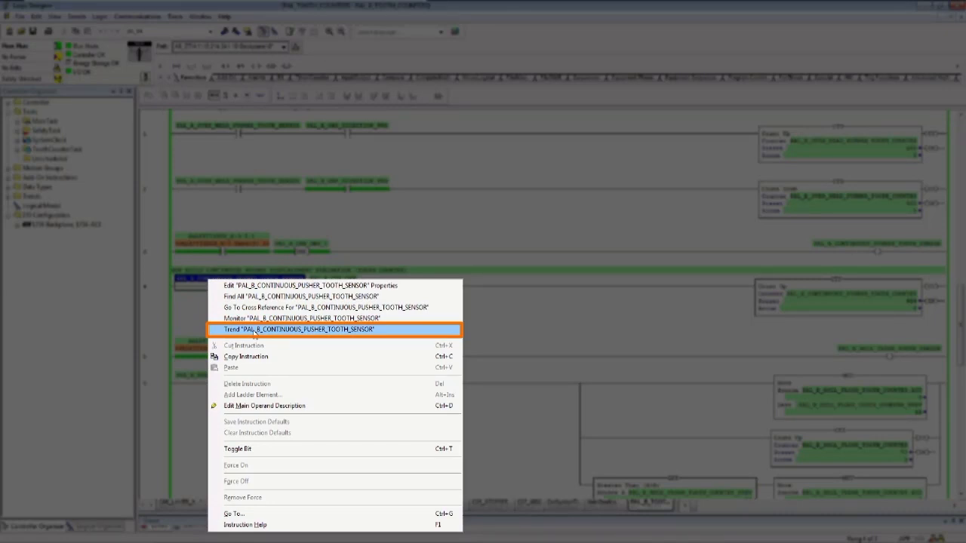
{"action": "left_click", "coordinate": [300, 329]}
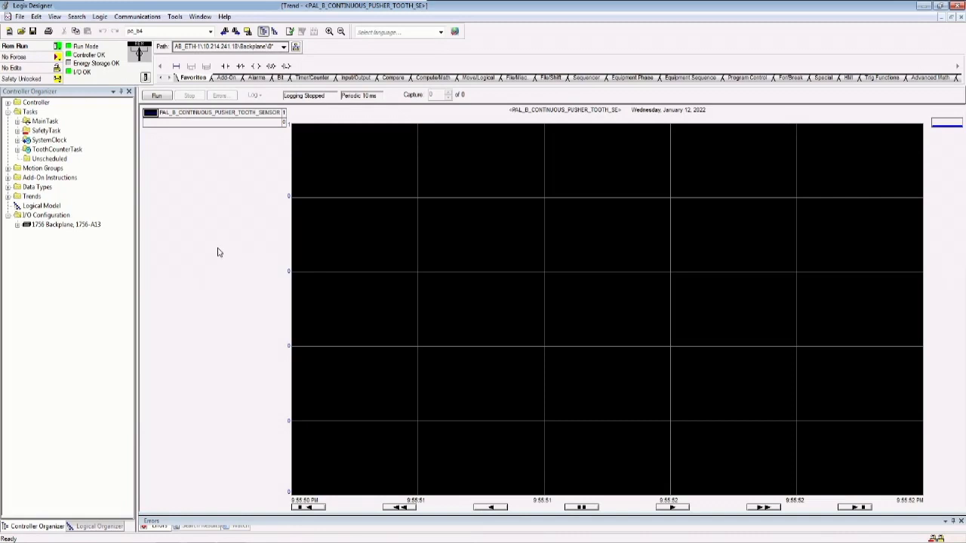
{"action": "mouse_move", "coordinate": [253, 207]}
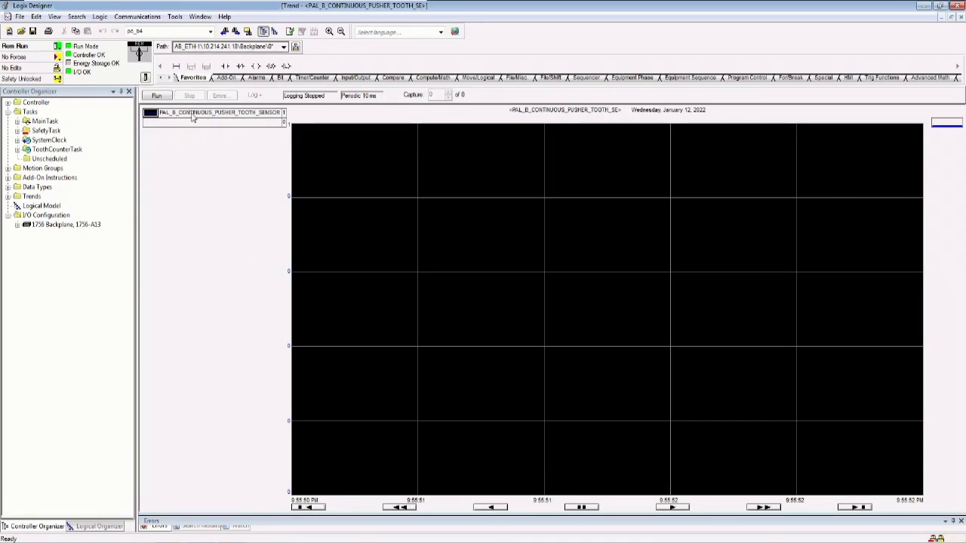
{"action": "mouse_move", "coordinate": [418, 276]}
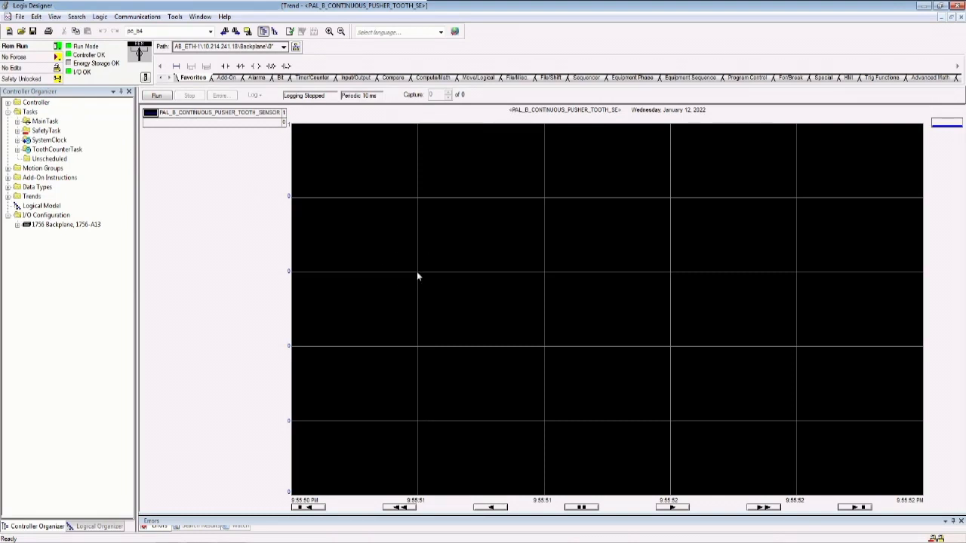
{"action": "mouse_move", "coordinate": [225, 218]}
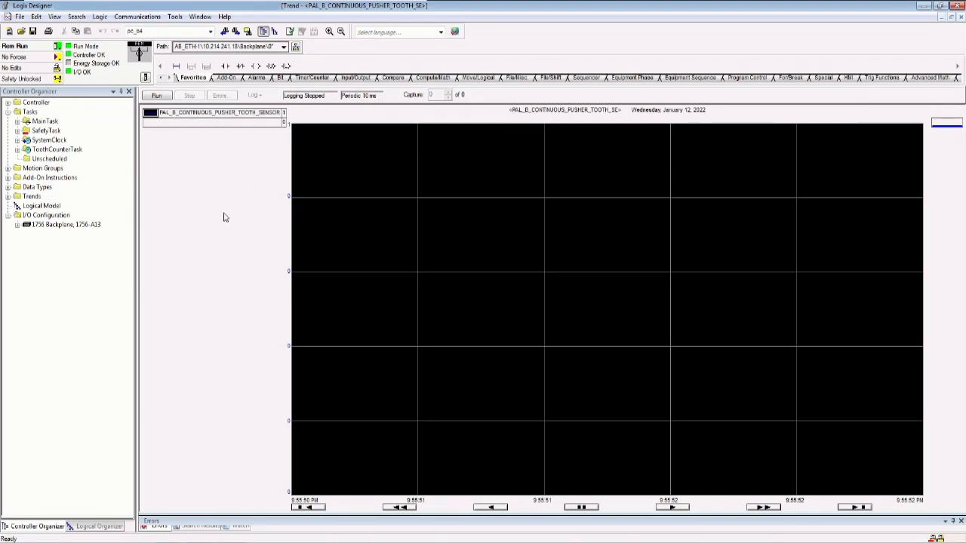
{"action": "mouse_move", "coordinate": [225, 254]}
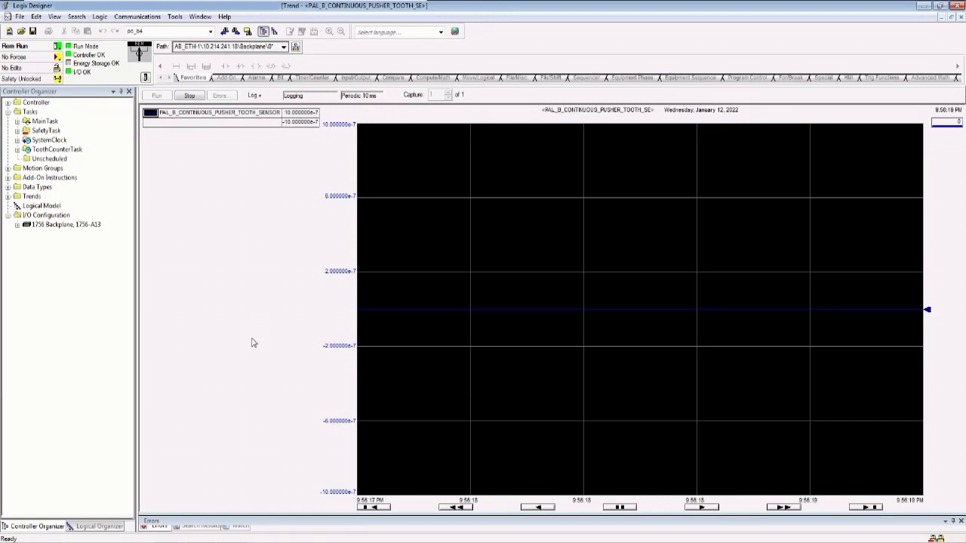
{"action": "mouse_move", "coordinate": [257, 340]}
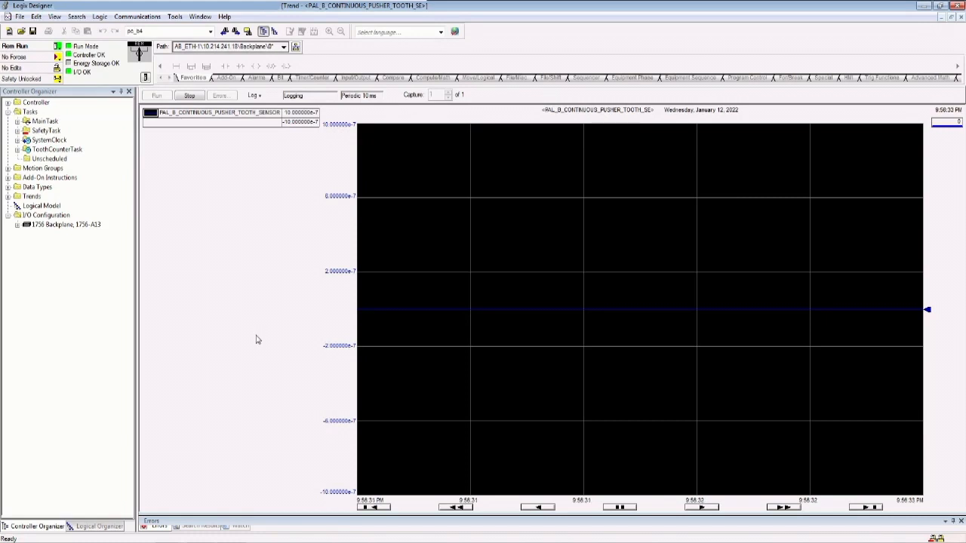
{"action": "mouse_move", "coordinate": [398, 317]}
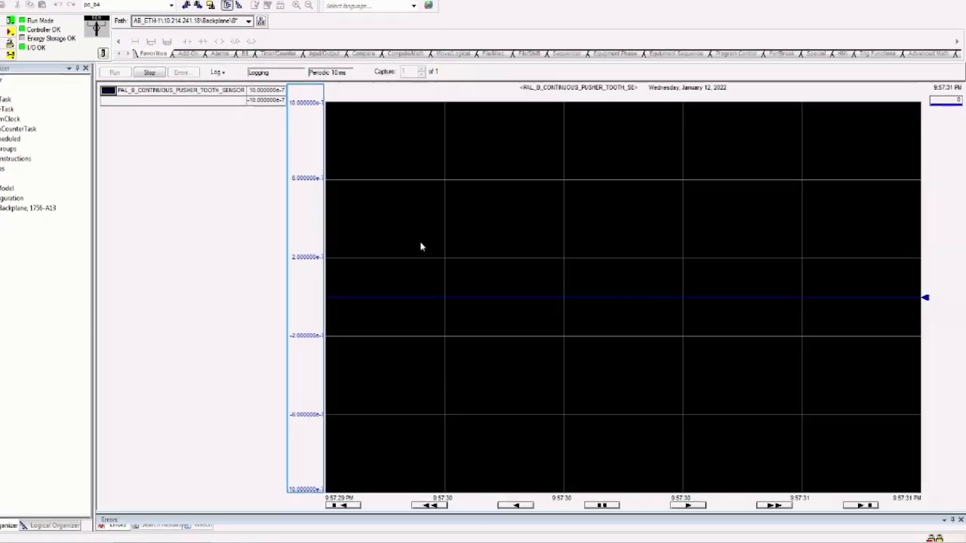
In Chart Properties, set the Y-axis to Custom with minimum -1 and maximum 4.
{"action": "right_click", "coordinate": [422, 247]}
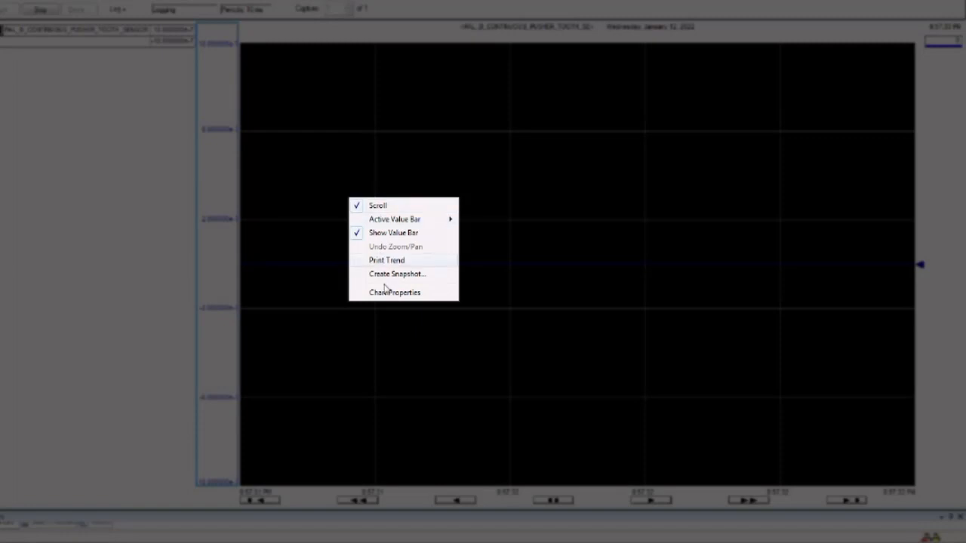
{"action": "mouse_move", "coordinate": [397, 293]}
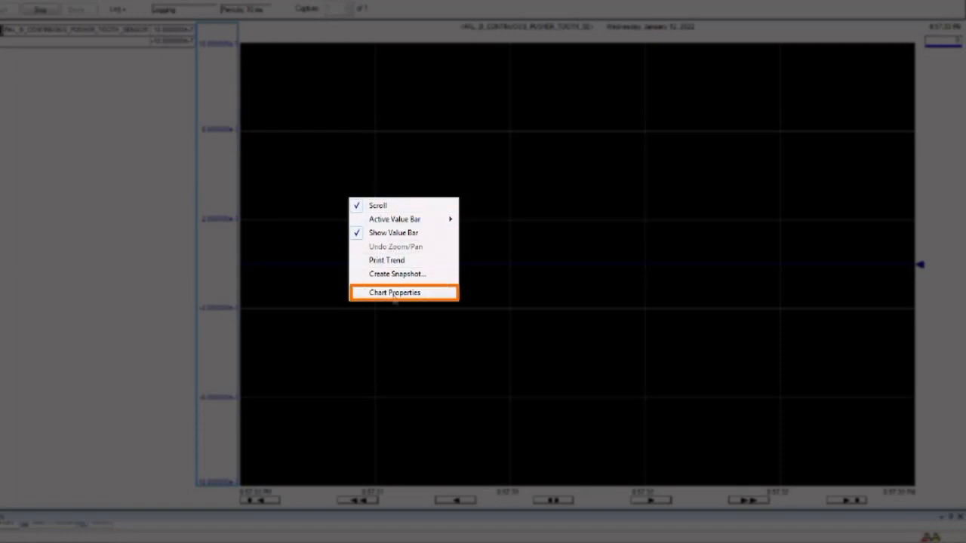
{"action": "left_click", "coordinate": [395, 292]}
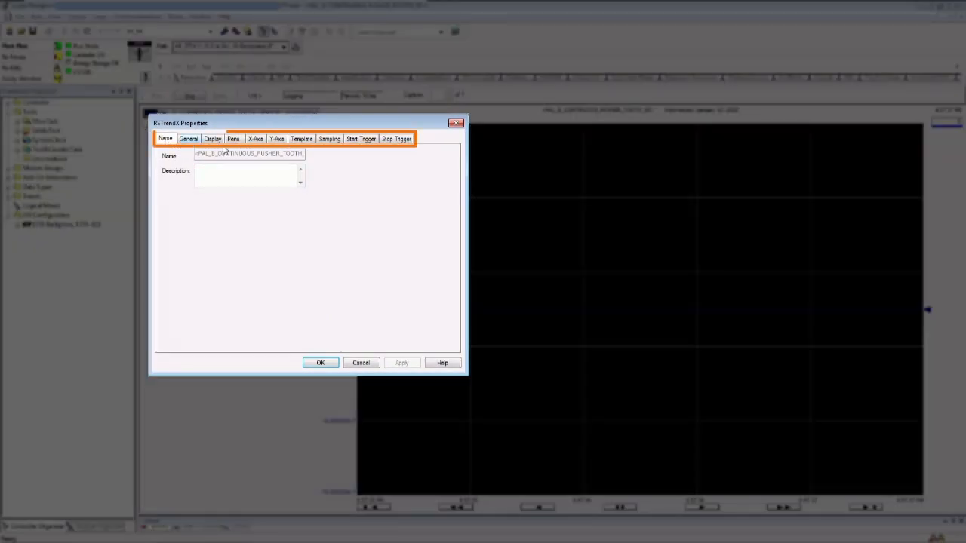
{"action": "left_click", "coordinate": [276, 138]}
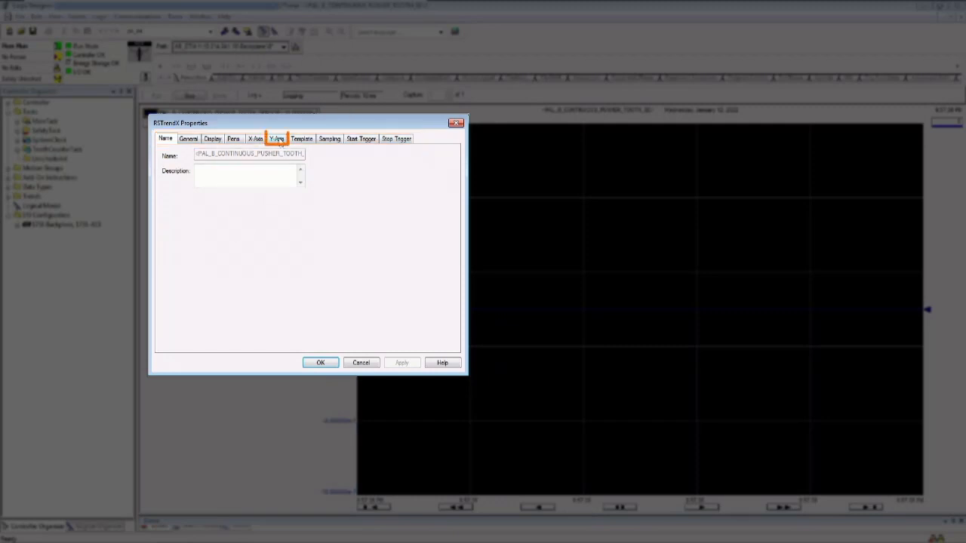
{"action": "left_click", "coordinate": [277, 139]}
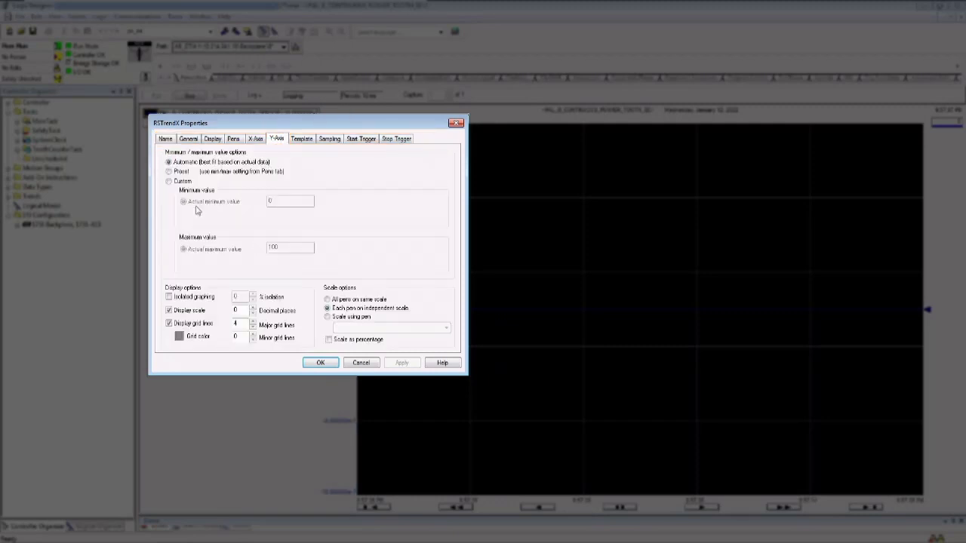
{"action": "left_click", "coordinate": [169, 181]}
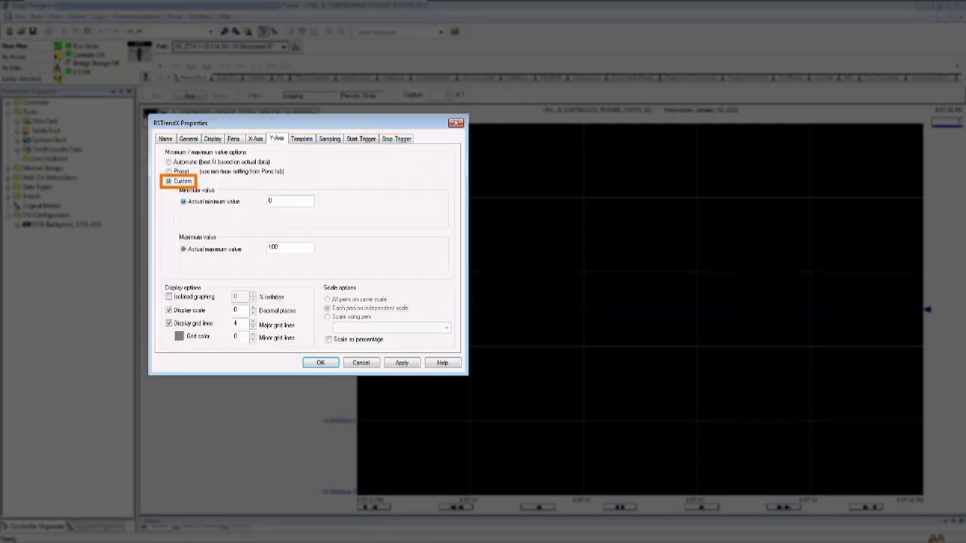
{"action": "left_click", "coordinate": [289, 201]}
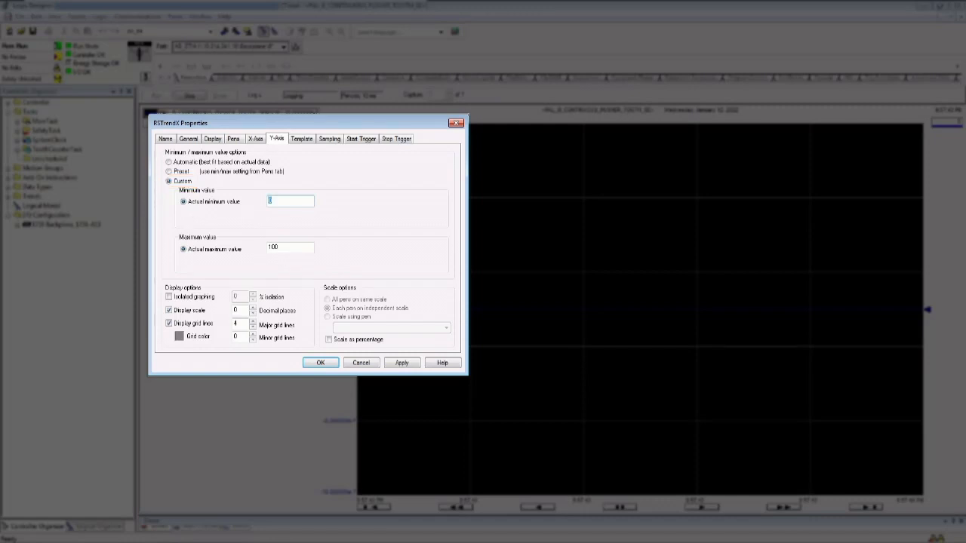
{"action": "type", "text": "-1"}
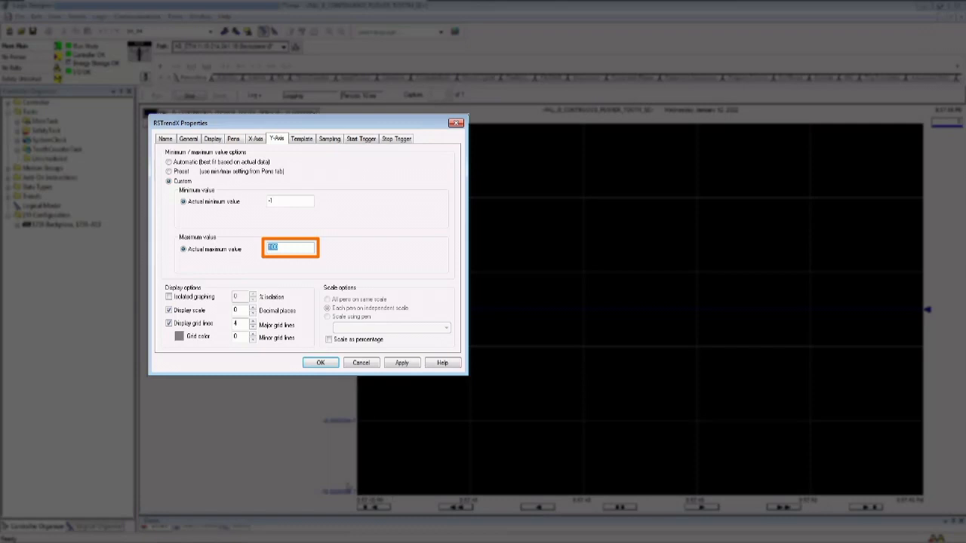
{"action": "type", "text": "4"}
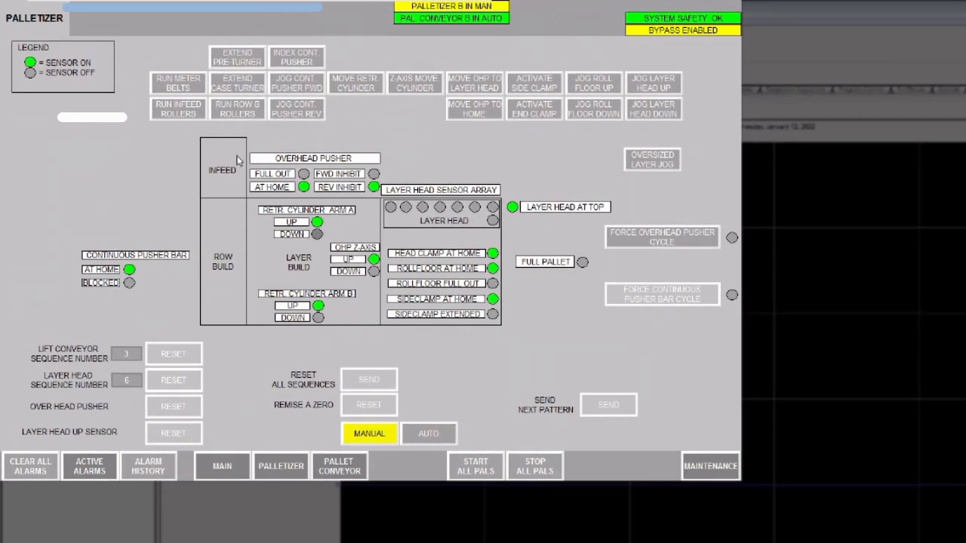
{"action": "left_click", "coordinate": [297, 56]}
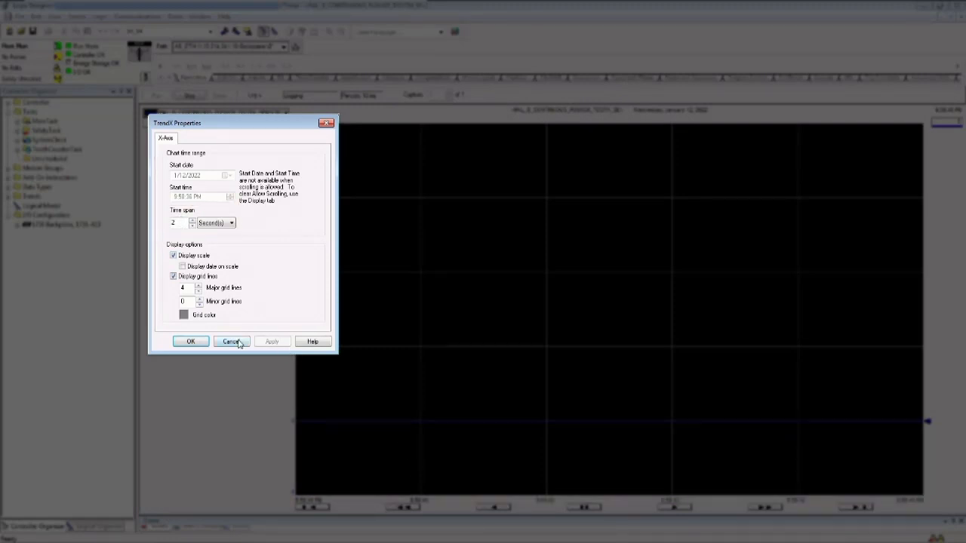
Set the trend's X-axis time span to 40 seconds and apply it.
{"action": "left_click", "coordinate": [232, 341]}
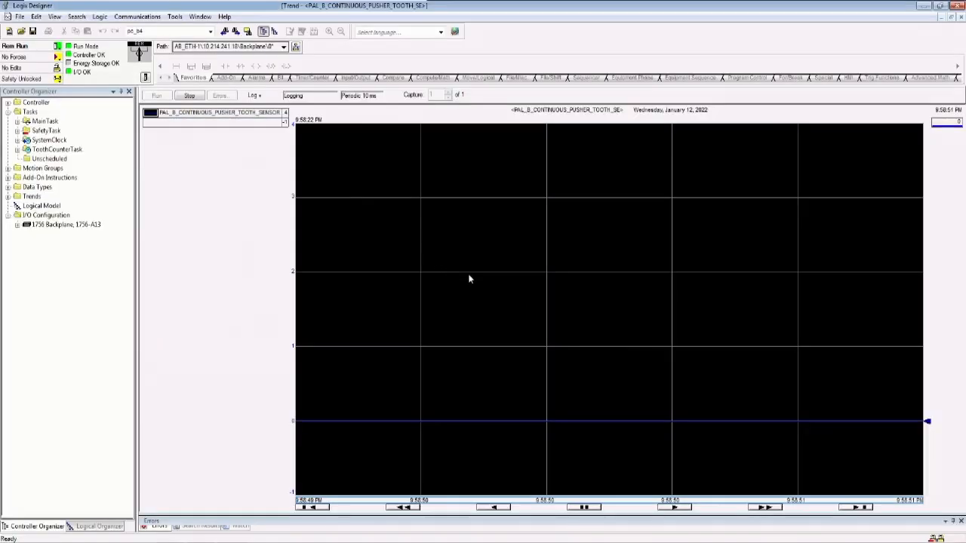
{"action": "right_click", "coordinate": [470, 279]}
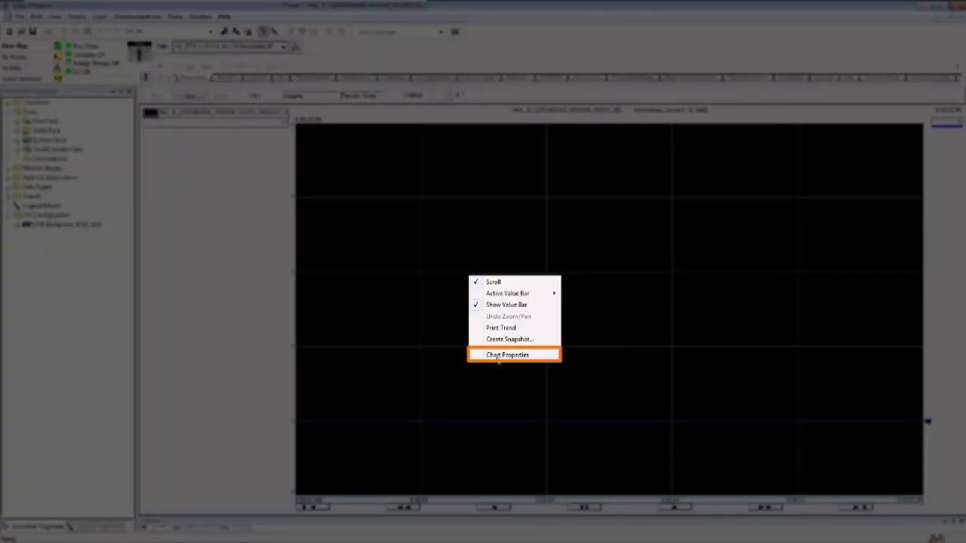
{"action": "left_click", "coordinate": [513, 355]}
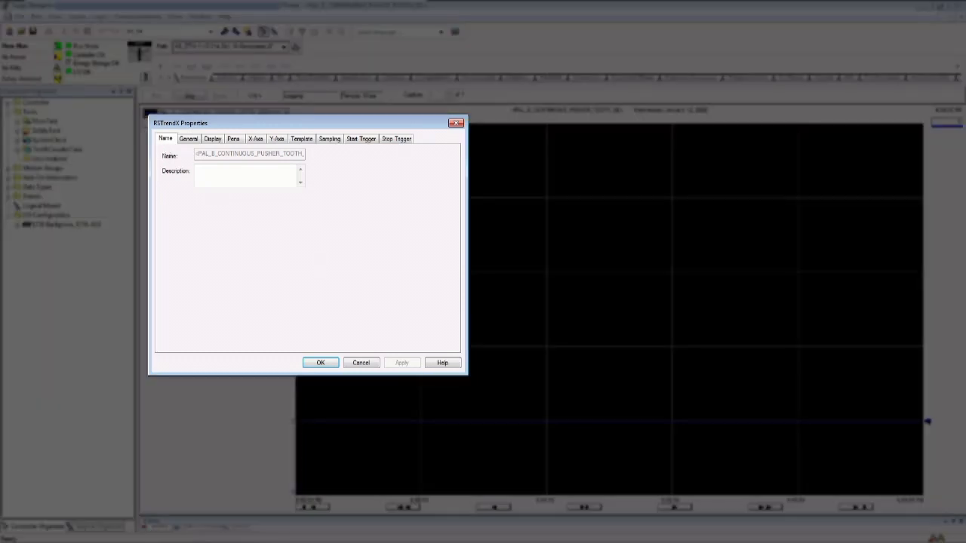
{"action": "left_click", "coordinate": [255, 138]}
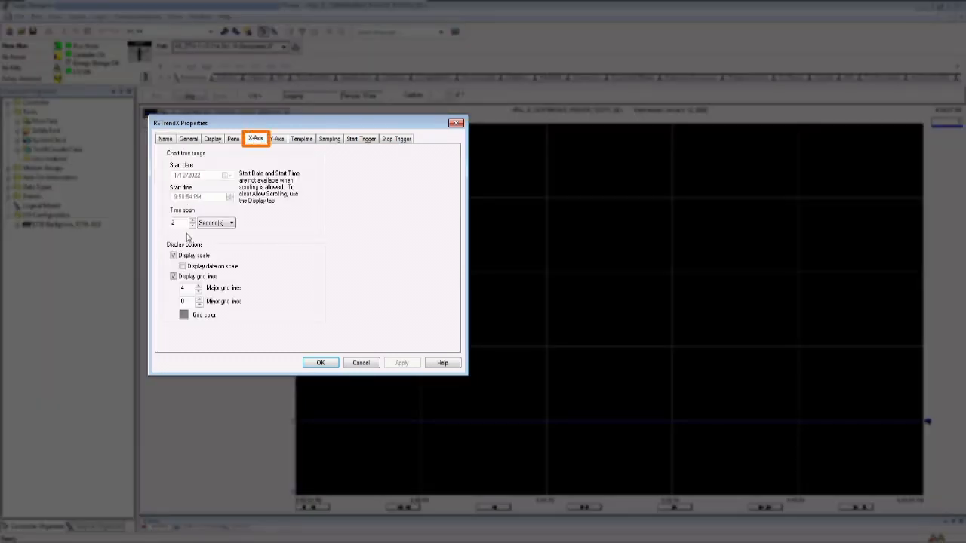
{"action": "left_click", "coordinate": [181, 222]}
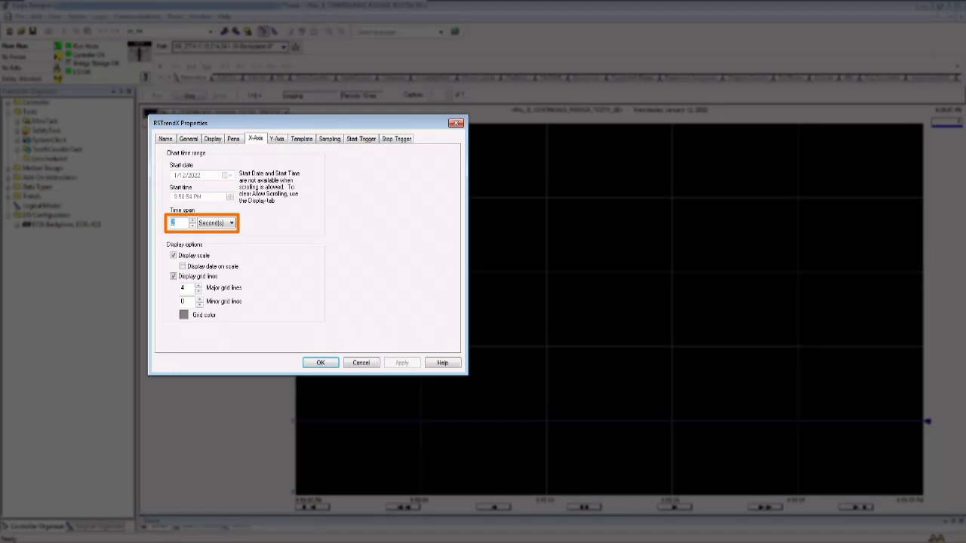
{"action": "type", "text": "40"}
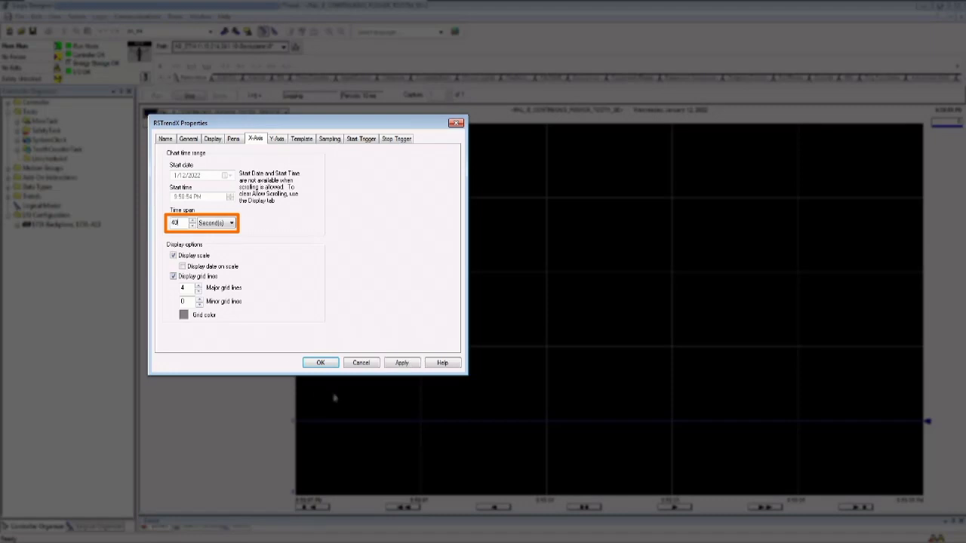
{"action": "left_click", "coordinate": [320, 362]}
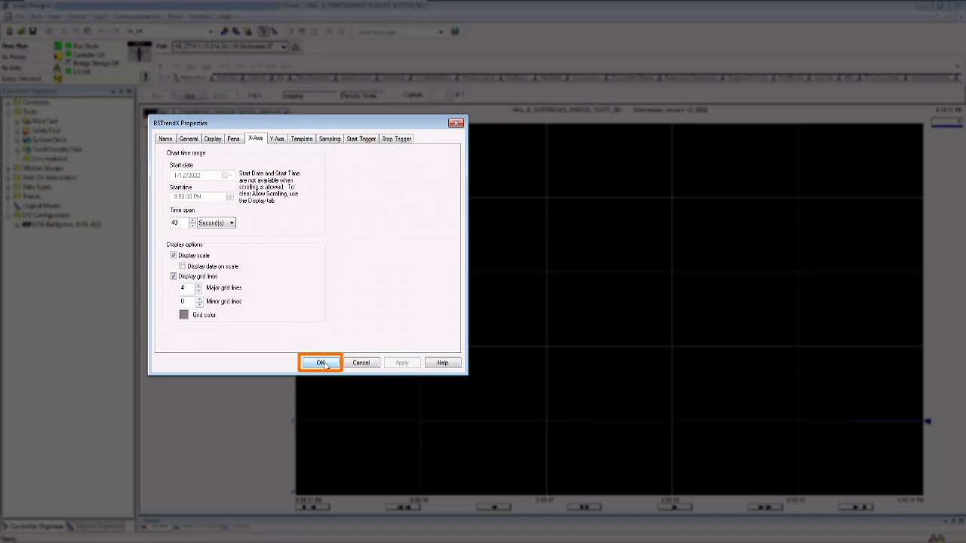
{"action": "left_click", "coordinate": [320, 362]}
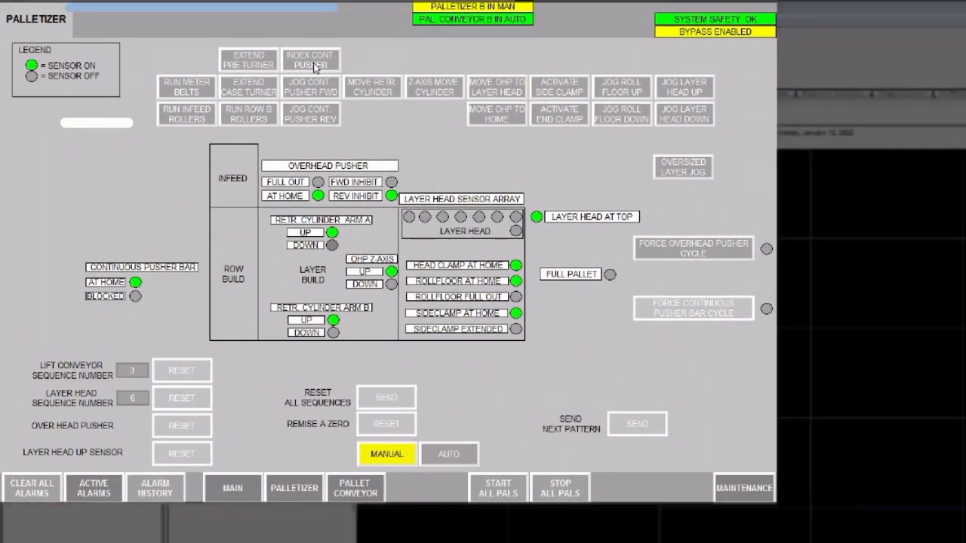
Press INDEX CONT PUSHER on the Palletizer screen, then pause the trend.
{"action": "left_click", "coordinate": [310, 59]}
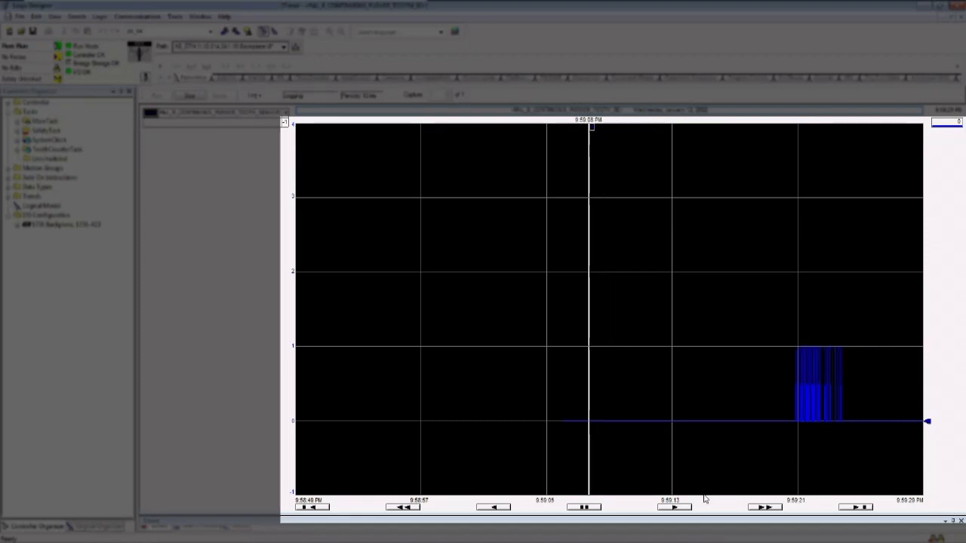
{"action": "left_click", "coordinate": [584, 508]}
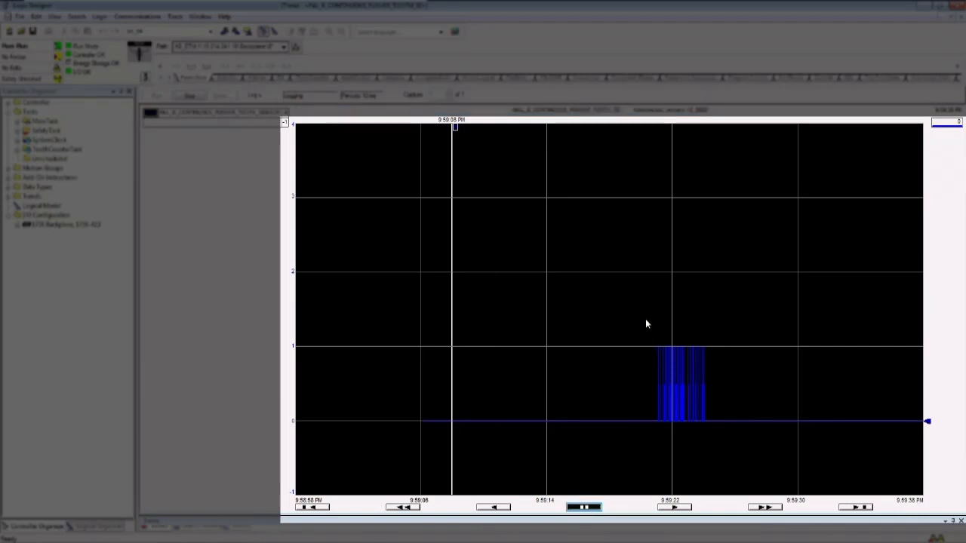
Drag a zoom box over the pulse burst to show about six seconds of pulses.
{"action": "left_click_drag", "start_coordinate": [642, 302], "coordinate": [723, 449]}
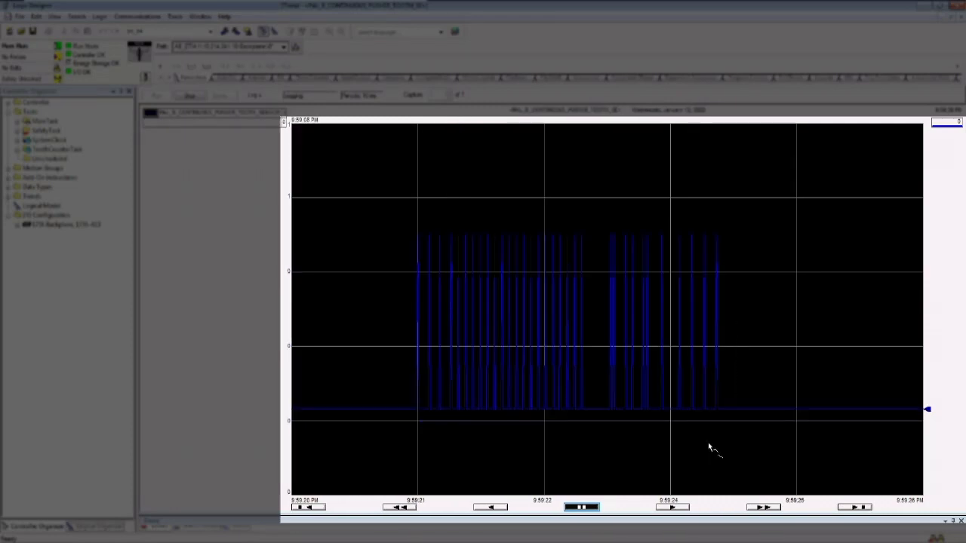
{"action": "mouse_move", "coordinate": [551, 338]}
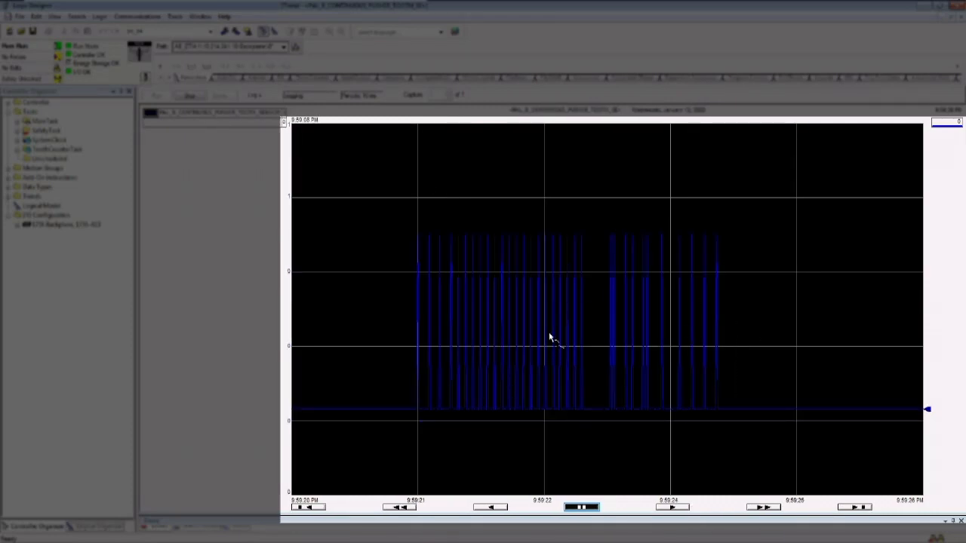
{"action": "mouse_move", "coordinate": [453, 362]}
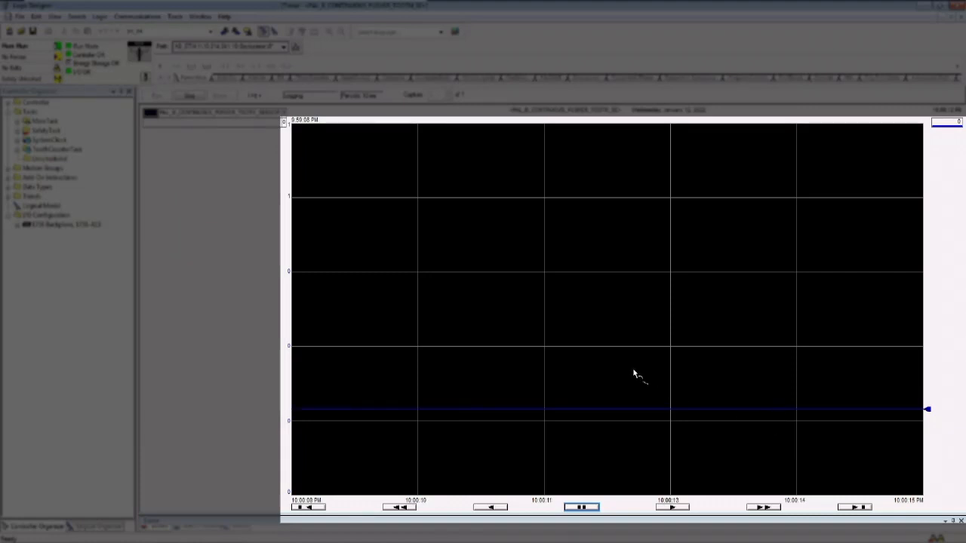
Undo Zoom/Pan to restore the 40-second view on the -1 to 4 scale.
{"action": "right_click", "coordinate": [635, 376]}
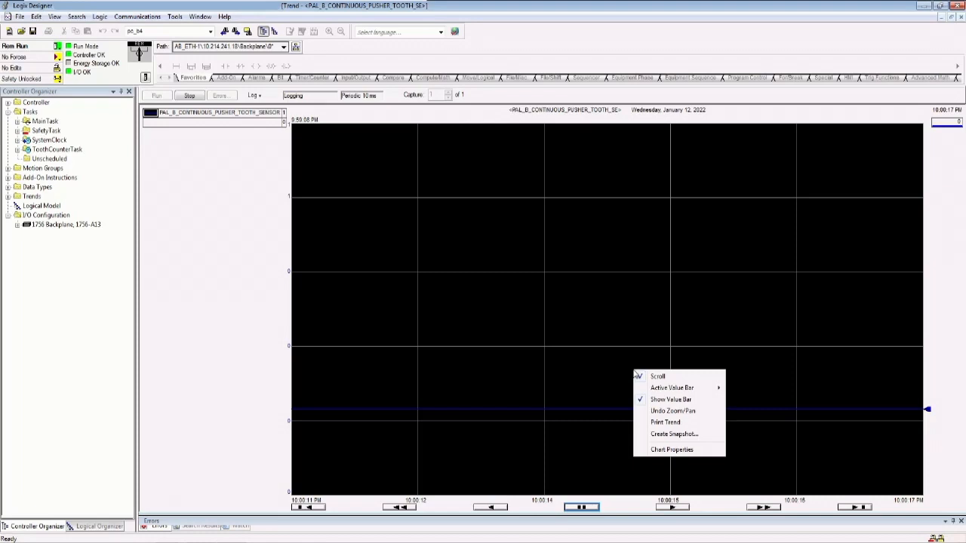
{"action": "mouse_move", "coordinate": [679, 411]}
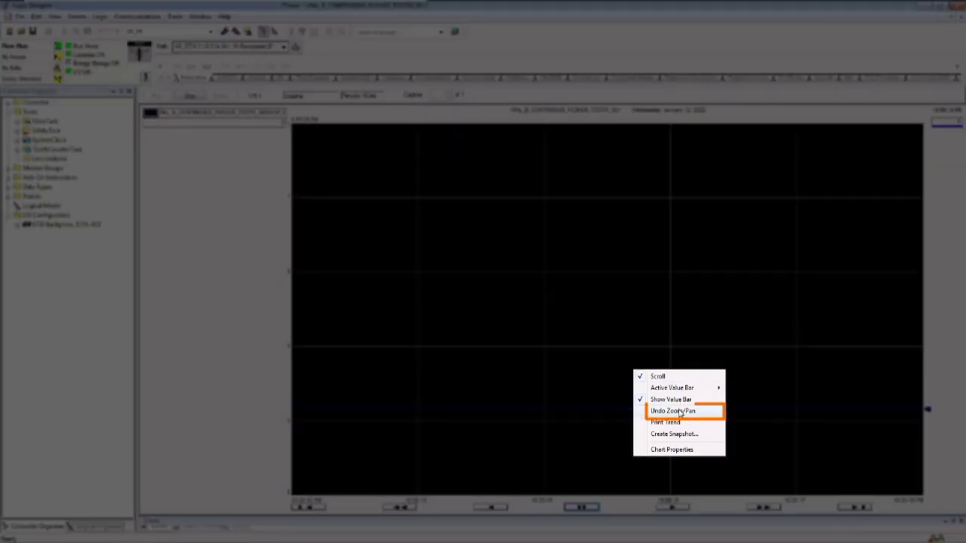
{"action": "left_click", "coordinate": [674, 411]}
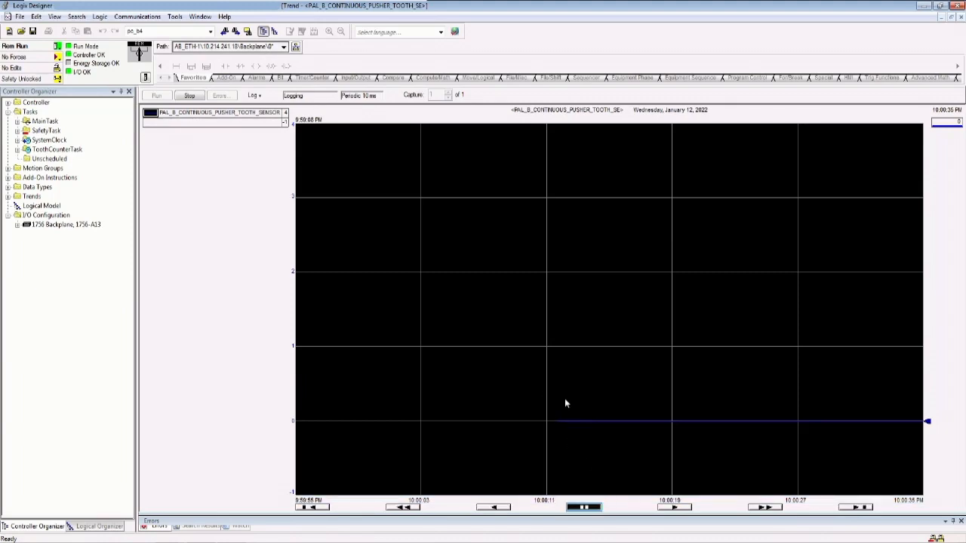
{"action": "mouse_move", "coordinate": [236, 280]}
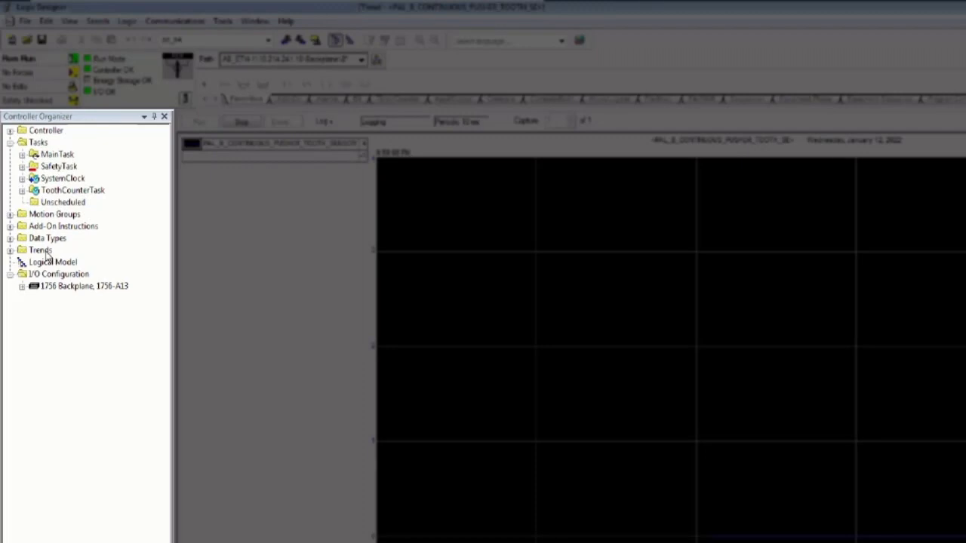
Create a New Trend under Trends named Test_Trend and proceed to tag selection.
{"action": "left_click", "coordinate": [40, 249]}
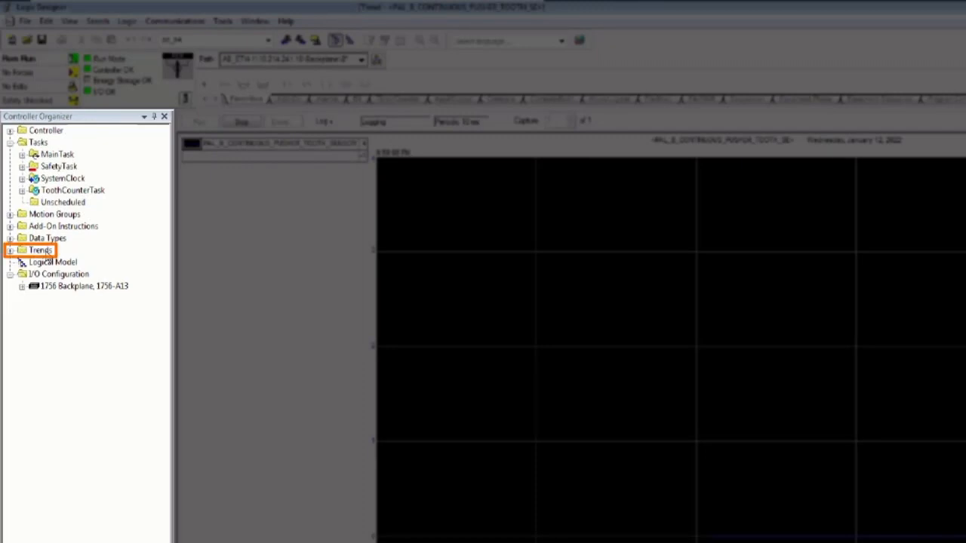
{"action": "right_click", "coordinate": [39, 250]}
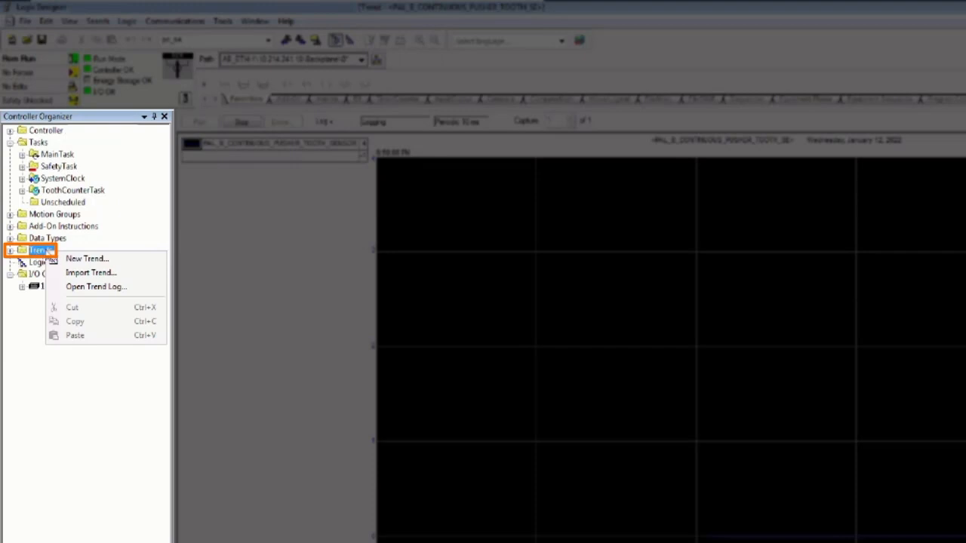
{"action": "left_click", "coordinate": [86, 258]}
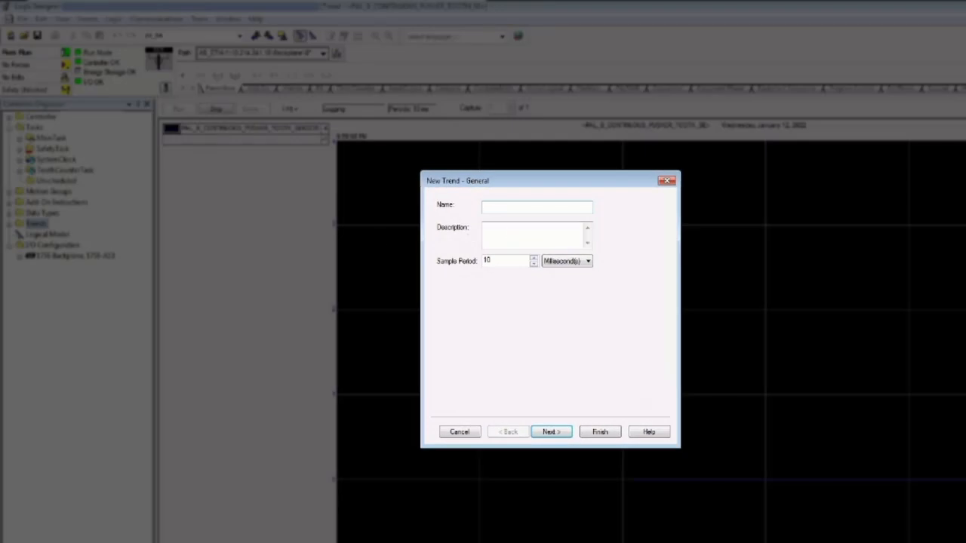
{"action": "type", "text": "Test_"}
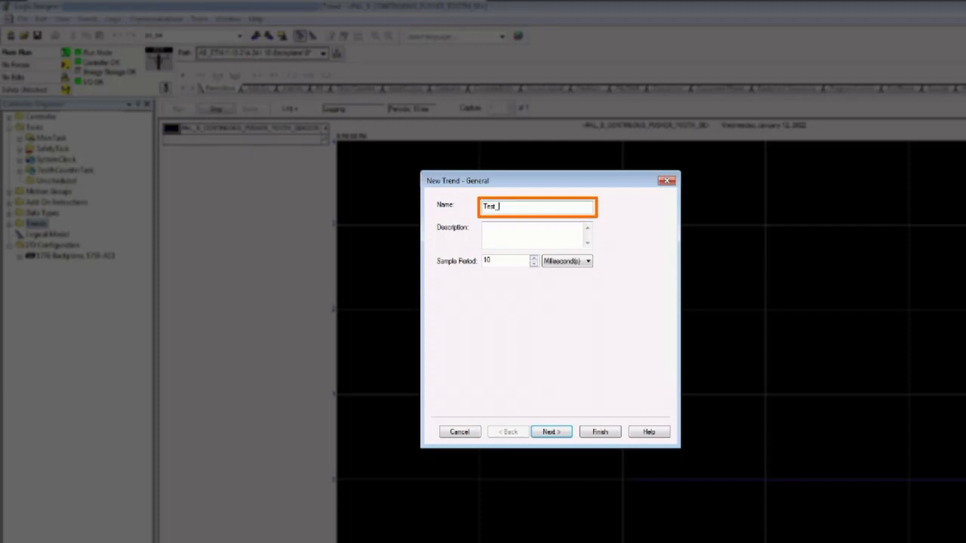
{"action": "type", "text": "Trend"}
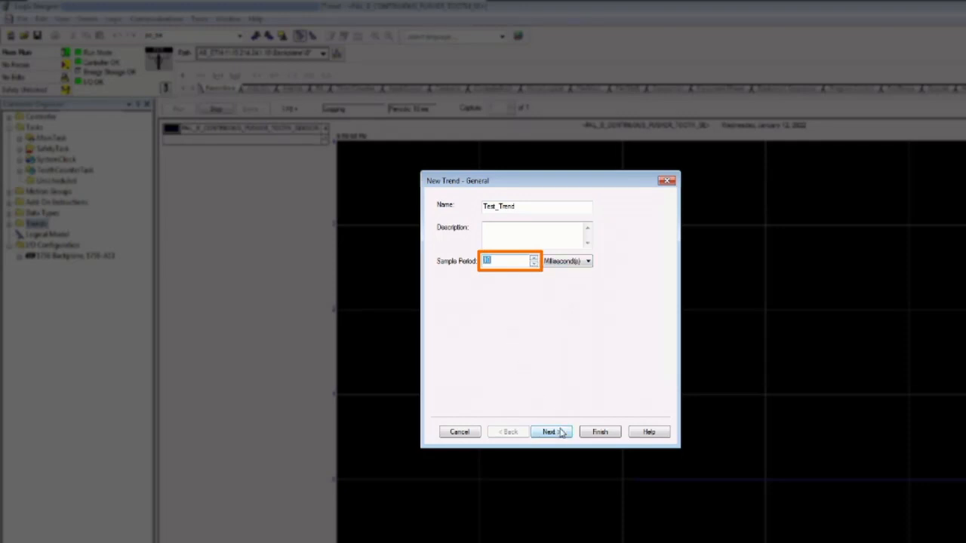
{"action": "left_click", "coordinate": [549, 431]}
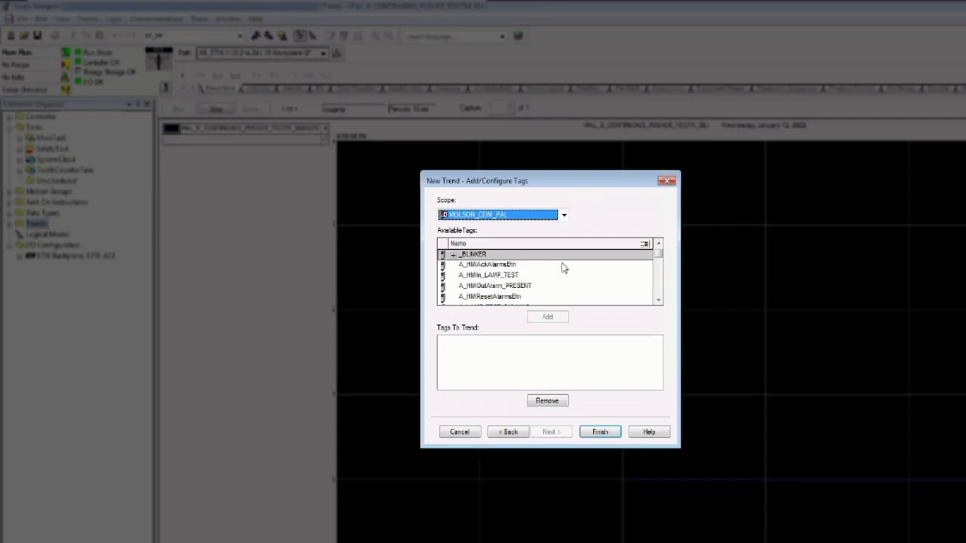
{"action": "mouse_move", "coordinate": [550, 230]}
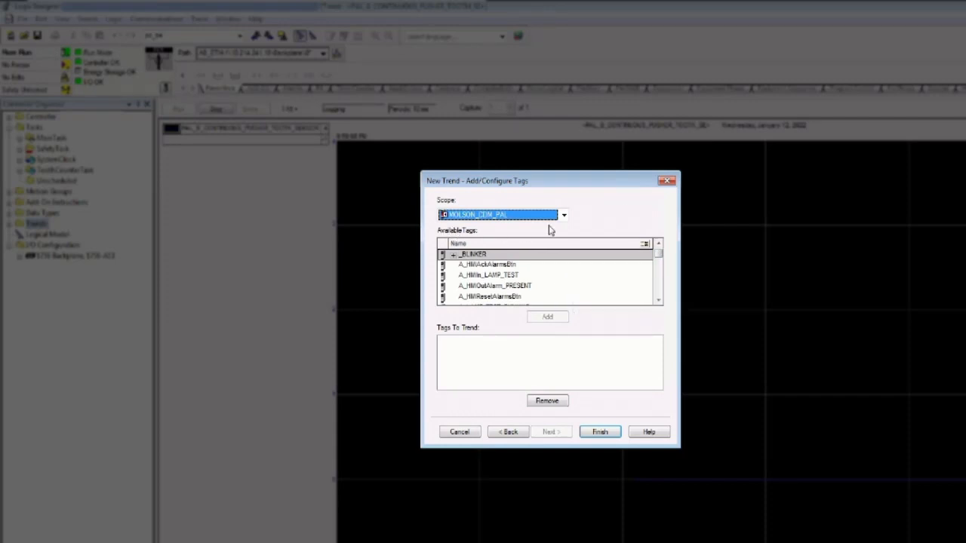
Add C_HMIIn_LAMP_TEST and B_HMIResetAlarmsBtn as trend tags and finish.
{"action": "left_click", "coordinate": [657, 299]}
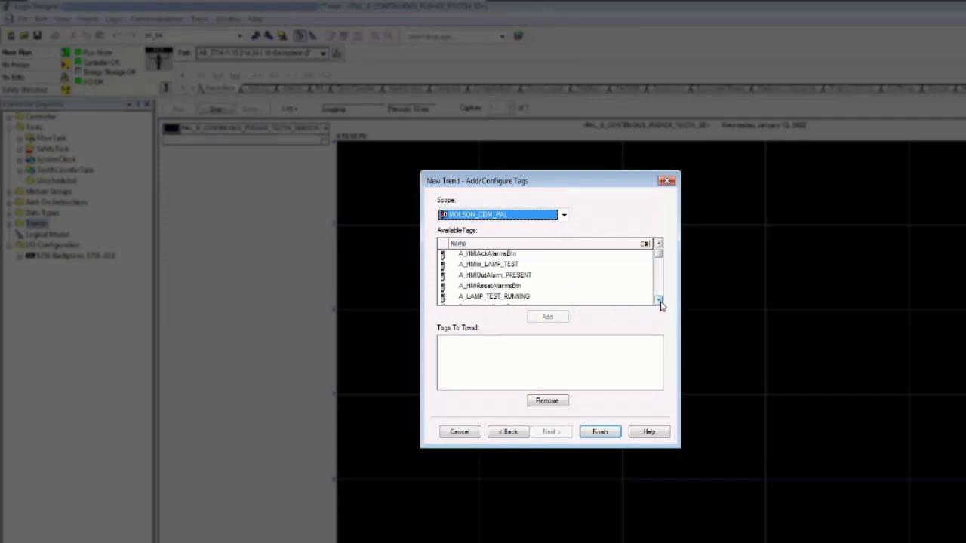
{"action": "left_click", "coordinate": [658, 299]}
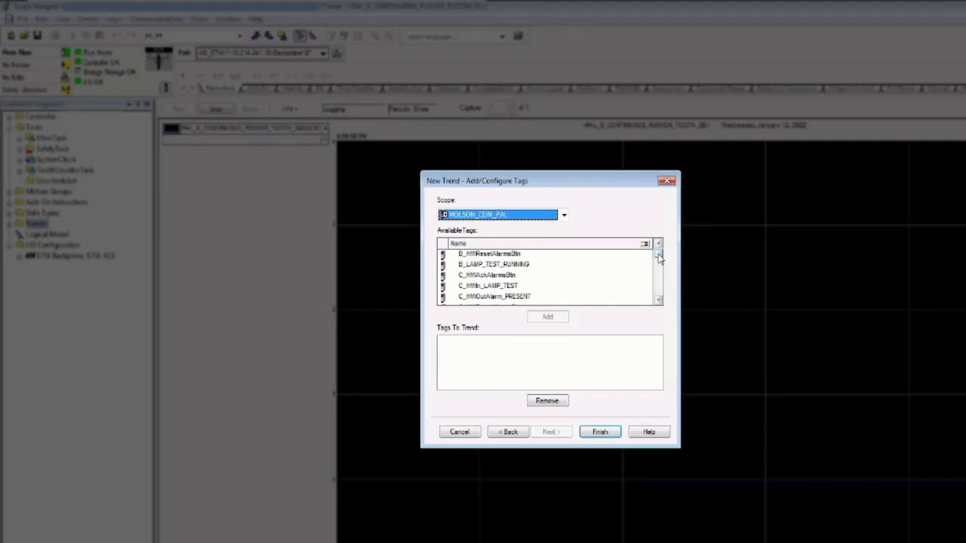
{"action": "mouse_move", "coordinate": [489, 286]}
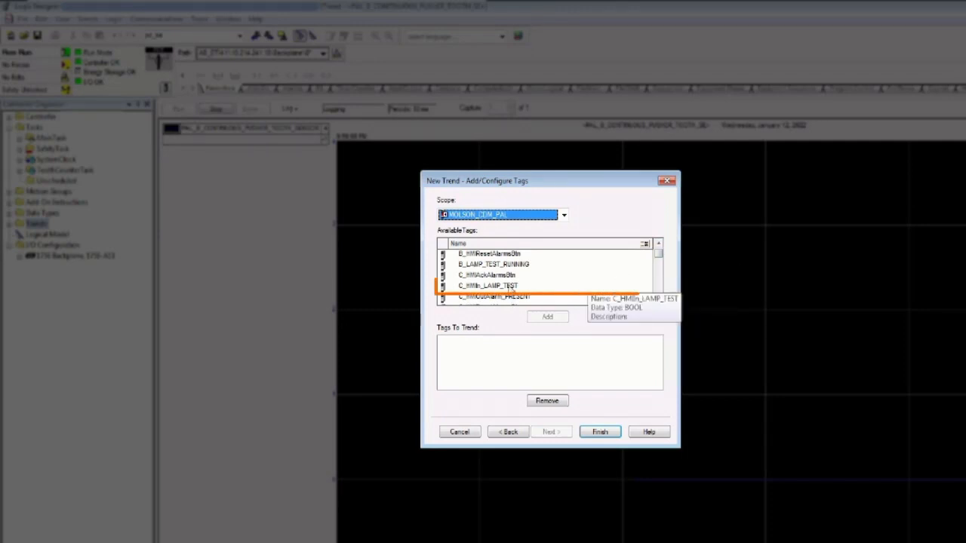
{"action": "left_click", "coordinate": [546, 316]}
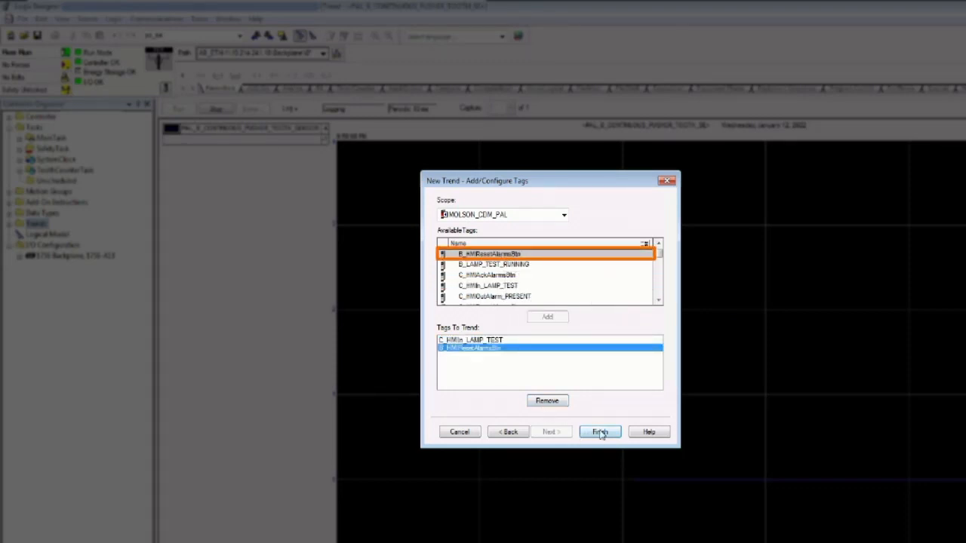
{"action": "left_click", "coordinate": [600, 432]}
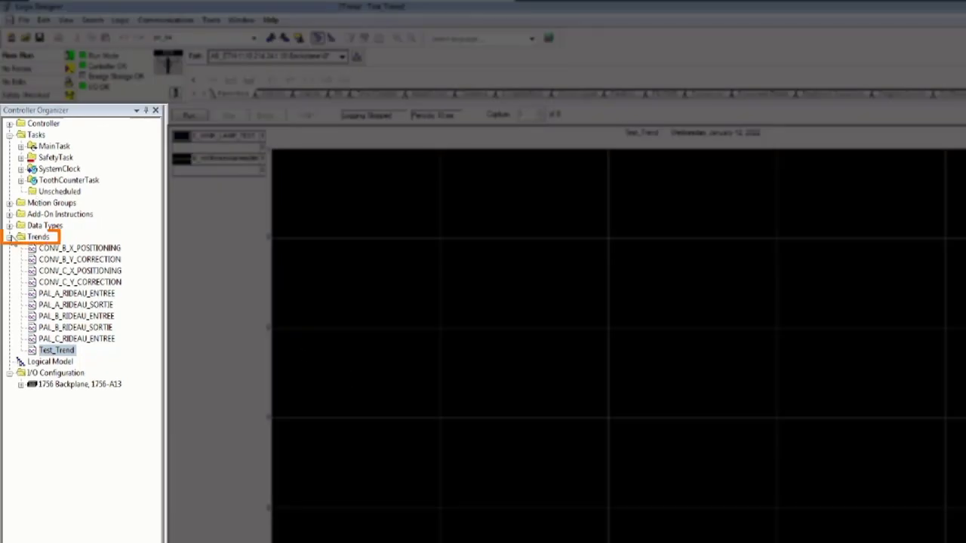
Stop Test_Trend logging so it shows Logging Stopped, then close its window.
{"action": "left_click", "coordinate": [9, 236]}
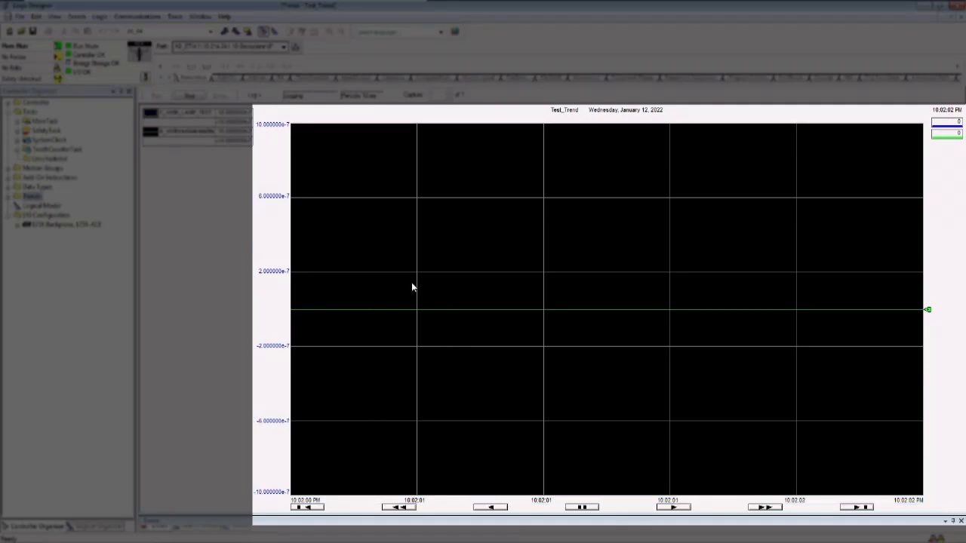
{"action": "left_click", "coordinate": [190, 95]}
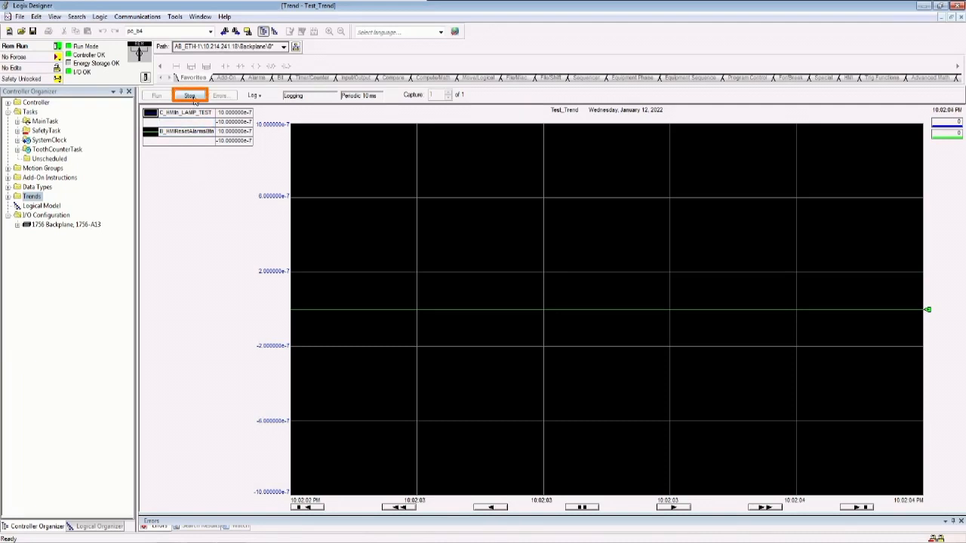
{"action": "left_click", "coordinate": [188, 96]}
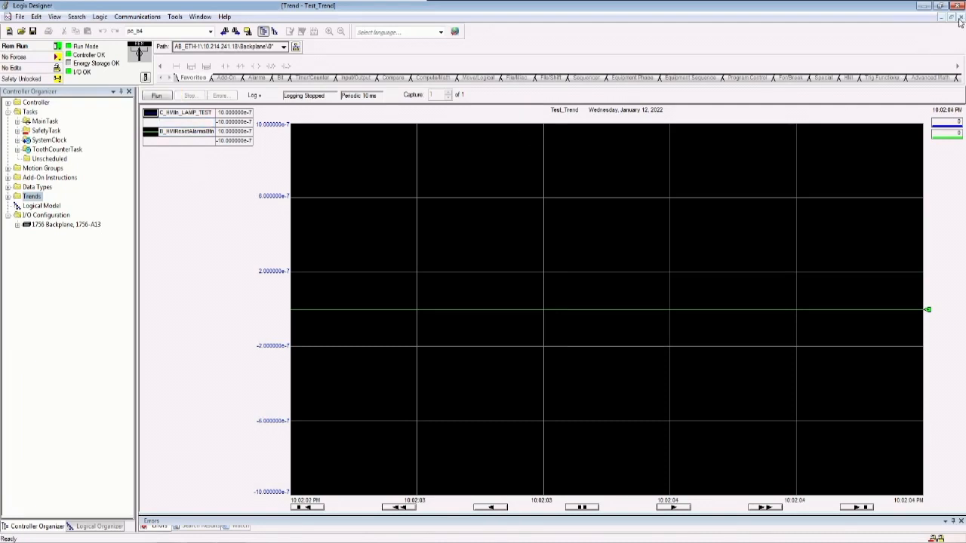
{"action": "left_click", "coordinate": [156, 96]}
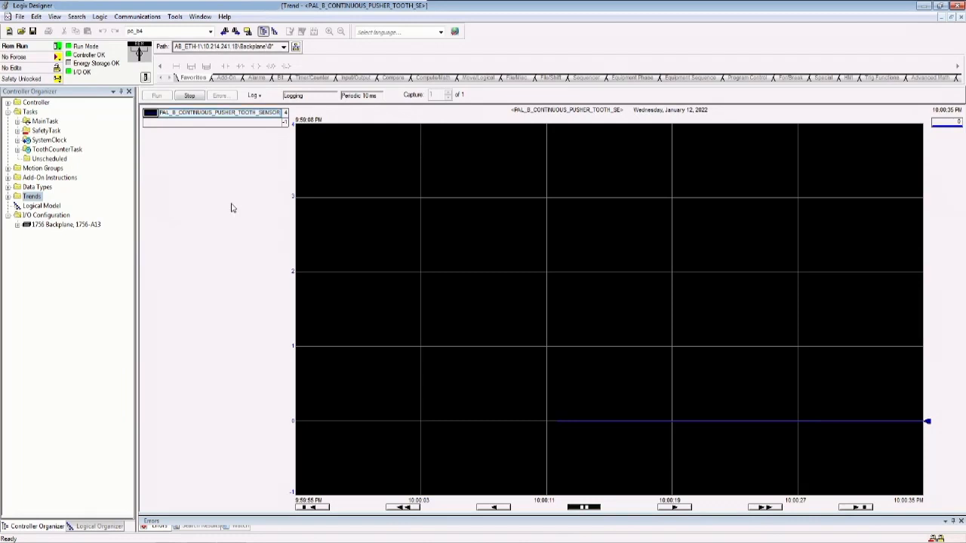
{"action": "mouse_move", "coordinate": [195, 144]}
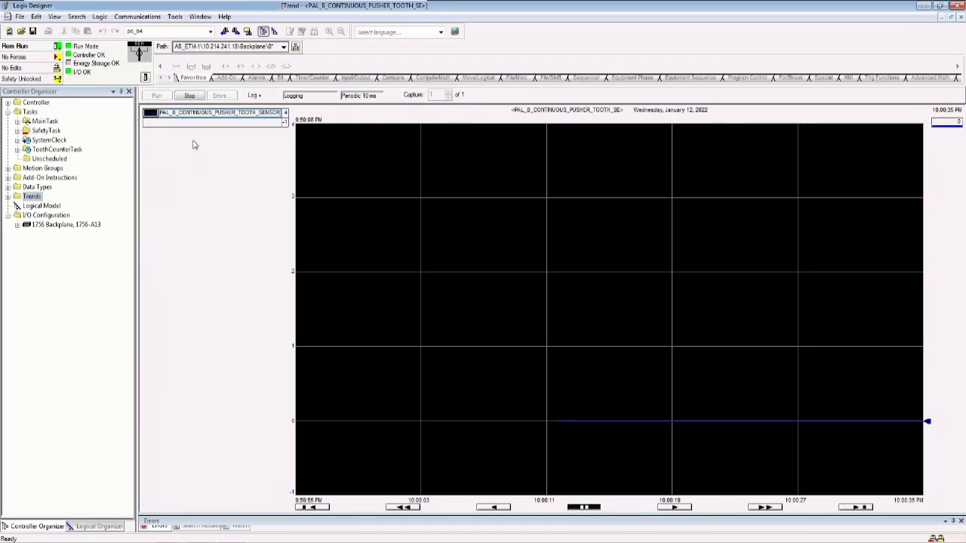
{"action": "mouse_move", "coordinate": [209, 131]}
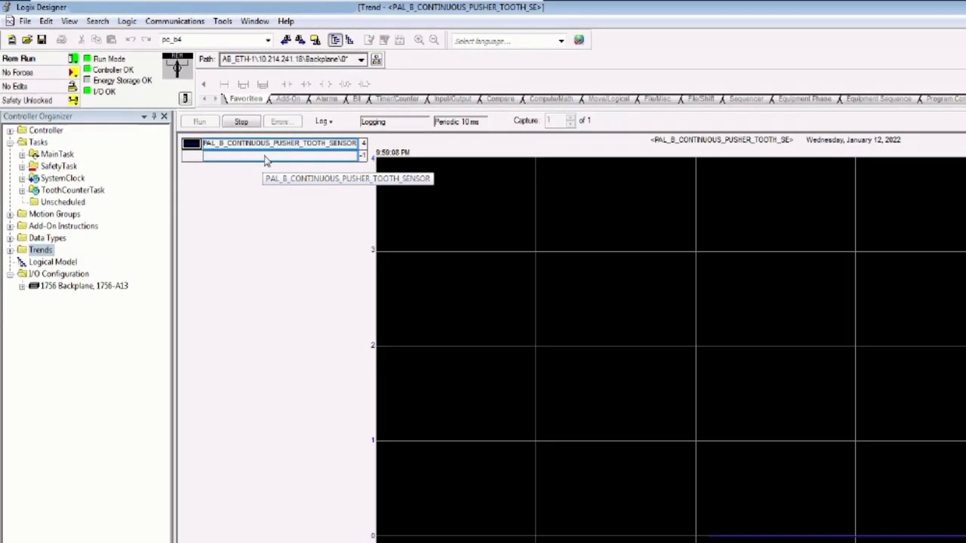
{"action": "mouse_move", "coordinate": [272, 163]}
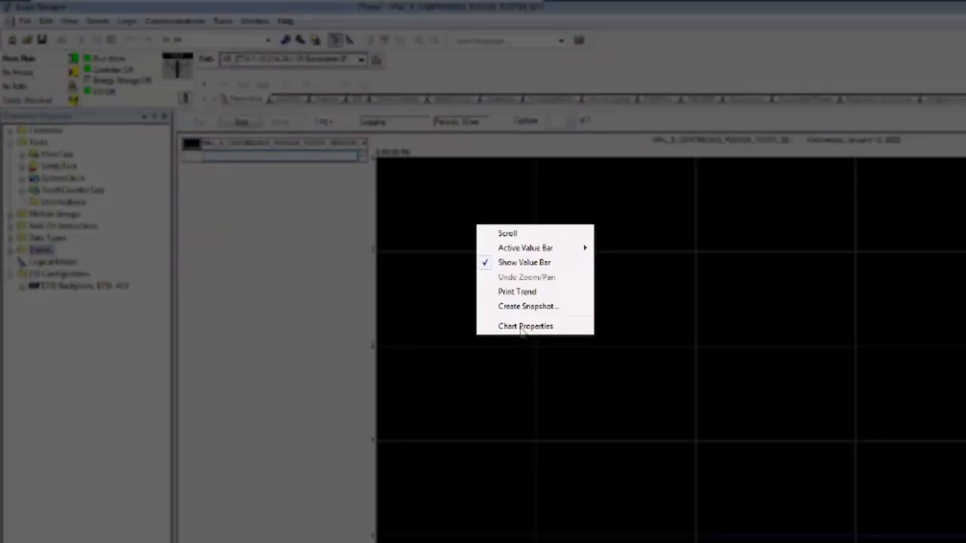
On the Pens tab of Chart Properties, choose the tooth sensor pen's colour.
{"action": "left_click", "coordinate": [526, 326]}
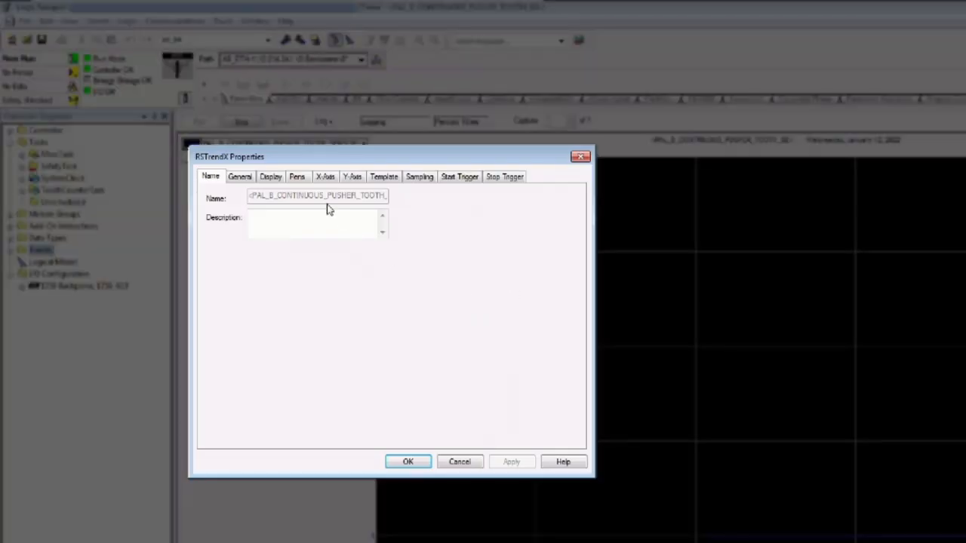
{"action": "left_click", "coordinate": [297, 176]}
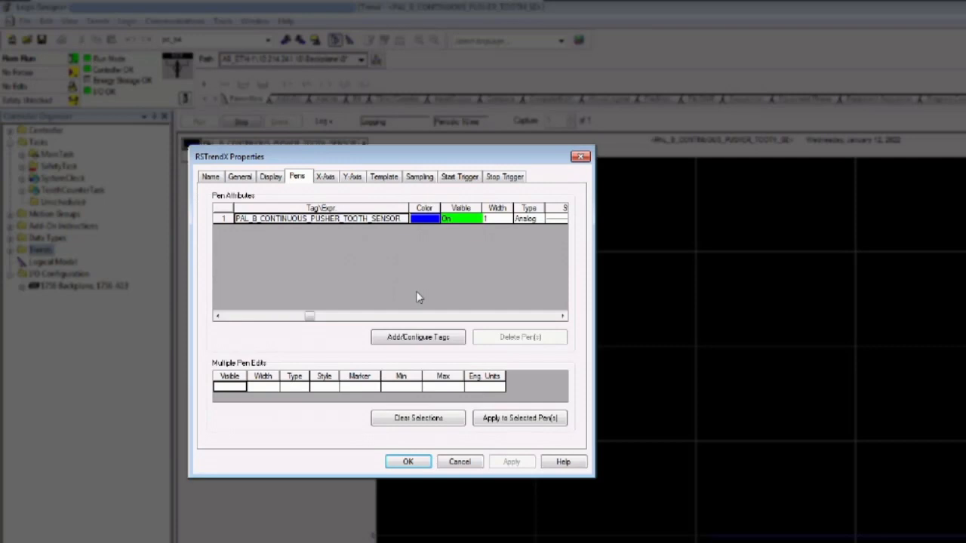
{"action": "mouse_move", "coordinate": [595, 302]}
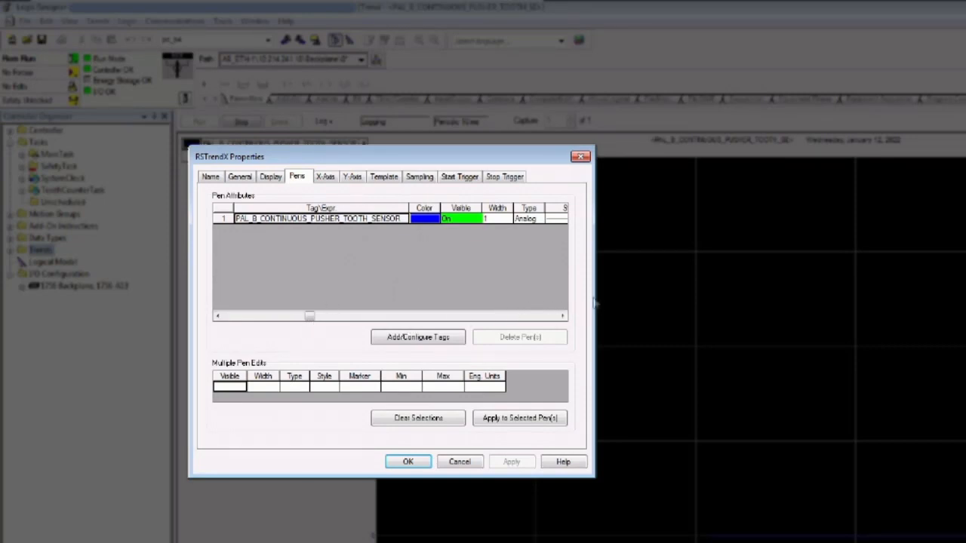
{"action": "mouse_move", "coordinate": [334, 326]}
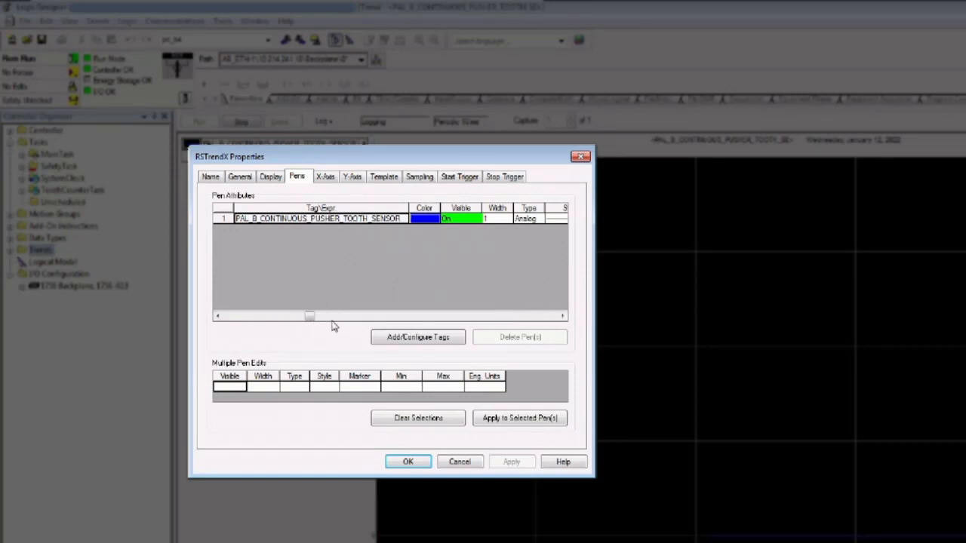
{"action": "left_click", "coordinate": [424, 219]}
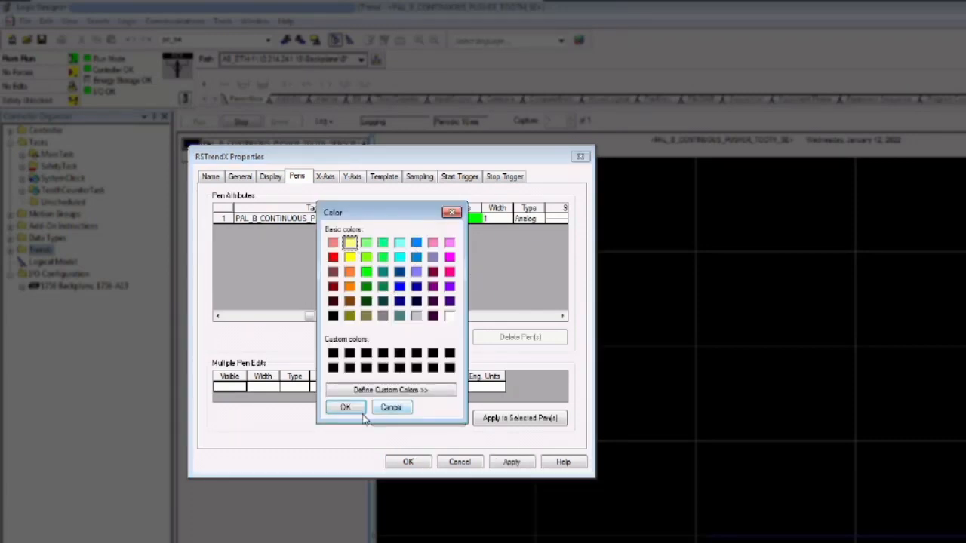
{"action": "left_click", "coordinate": [345, 407]}
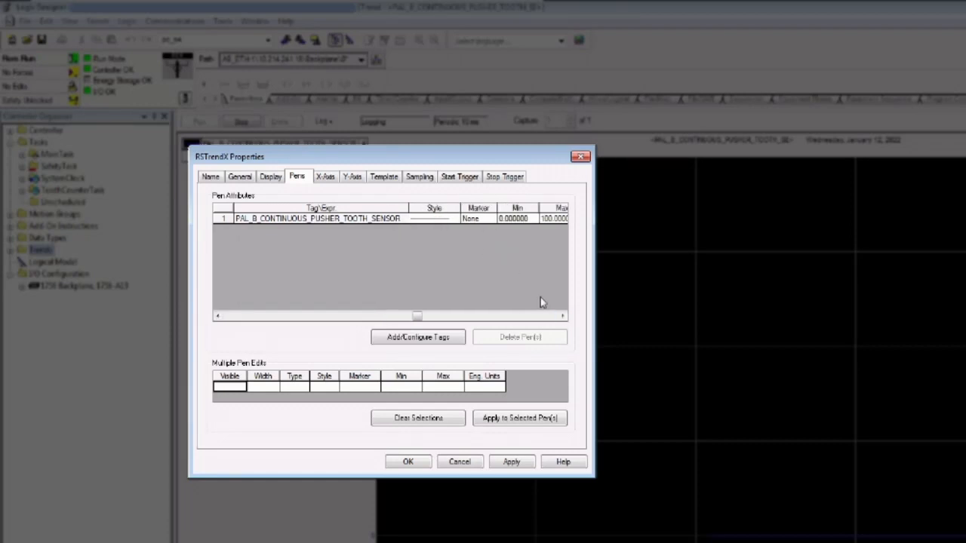
Edit the tooth sensor pen's minimum value, then open Add/Configure Tags.
{"action": "left_click", "coordinate": [562, 316]}
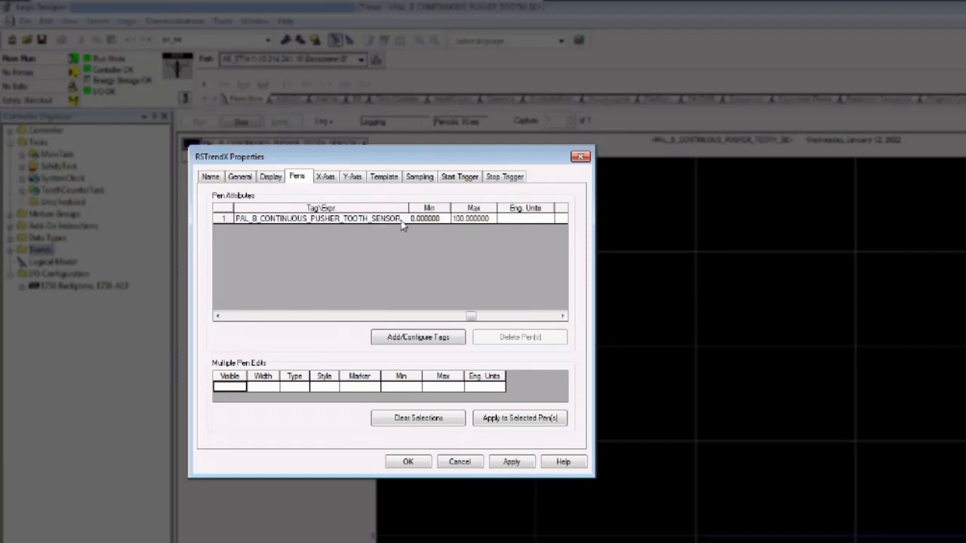
{"action": "left_click", "coordinate": [433, 219]}
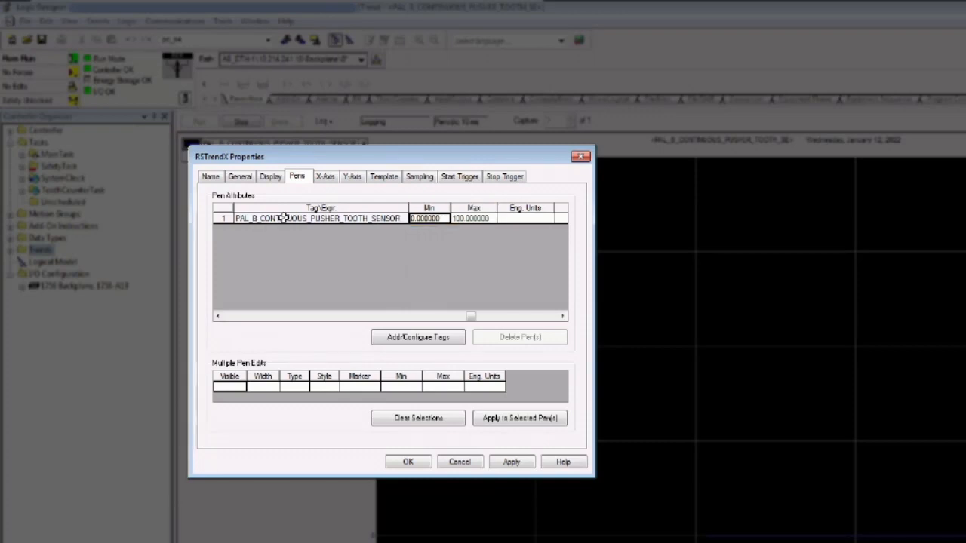
{"action": "left_click", "coordinate": [431, 219]}
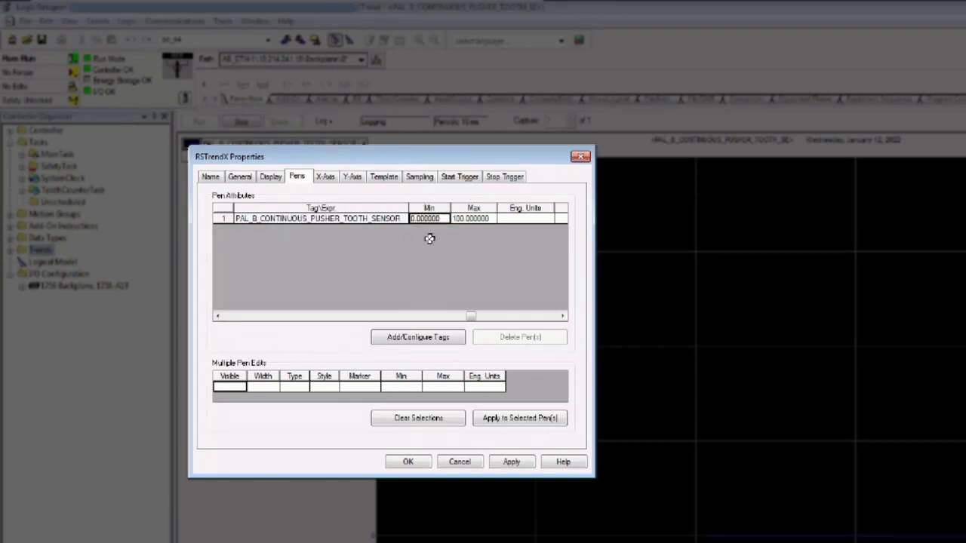
{"action": "mouse_move", "coordinate": [359, 386]}
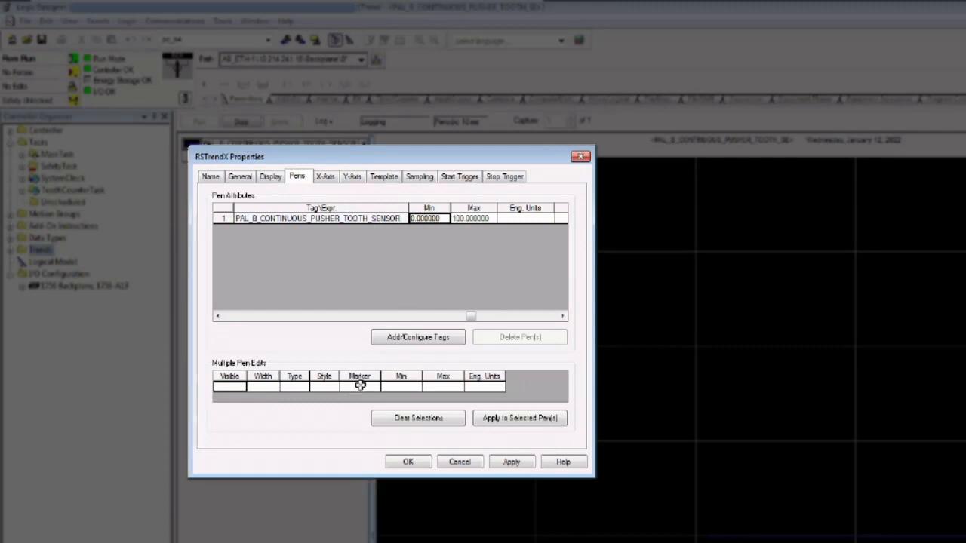
{"action": "mouse_move", "coordinate": [334, 305]}
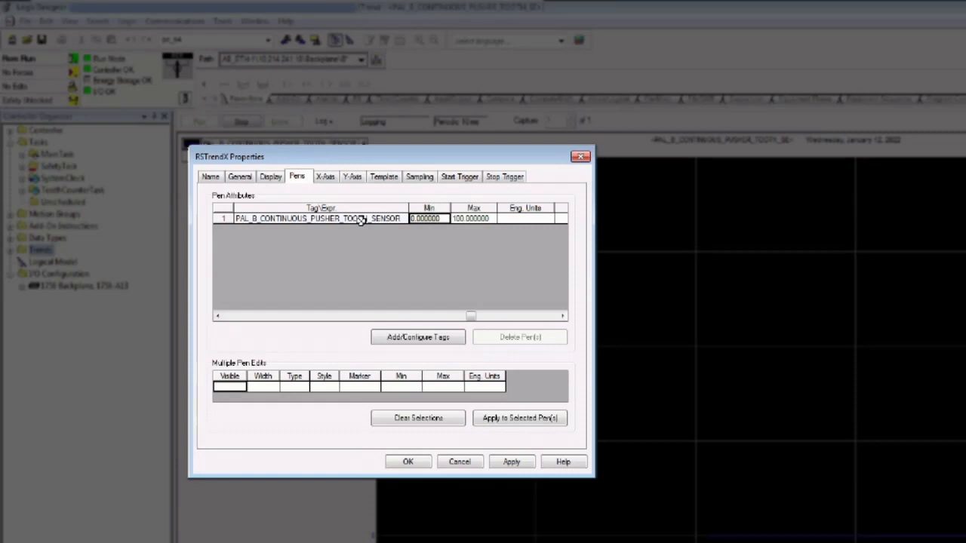
{"action": "mouse_move", "coordinate": [361, 226]}
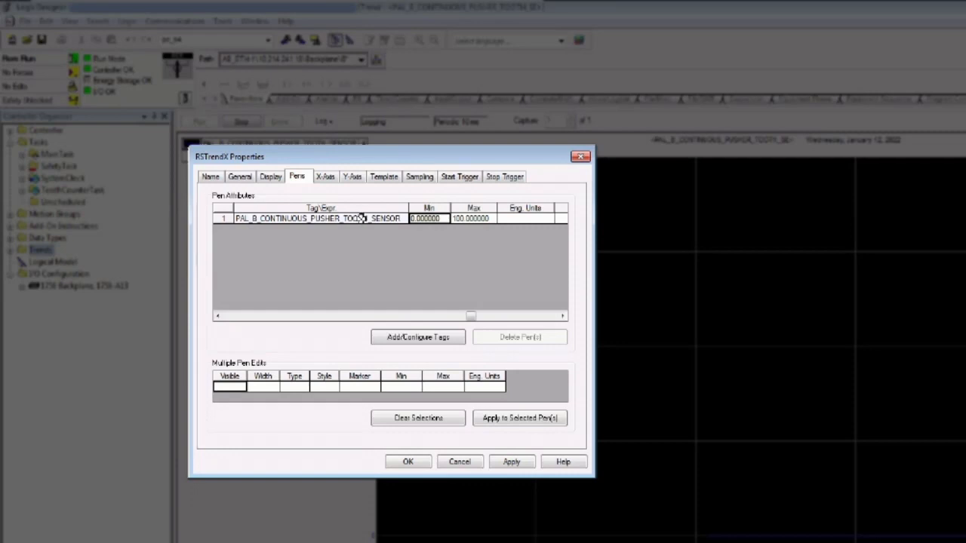
{"action": "mouse_move", "coordinate": [379, 219]}
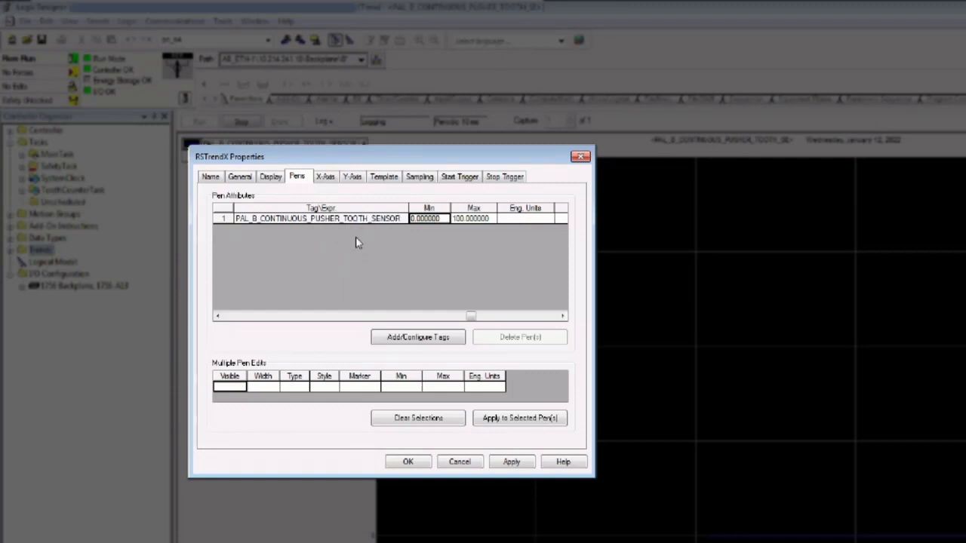
{"action": "mouse_move", "coordinate": [407, 234]}
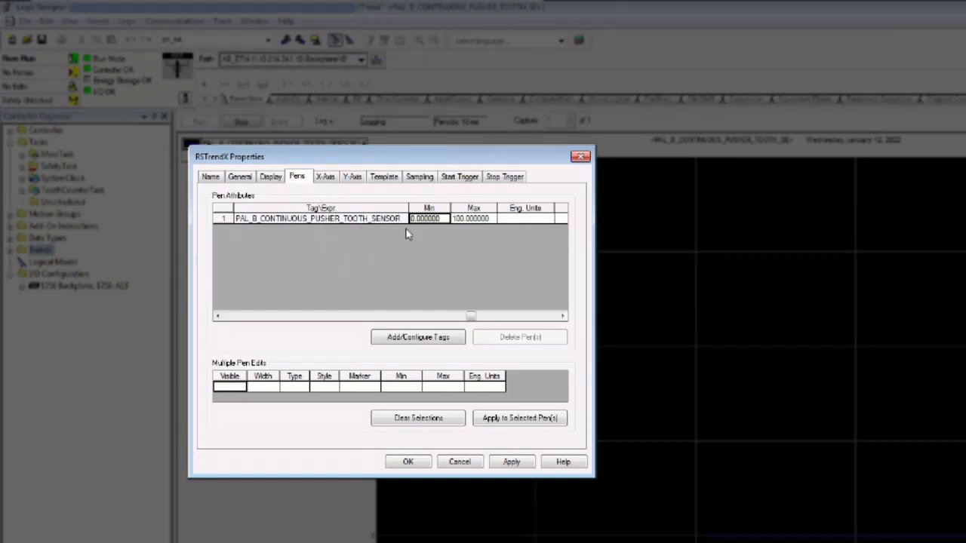
{"action": "mouse_move", "coordinate": [641, 387]}
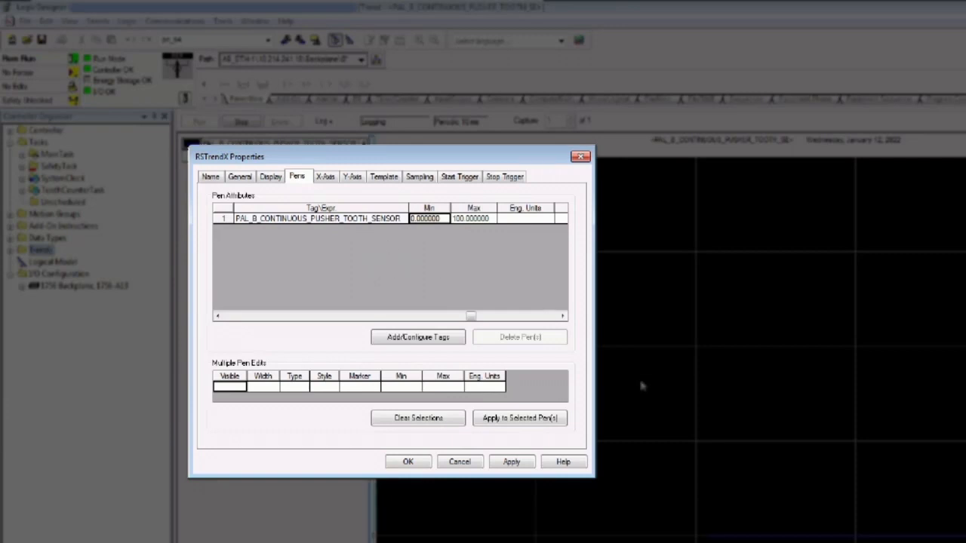
{"action": "mouse_move", "coordinate": [331, 221]}
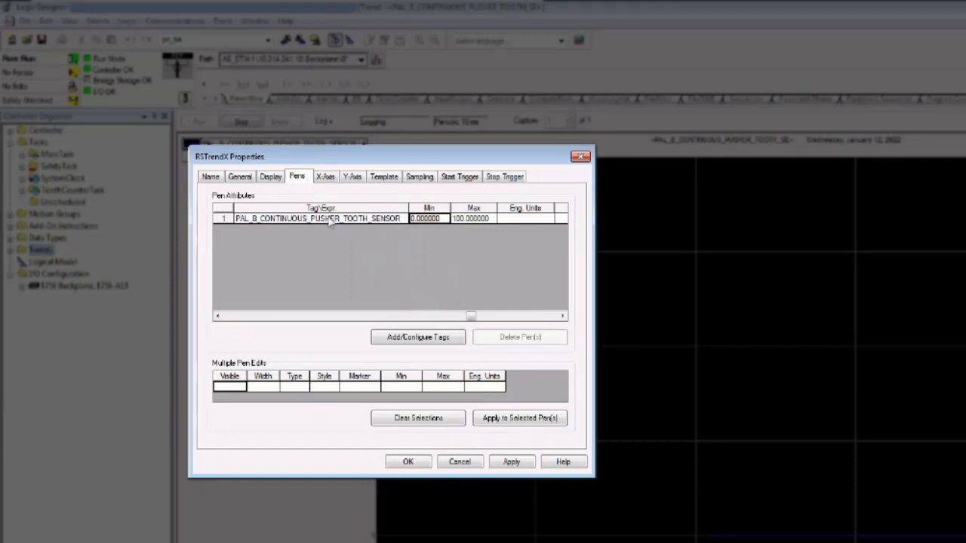
{"action": "mouse_move", "coordinate": [664, 336]}
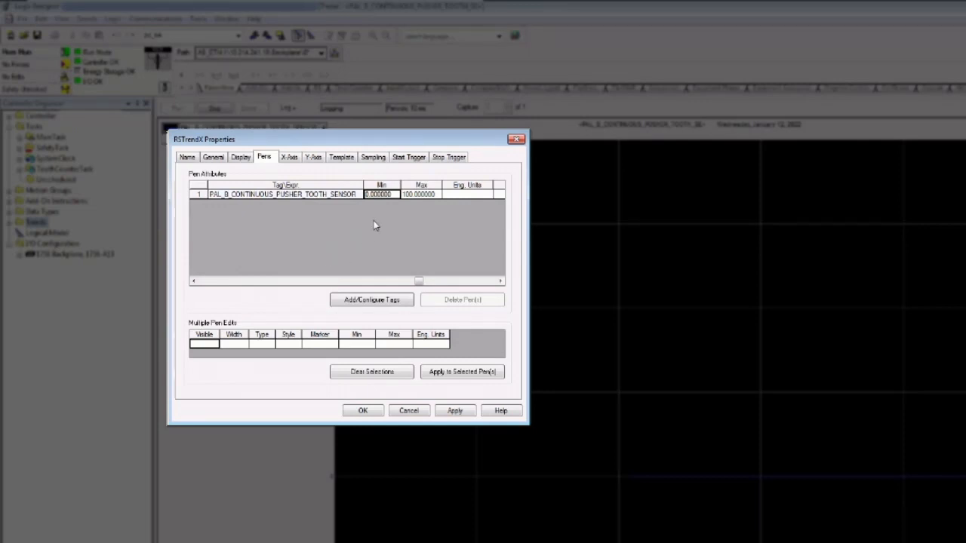
{"action": "mouse_move", "coordinate": [371, 262]}
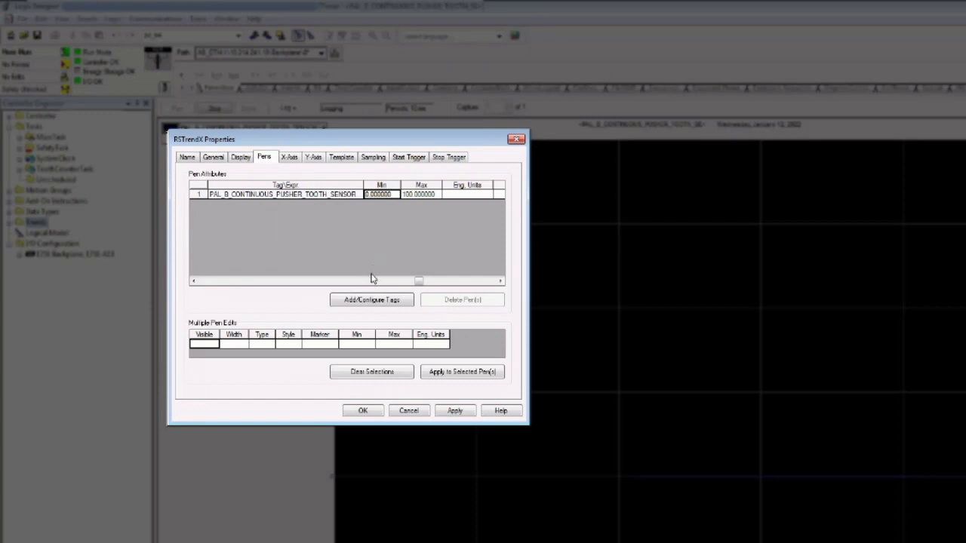
{"action": "mouse_move", "coordinate": [367, 278]}
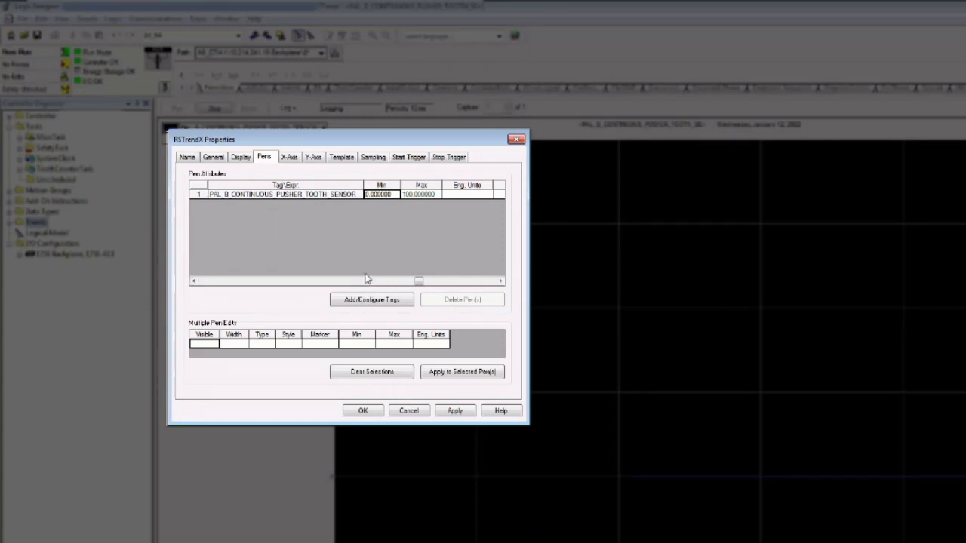
{"action": "mouse_move", "coordinate": [302, 265]}
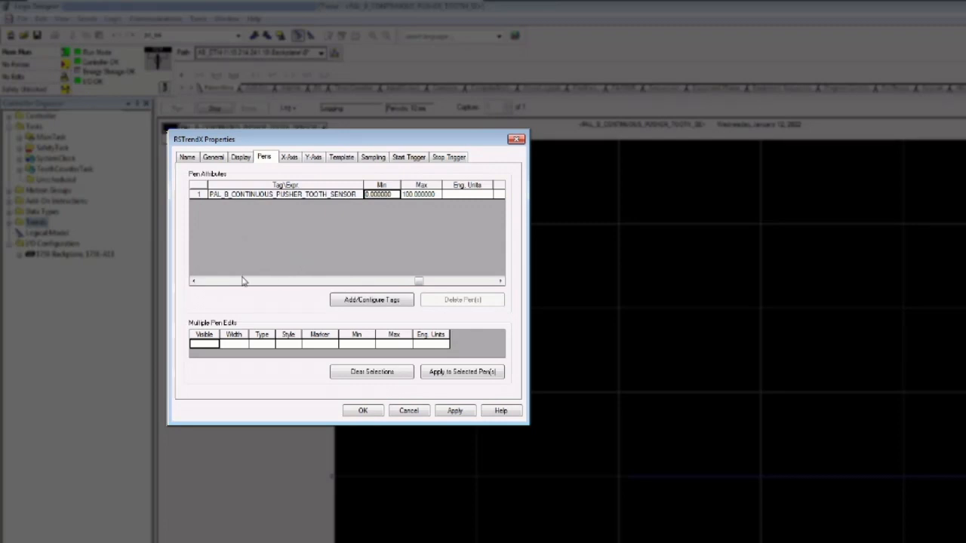
{"action": "mouse_move", "coordinate": [334, 299]}
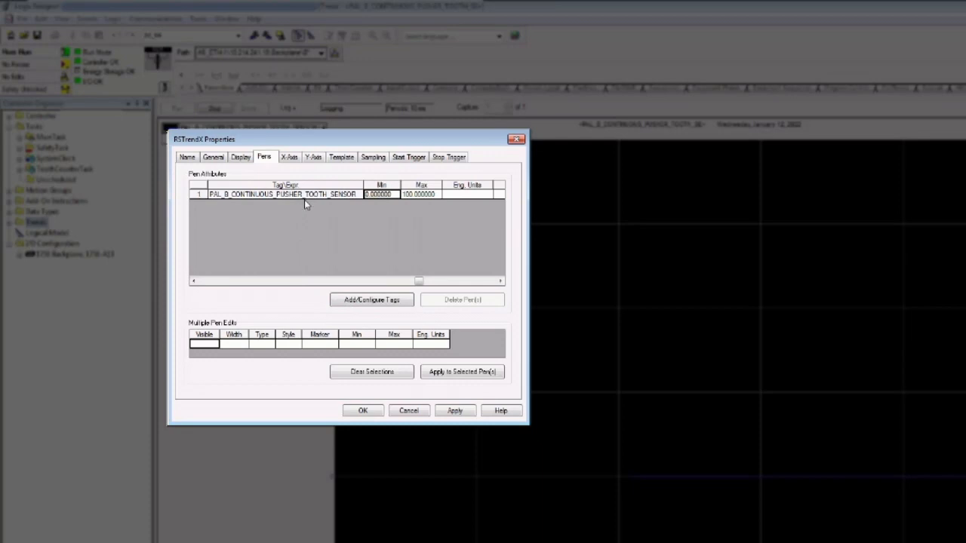
{"action": "mouse_move", "coordinate": [347, 294]}
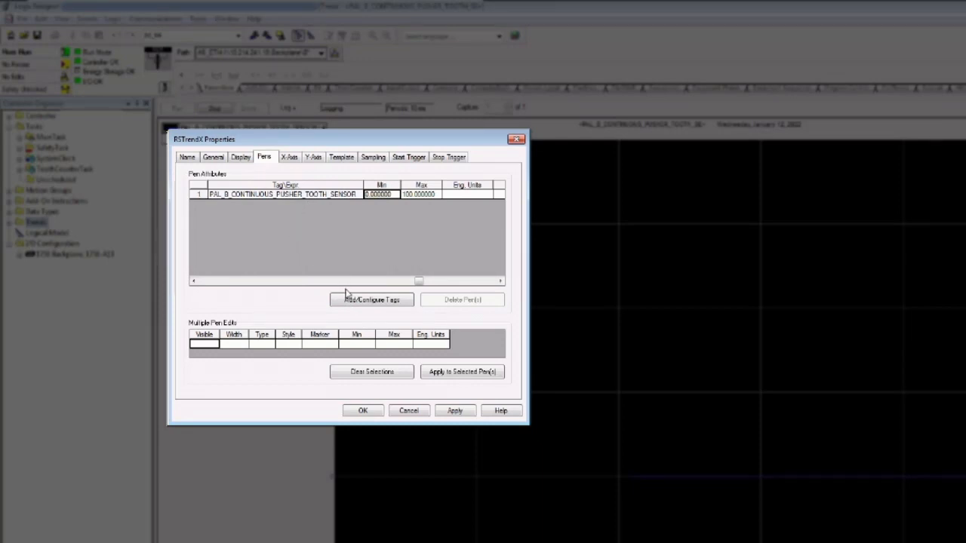
{"action": "left_click", "coordinate": [371, 300]}
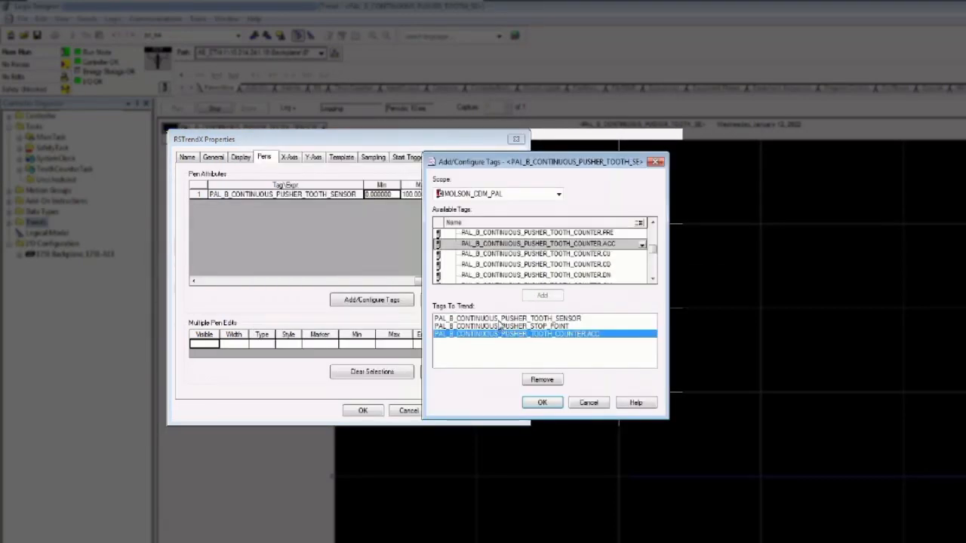
Add STOP_POINT and TOOTH_COUNTER.ACC to the tags to trend and confirm.
{"action": "left_click", "coordinate": [514, 326]}
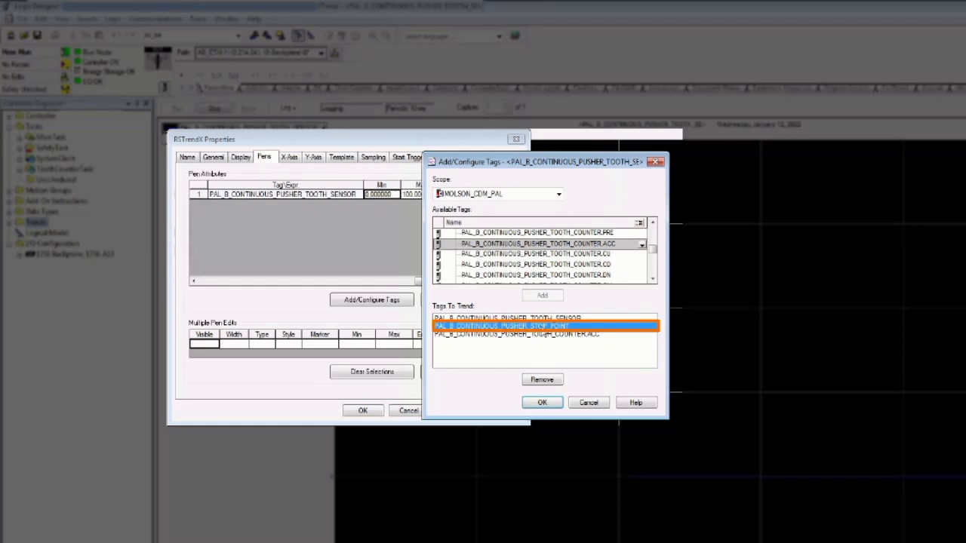
{"action": "left_click", "coordinate": [528, 346]}
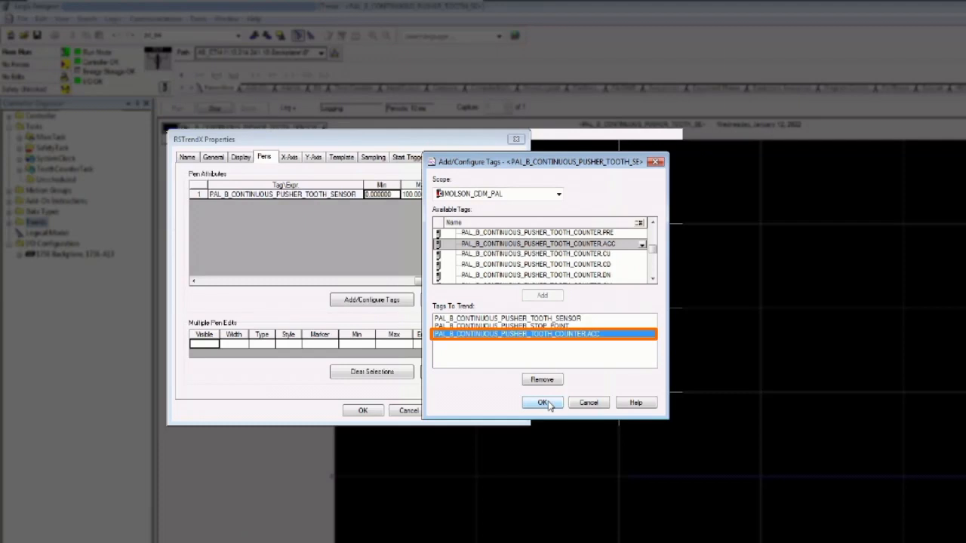
{"action": "left_click", "coordinate": [538, 402]}
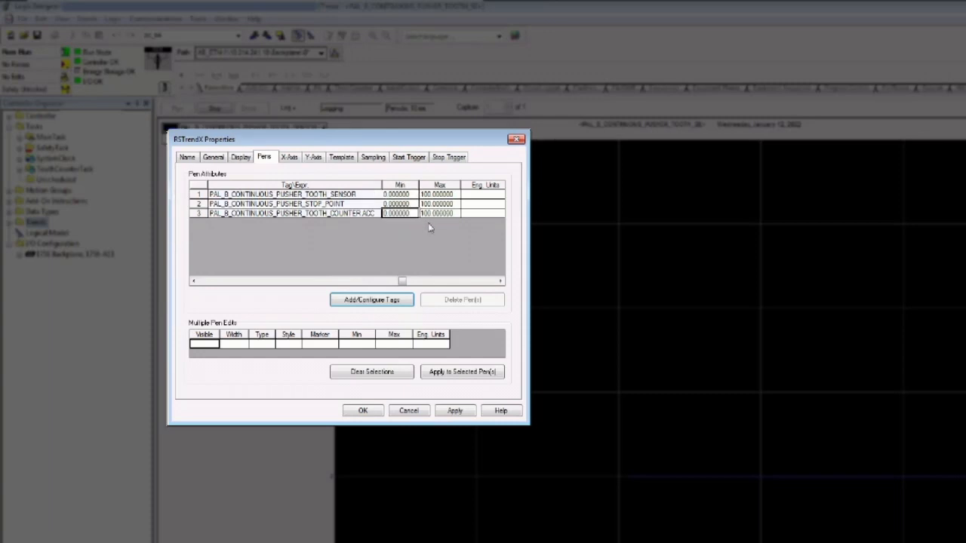
Give the tooth sensor and stop point pens Min -1 and Max 4, and apply.
{"action": "left_click", "coordinate": [439, 213]}
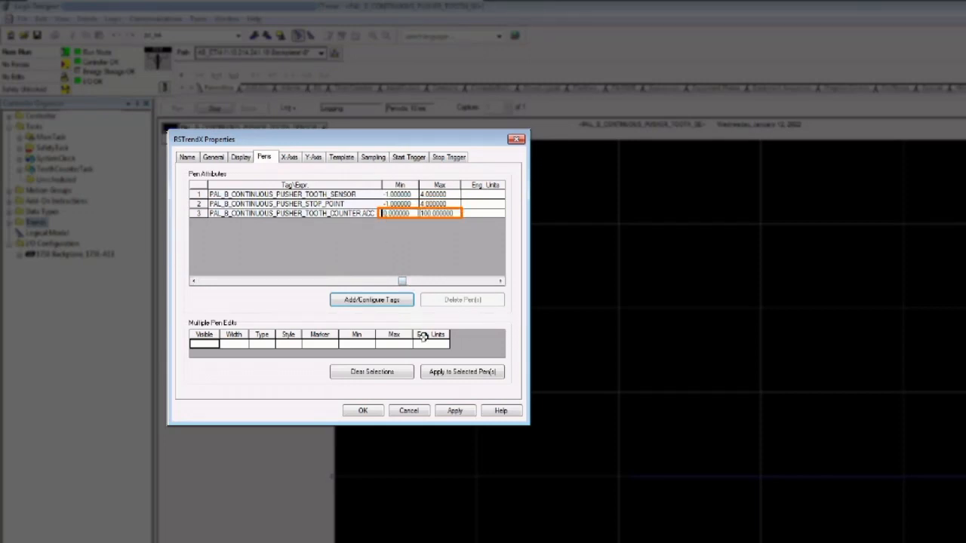
{"action": "left_click", "coordinate": [455, 411]}
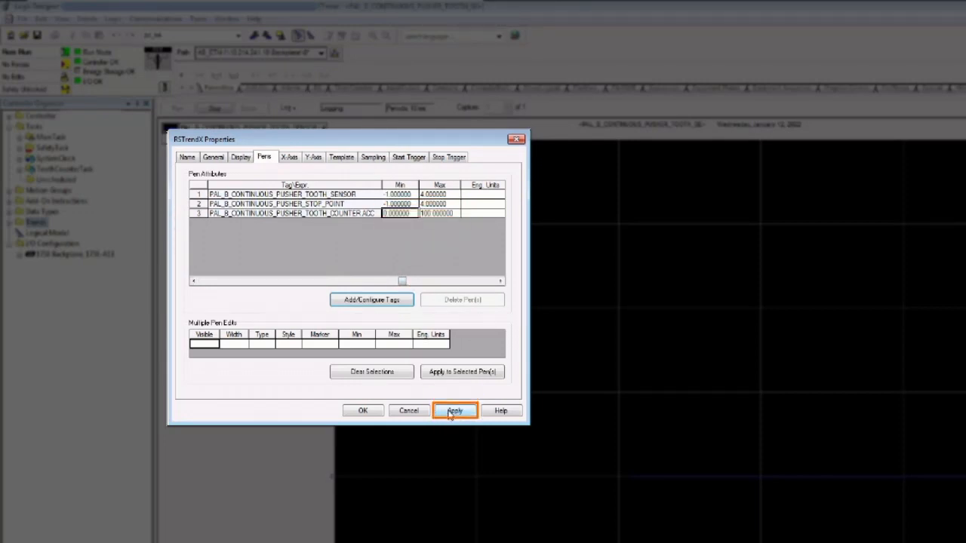
{"action": "left_click", "coordinate": [455, 410]}
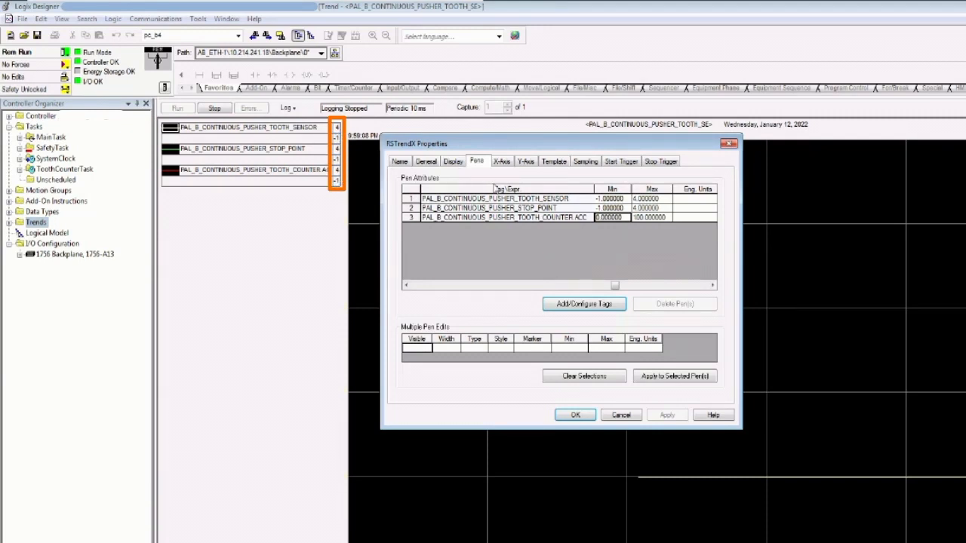
{"action": "left_click", "coordinate": [526, 160]}
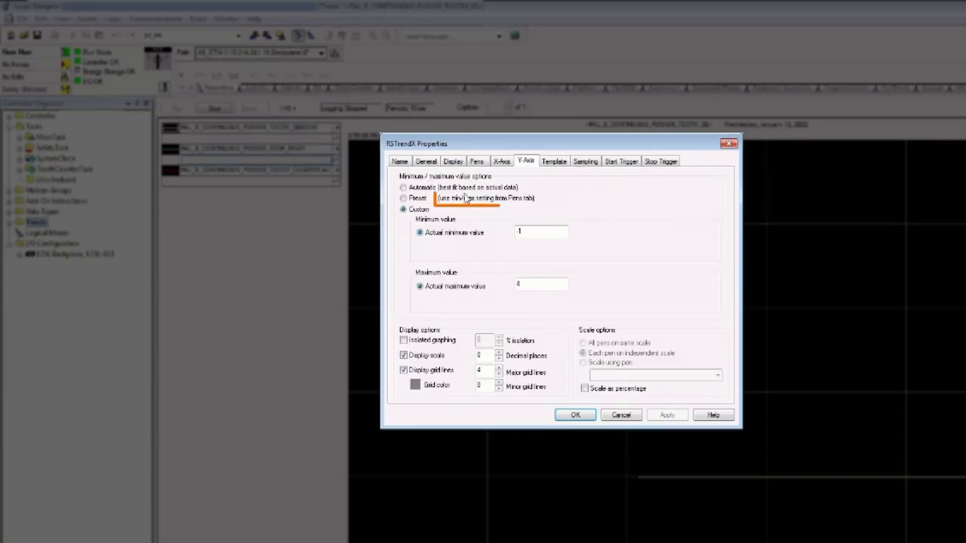
Set the Y-axis to Preset so it uses each pen's min/max range, and apply.
{"action": "left_click", "coordinate": [404, 198]}
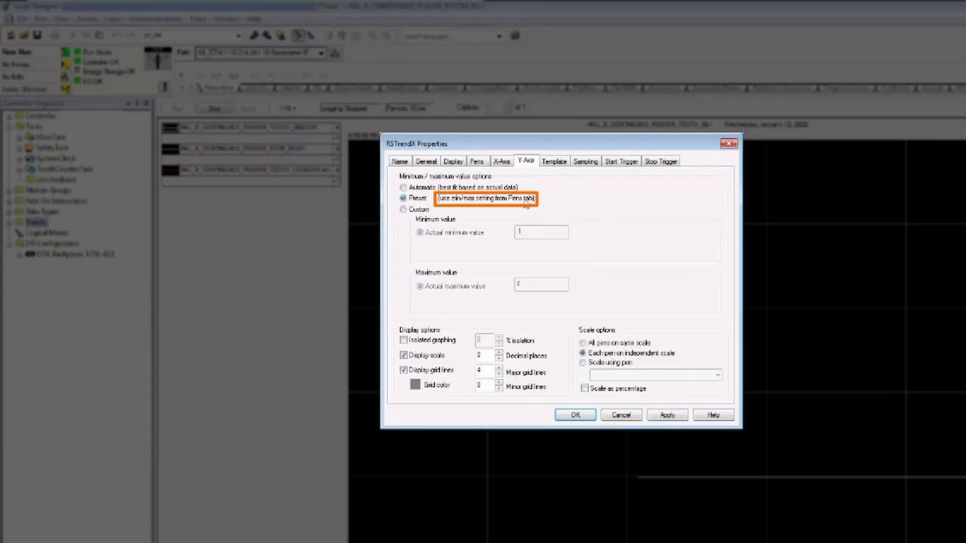
{"action": "left_click", "coordinate": [396, 198]}
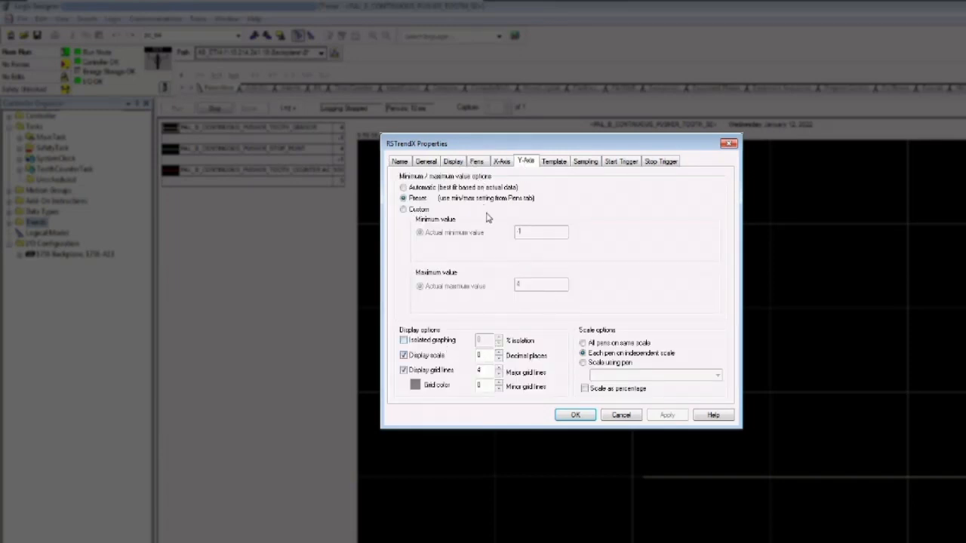
{"action": "left_click", "coordinate": [502, 161]}
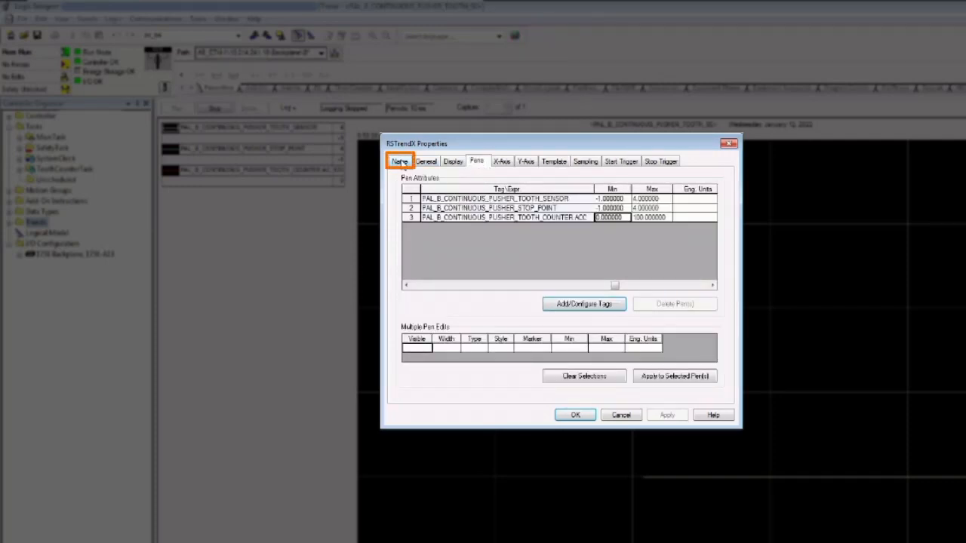
{"action": "left_click", "coordinate": [427, 160]}
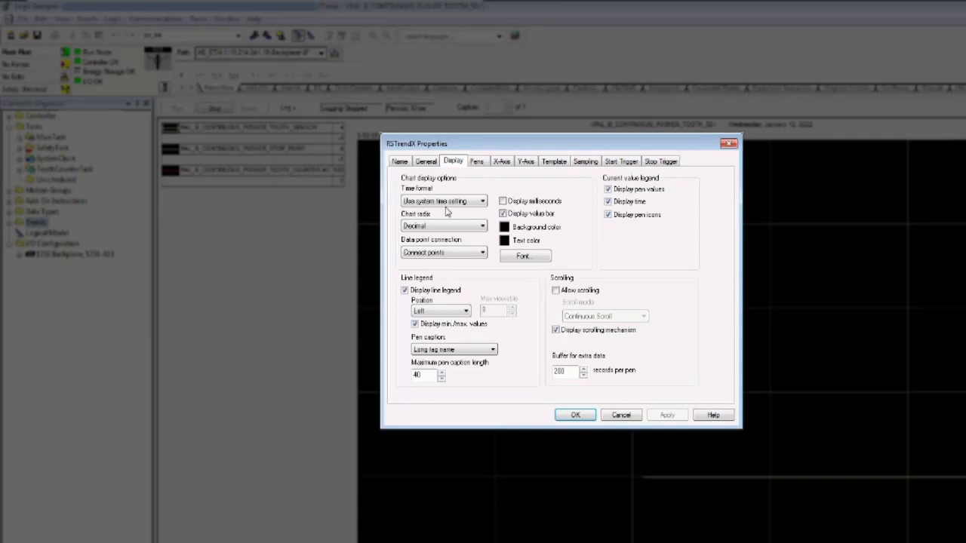
Enable Display milliseconds for trend timestamps, apply, and close the properties.
{"action": "left_click", "coordinate": [501, 200]}
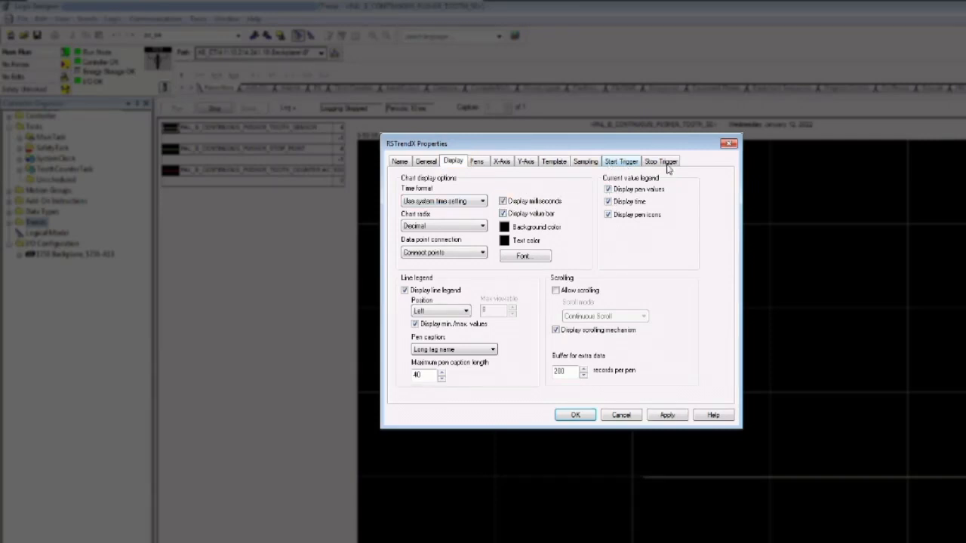
{"action": "mouse_move", "coordinate": [516, 287]}
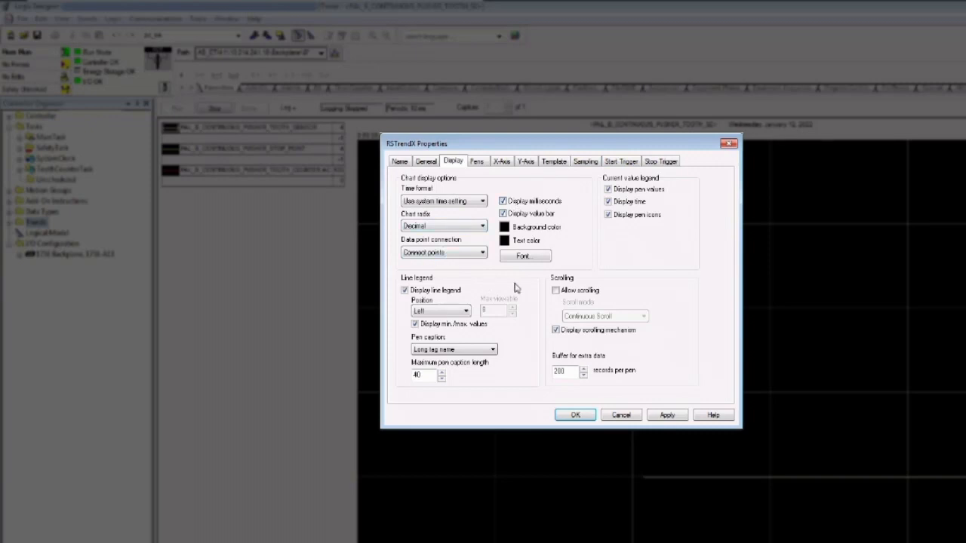
{"action": "mouse_move", "coordinate": [521, 297]}
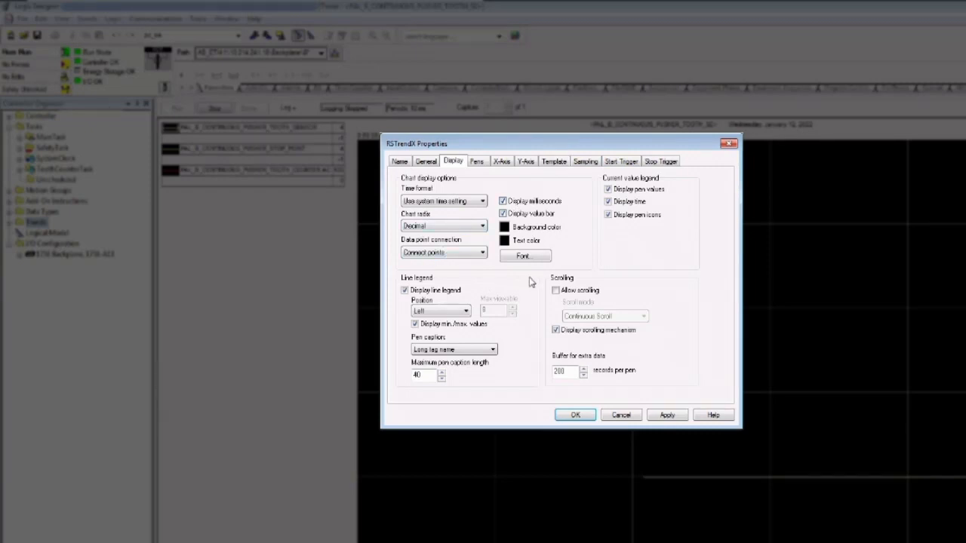
{"action": "mouse_move", "coordinate": [519, 280]}
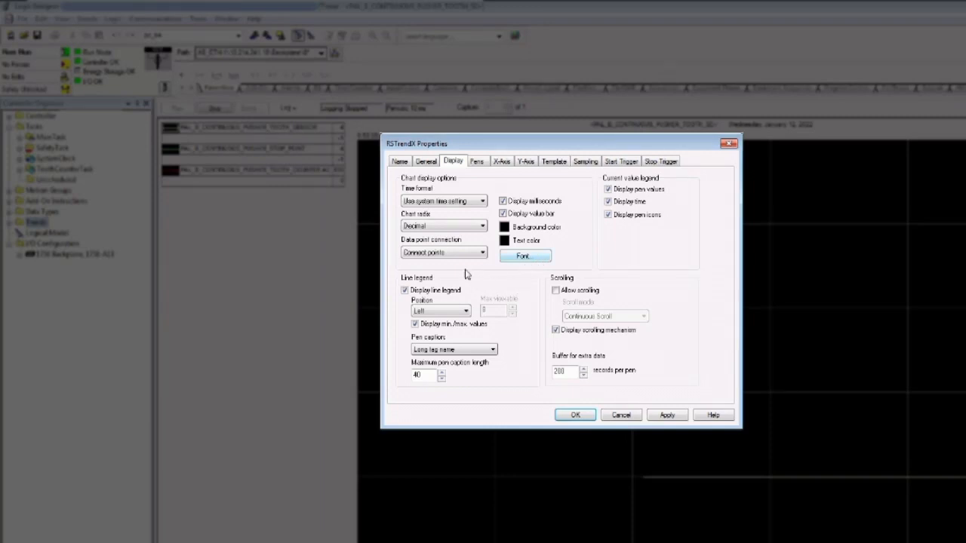
{"action": "mouse_move", "coordinate": [446, 260]}
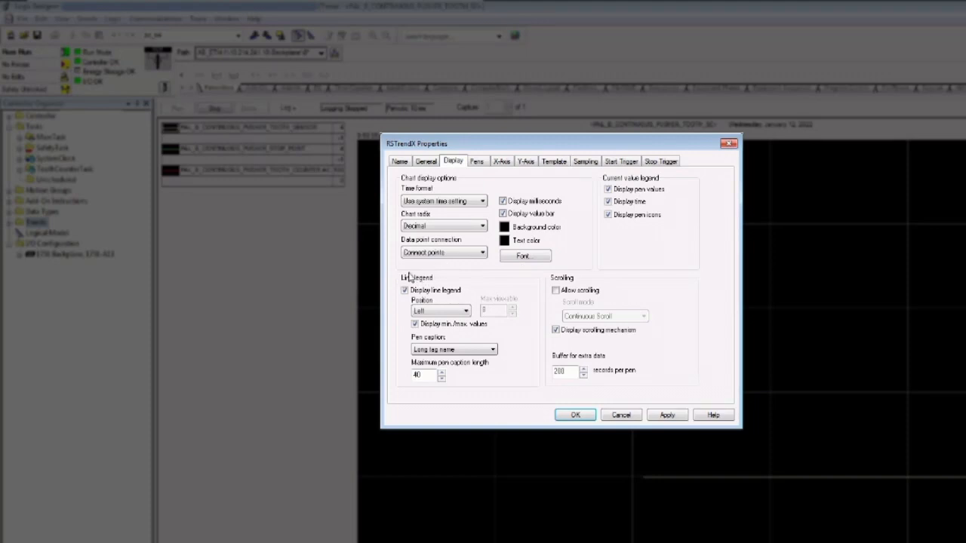
{"action": "mouse_move", "coordinate": [497, 285]}
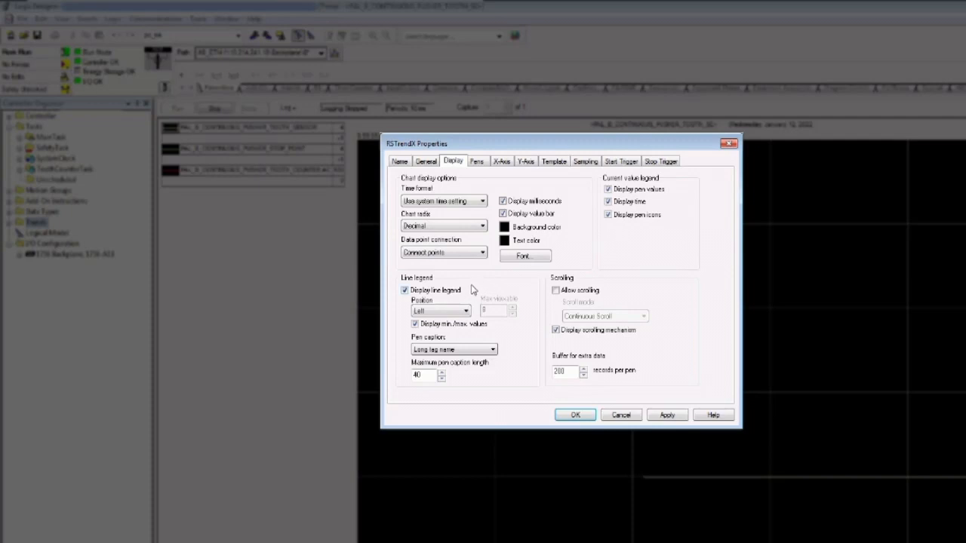
{"action": "mouse_move", "coordinate": [537, 228]}
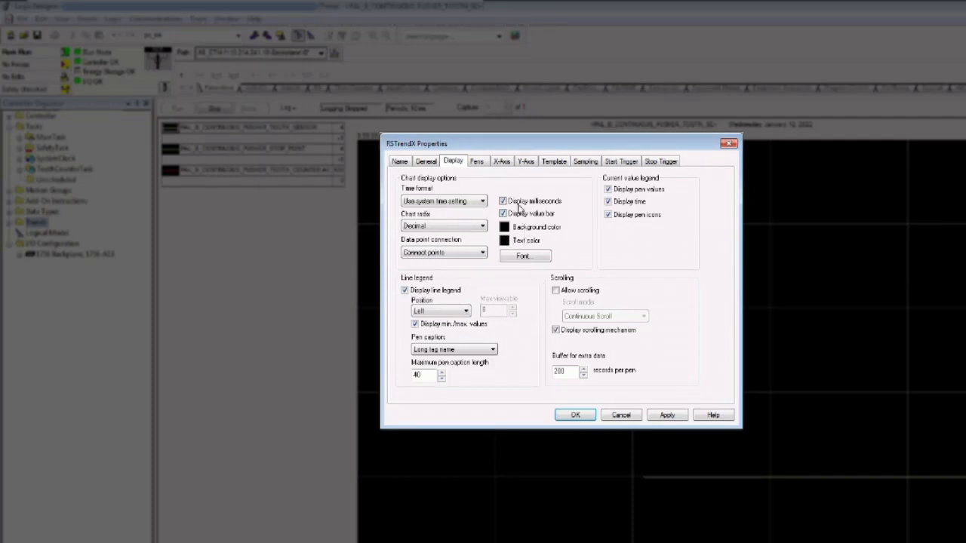
{"action": "left_click", "coordinate": [503, 201]}
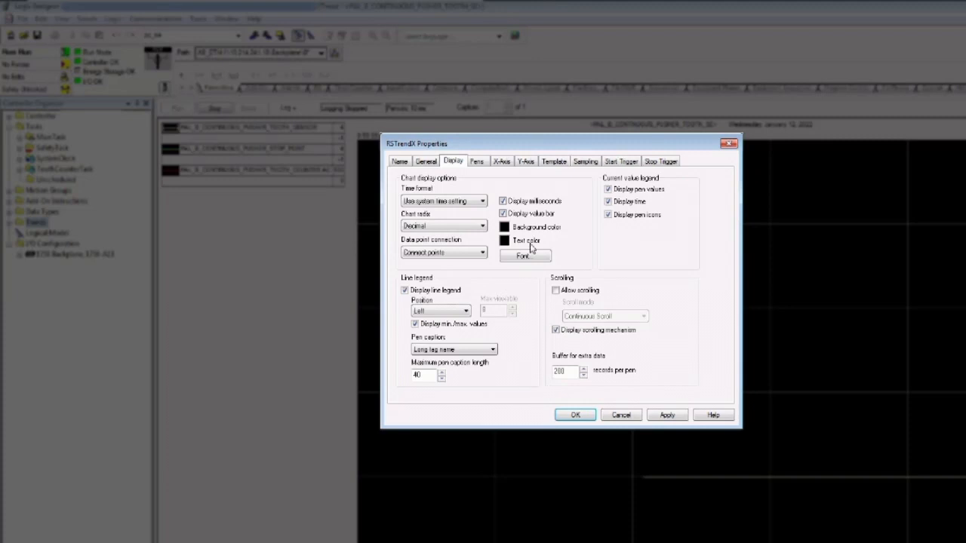
{"action": "mouse_move", "coordinate": [516, 346]}
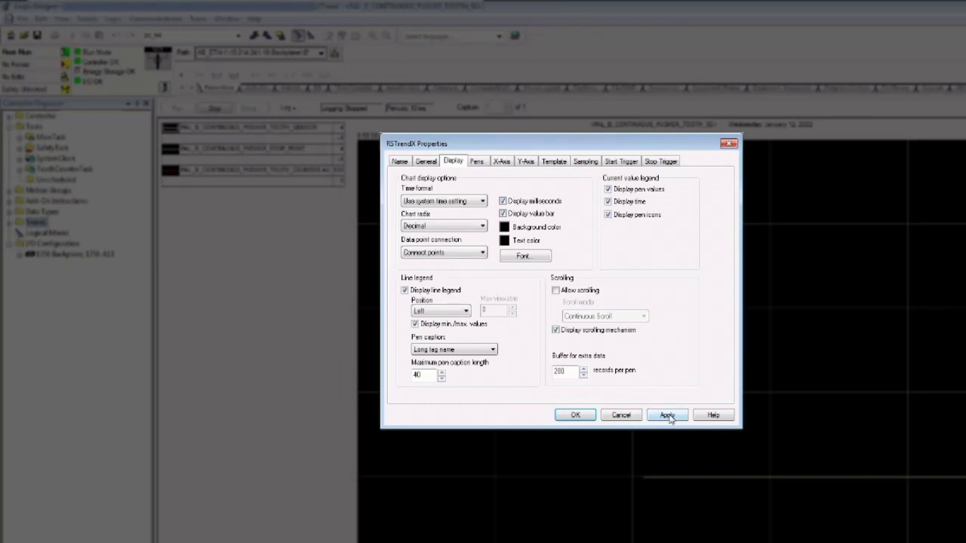
{"action": "left_click", "coordinate": [575, 414]}
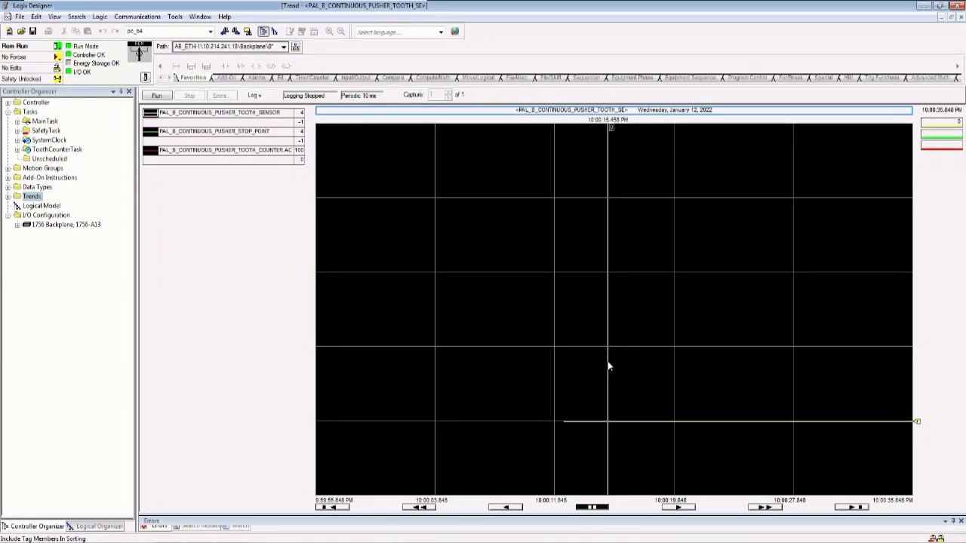
{"action": "mouse_move", "coordinate": [624, 212]}
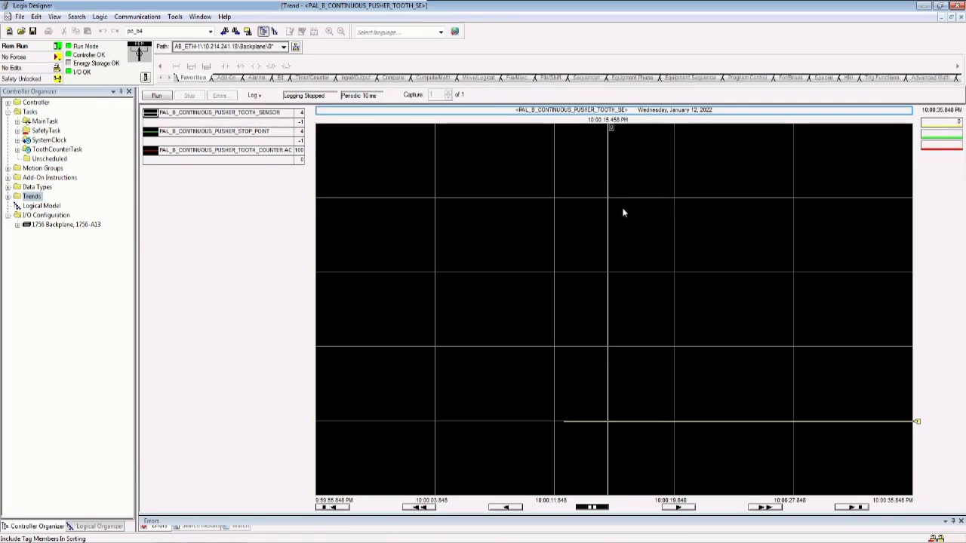
{"action": "mouse_move", "coordinate": [609, 136]}
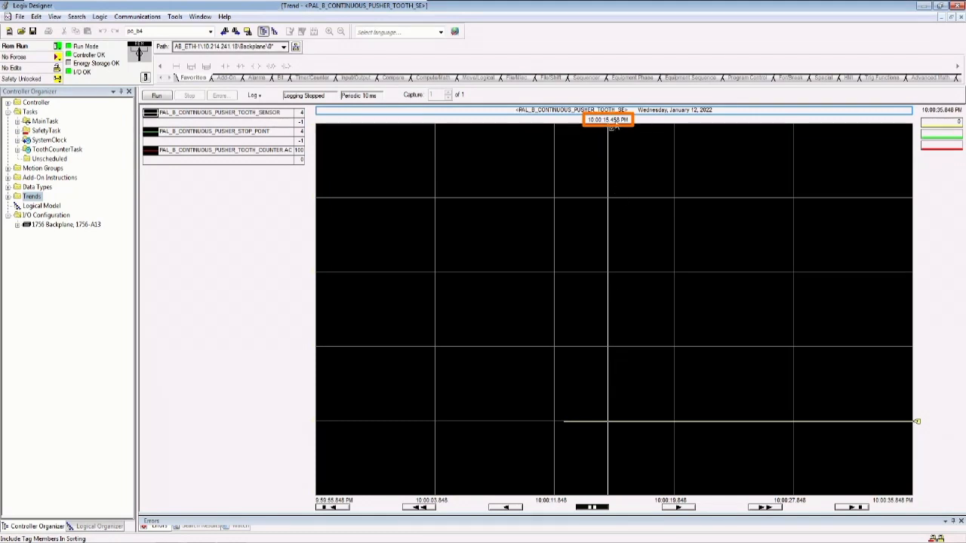
{"action": "mouse_move", "coordinate": [616, 215]}
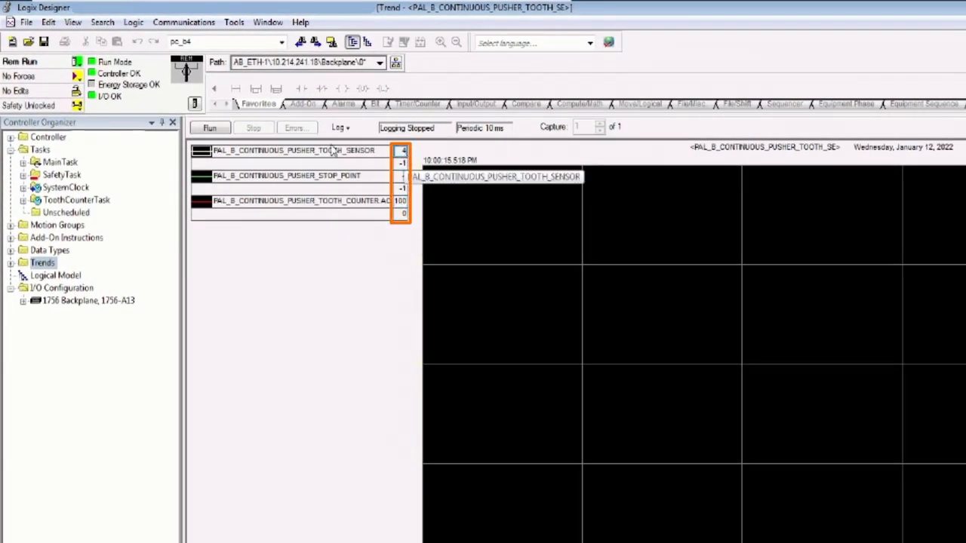
{"action": "mouse_move", "coordinate": [334, 213]}
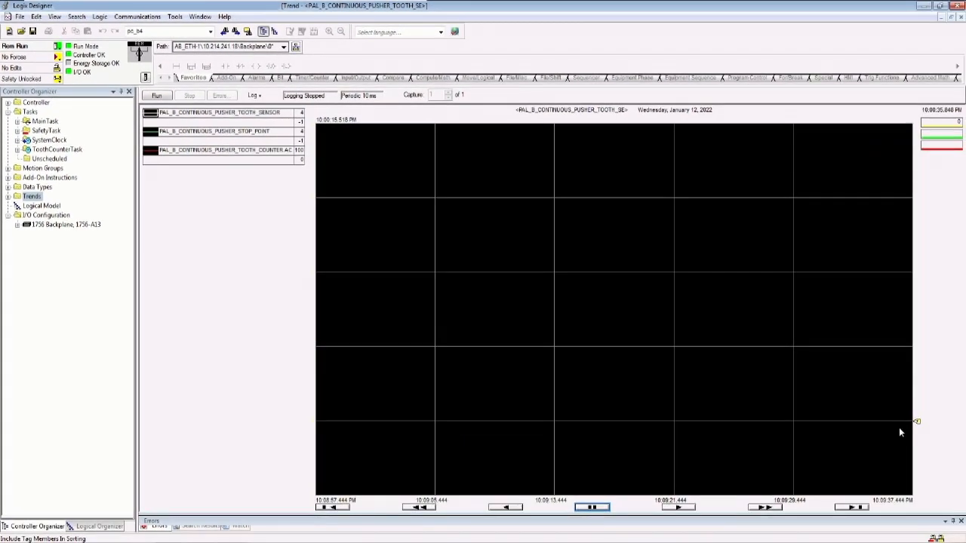
{"action": "mouse_move", "coordinate": [282, 231]}
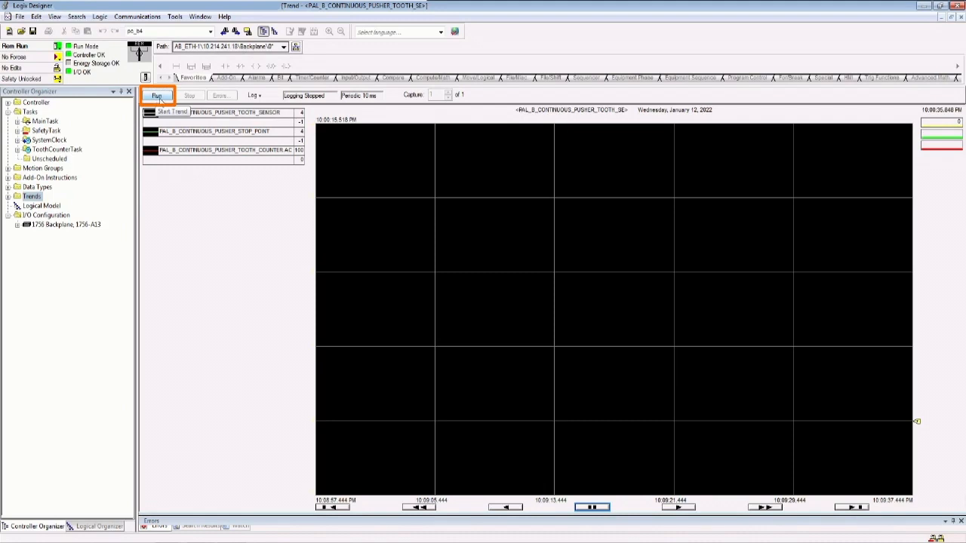
Run the trend while the pusher indexes, then pause it on the captured cycle.
{"action": "left_click", "coordinate": [157, 95]}
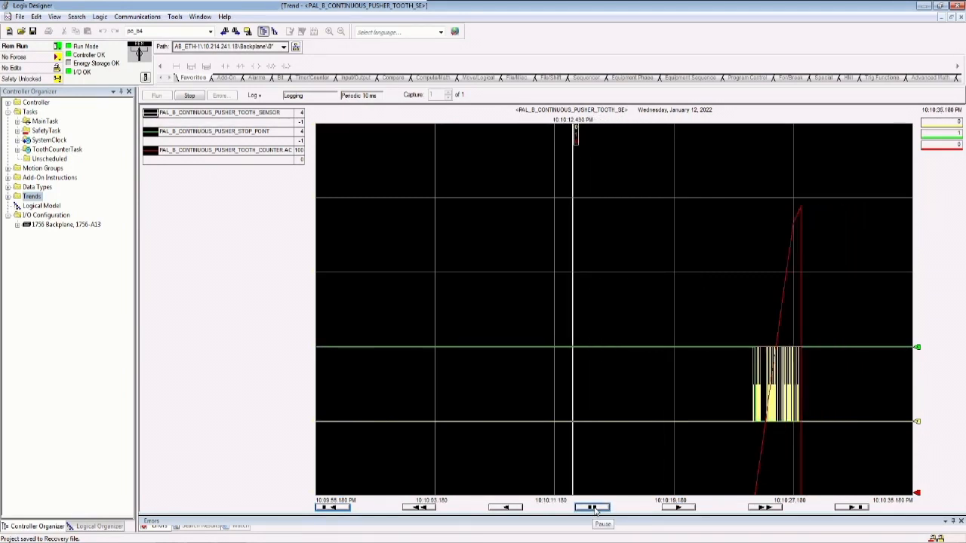
{"action": "left_click", "coordinate": [596, 506]}
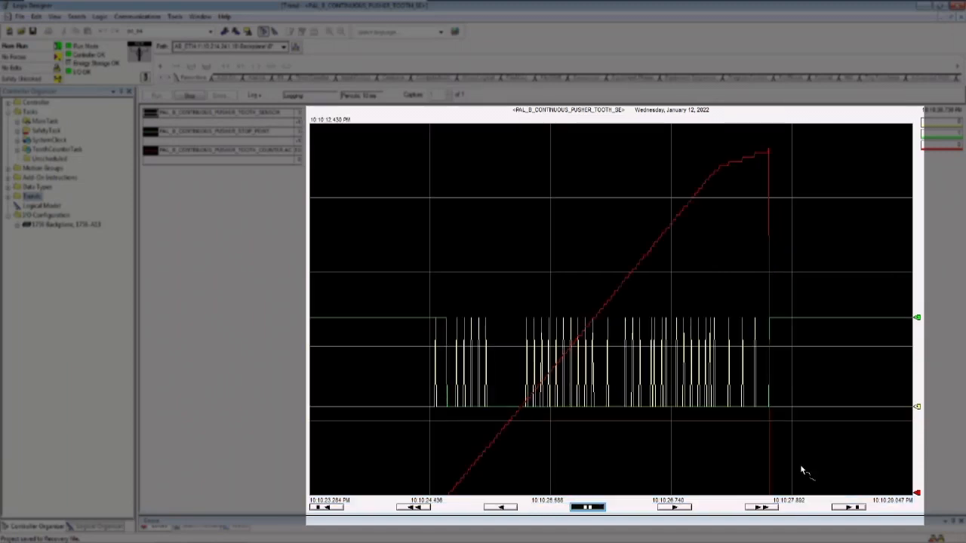
{"action": "mouse_move", "coordinate": [419, 242]}
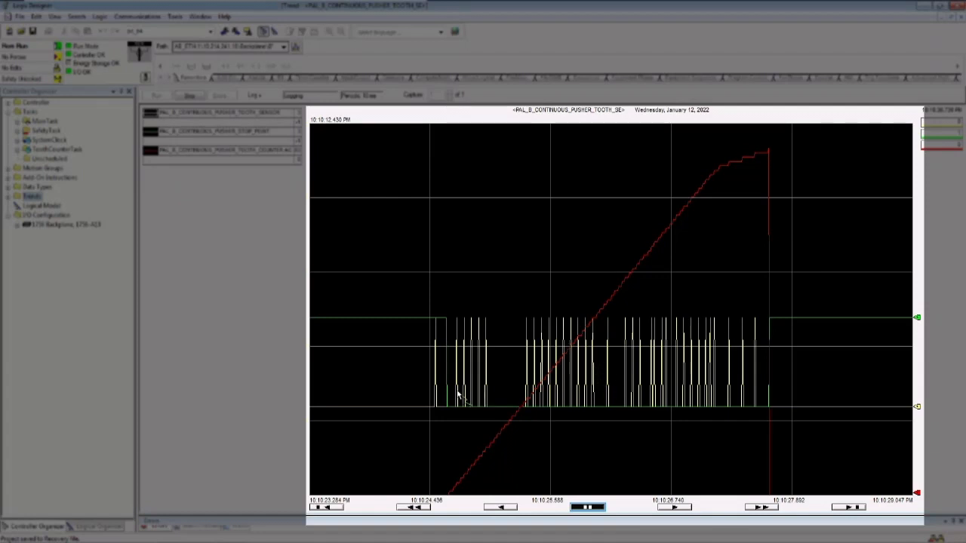
{"action": "mouse_move", "coordinate": [444, 366]}
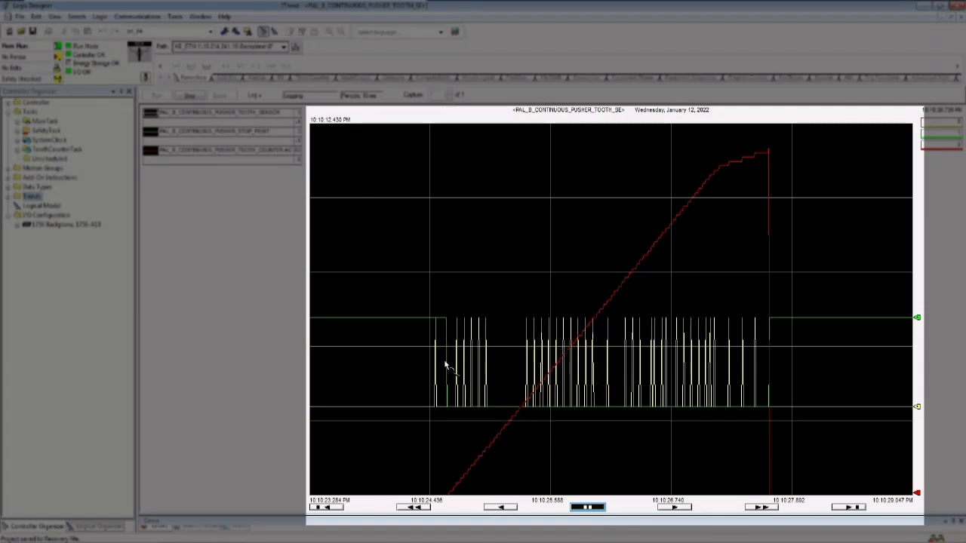
{"action": "mouse_move", "coordinate": [461, 376]}
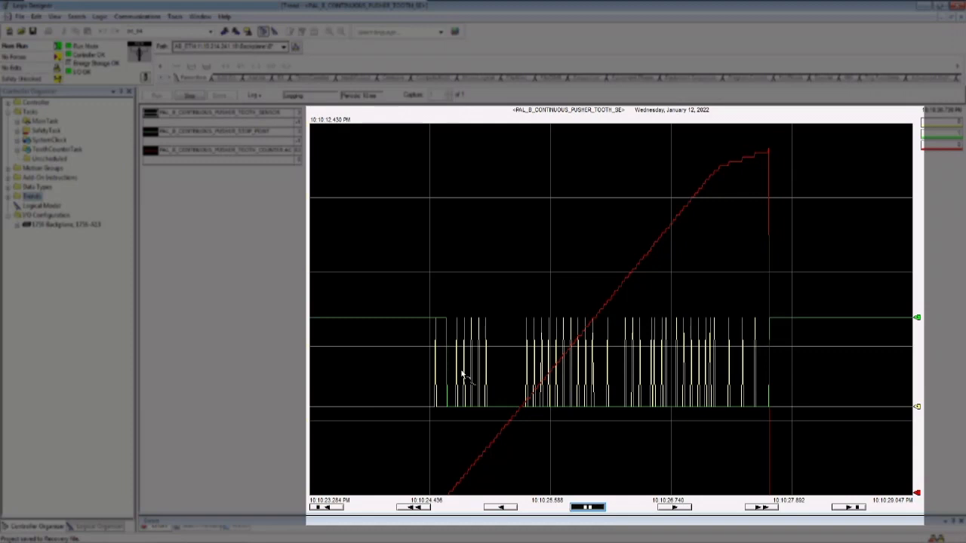
Place the value cursor at 10:10:24.520, where the first tooth pulse begins.
{"action": "left_click", "coordinate": [418, 355]}
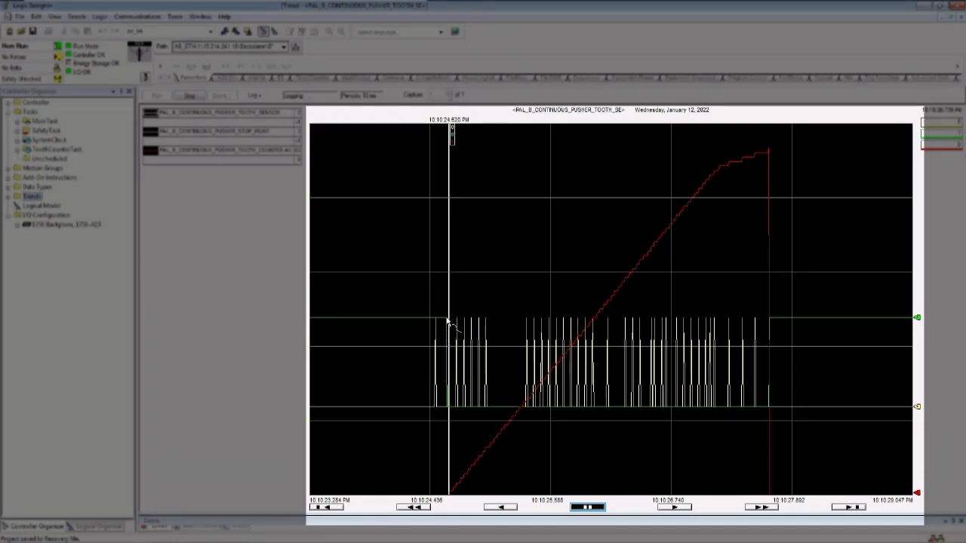
{"action": "mouse_move", "coordinate": [420, 270]}
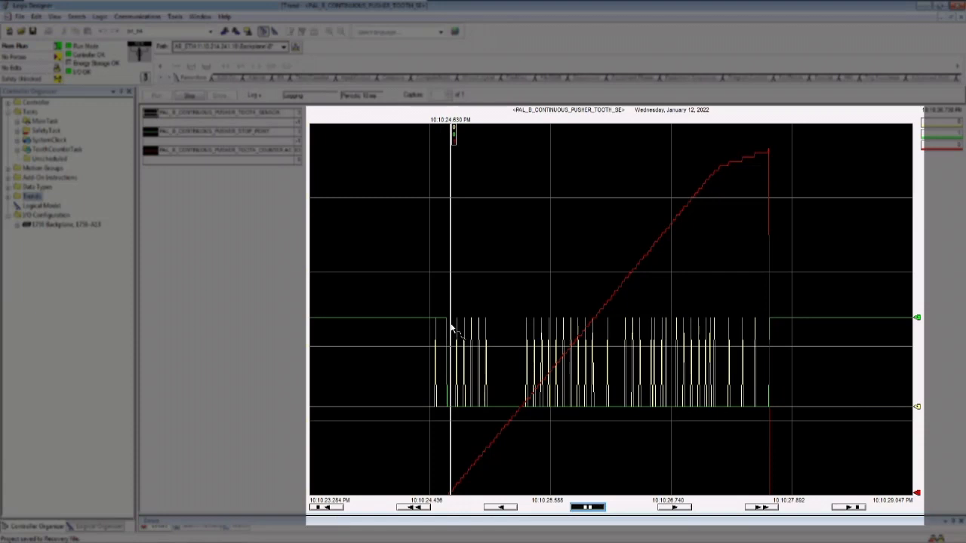
{"action": "mouse_move", "coordinate": [447, 341]}
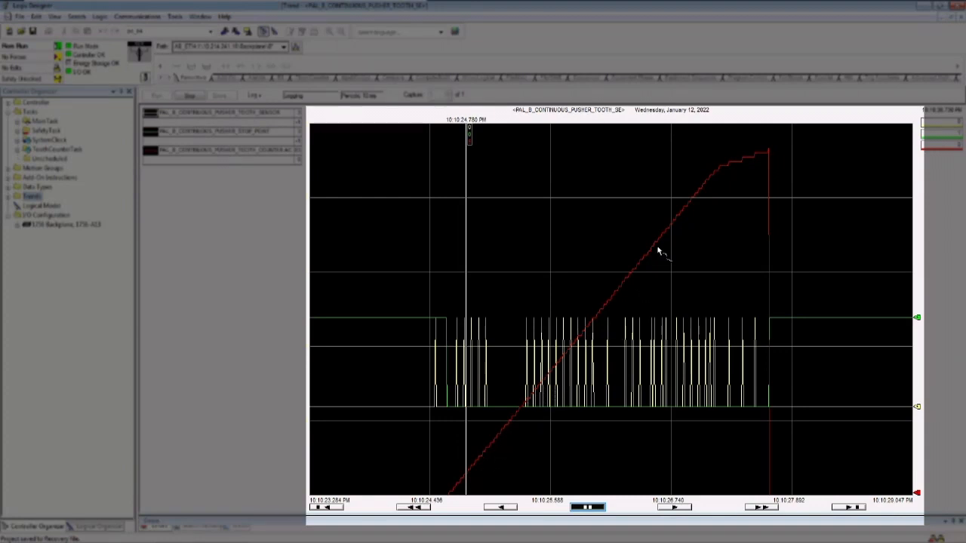
{"action": "mouse_move", "coordinate": [721, 172]}
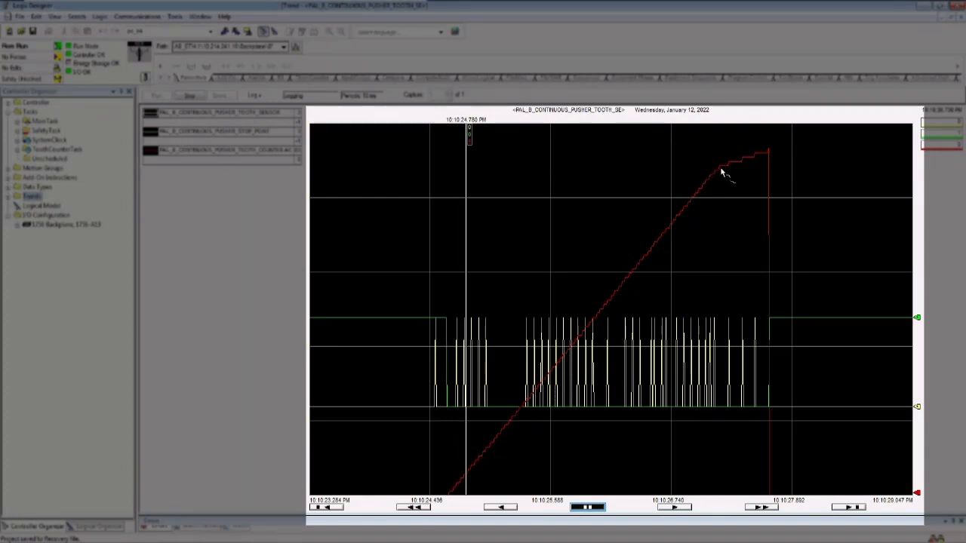
{"action": "mouse_move", "coordinate": [767, 153]}
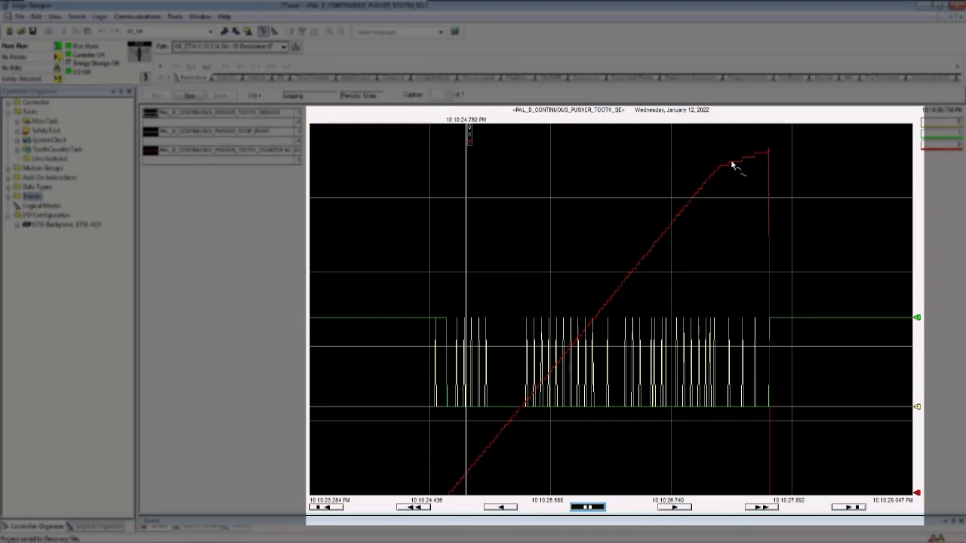
{"action": "mouse_move", "coordinate": [760, 155]}
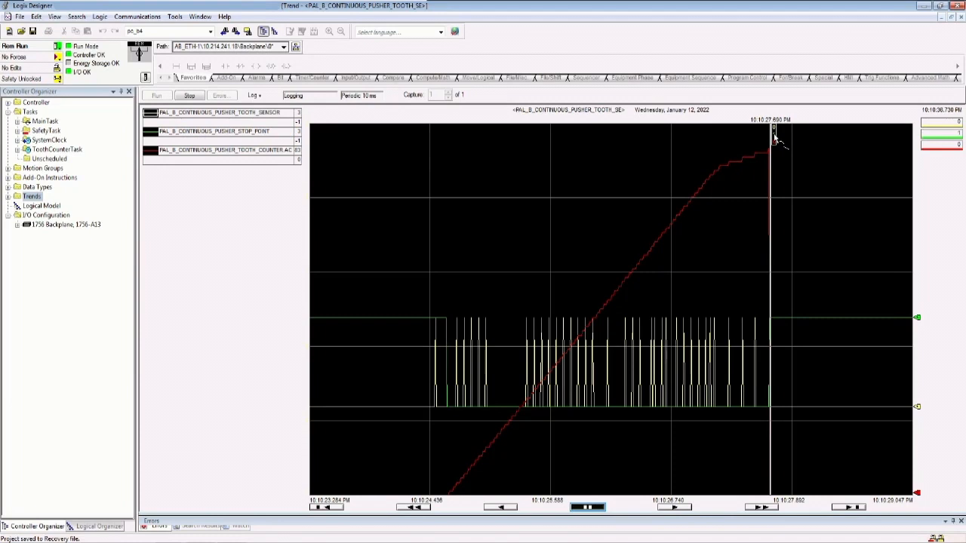
{"action": "mouse_move", "coordinate": [775, 164]}
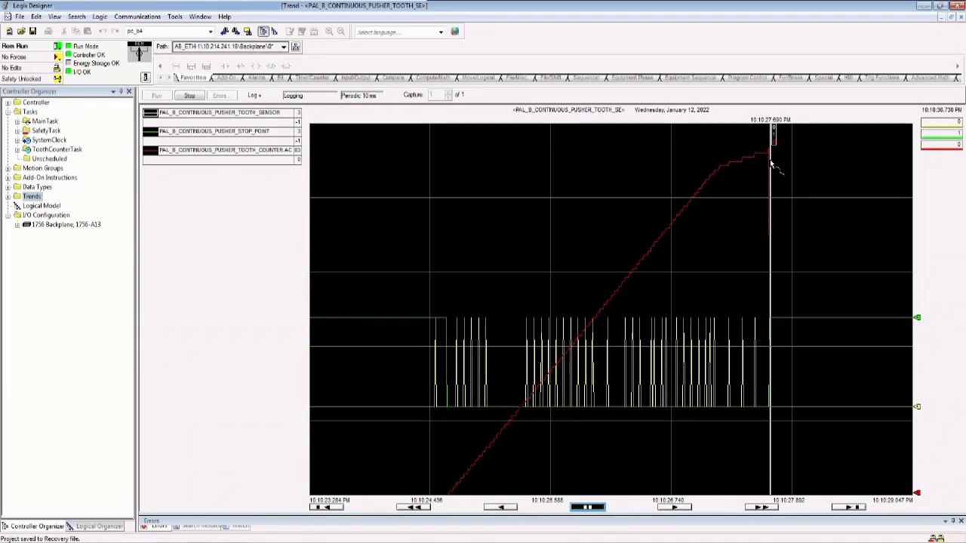
{"action": "mouse_move", "coordinate": [772, 160]}
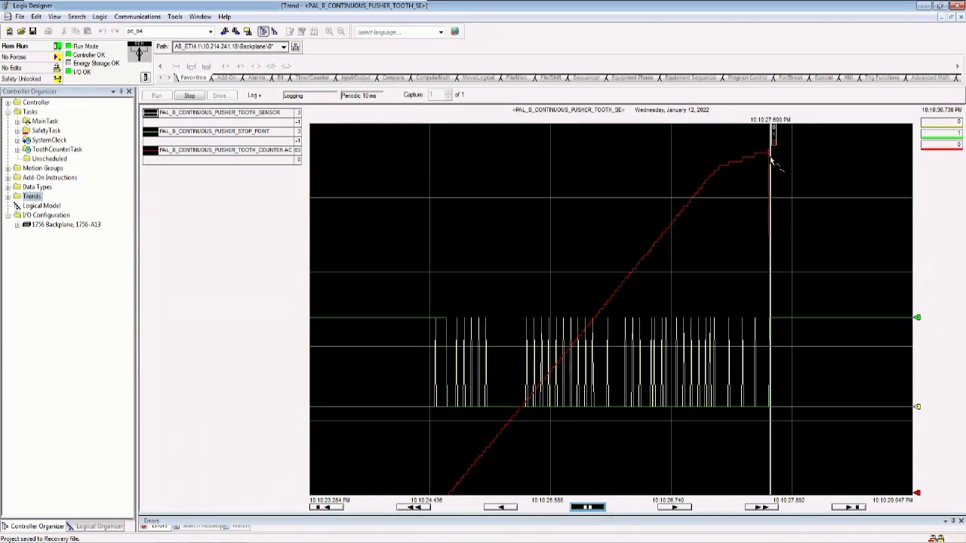
{"action": "mouse_move", "coordinate": [772, 149]}
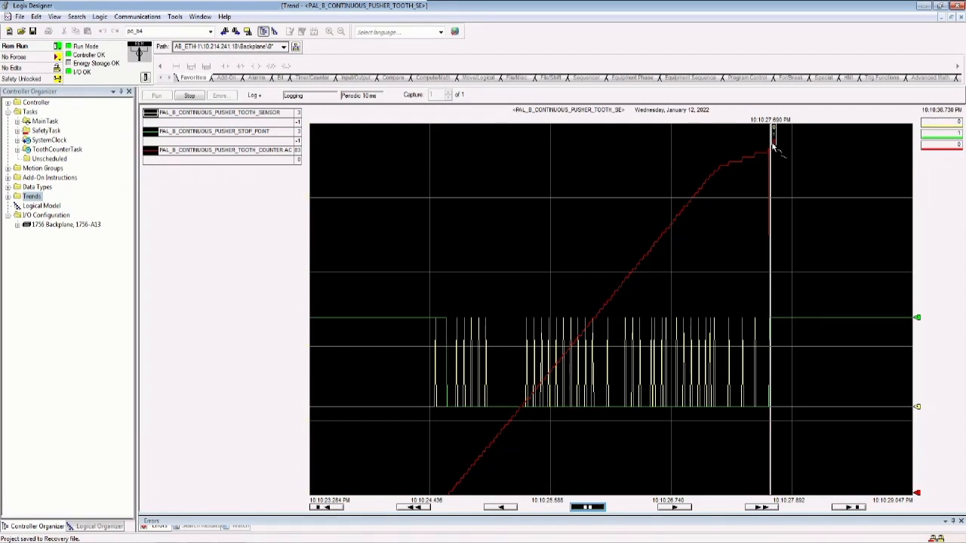
{"action": "mouse_move", "coordinate": [779, 279]}
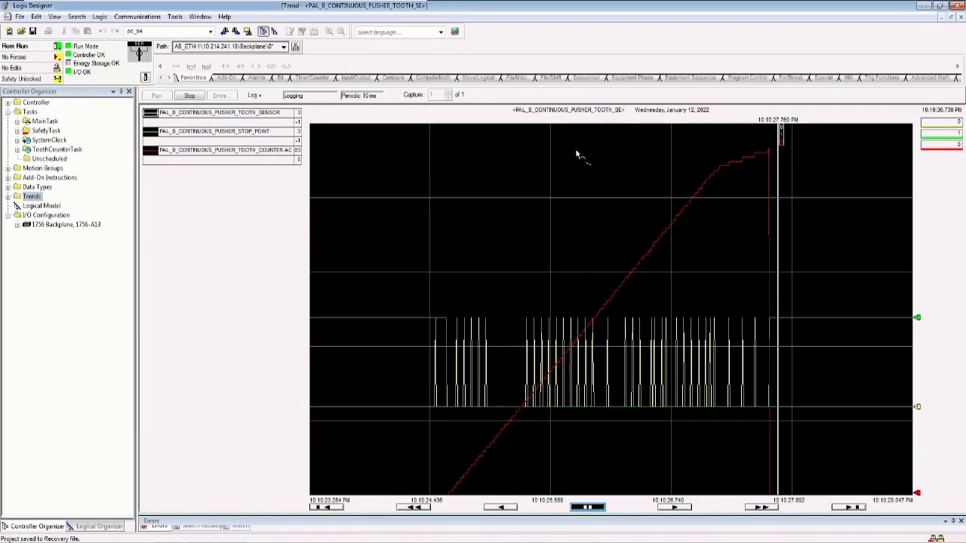
{"action": "mouse_move", "coordinate": [787, 140]}
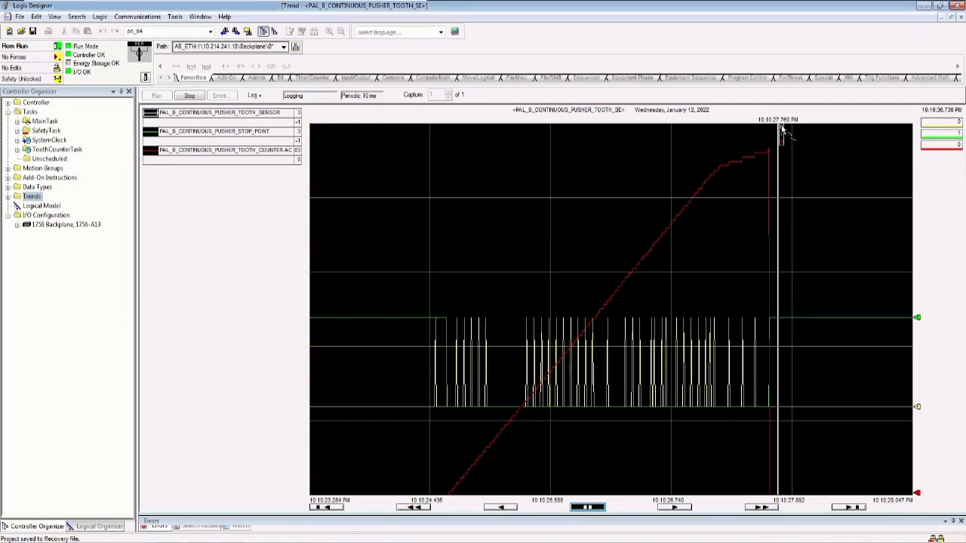
{"action": "mouse_move", "coordinate": [439, 165]}
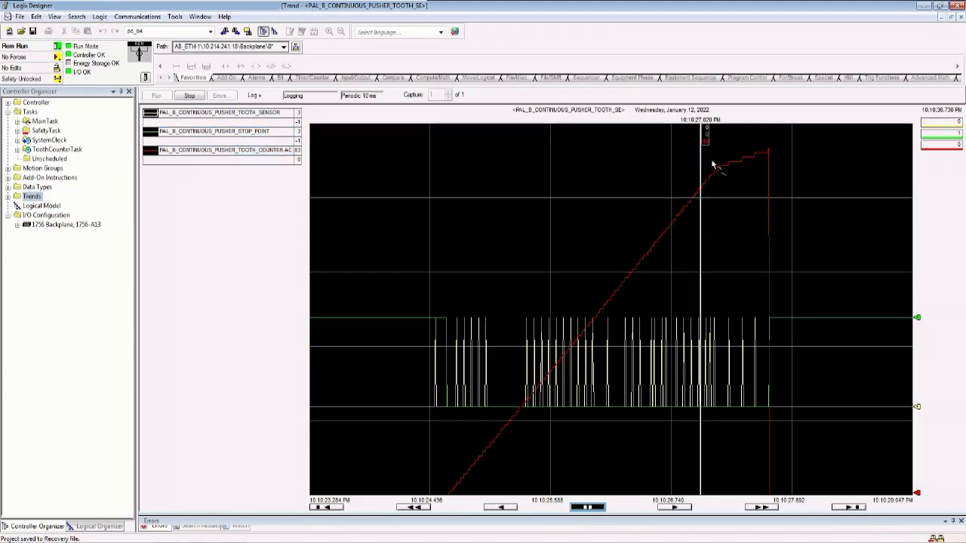
{"action": "mouse_move", "coordinate": [708, 143]}
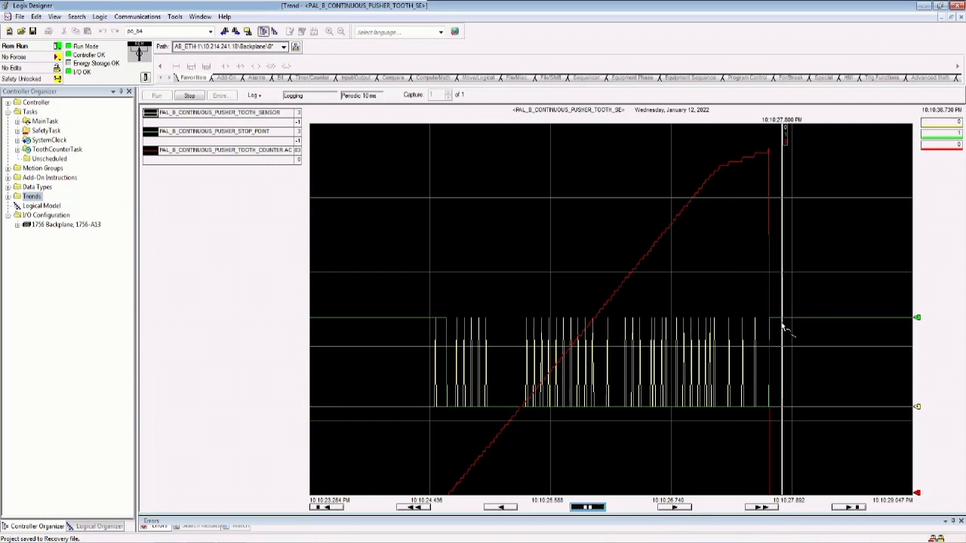
{"action": "mouse_move", "coordinate": [591, 509]}
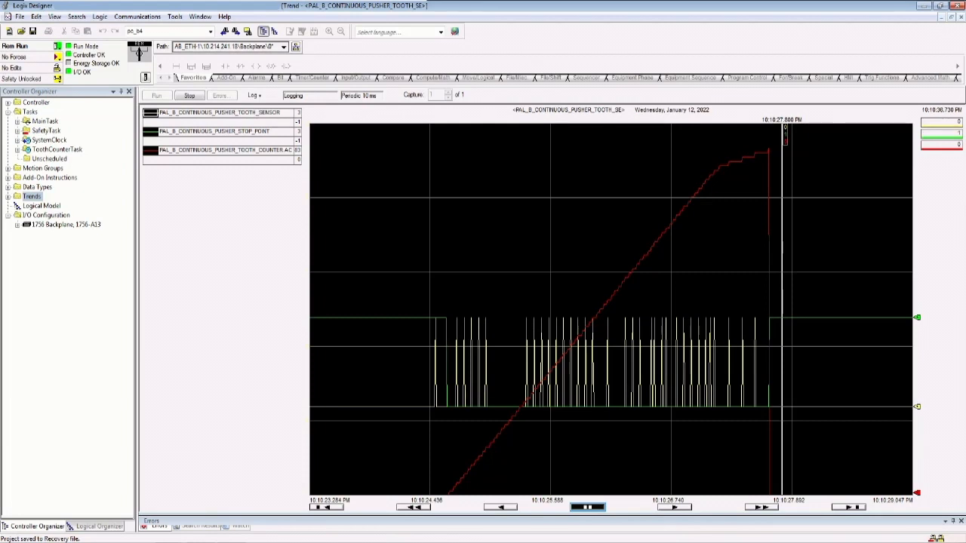
{"action": "mouse_move", "coordinate": [267, 296]}
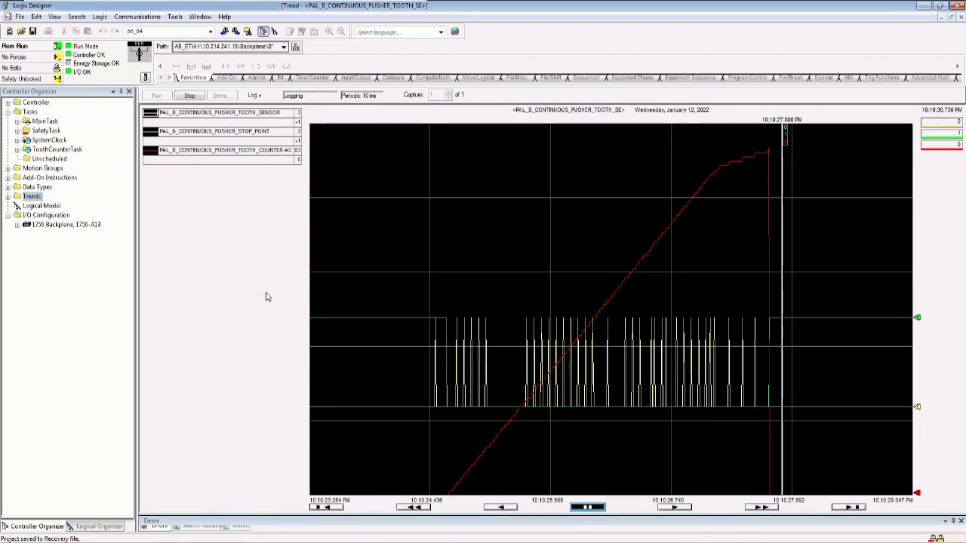
{"action": "mouse_move", "coordinate": [254, 375]}
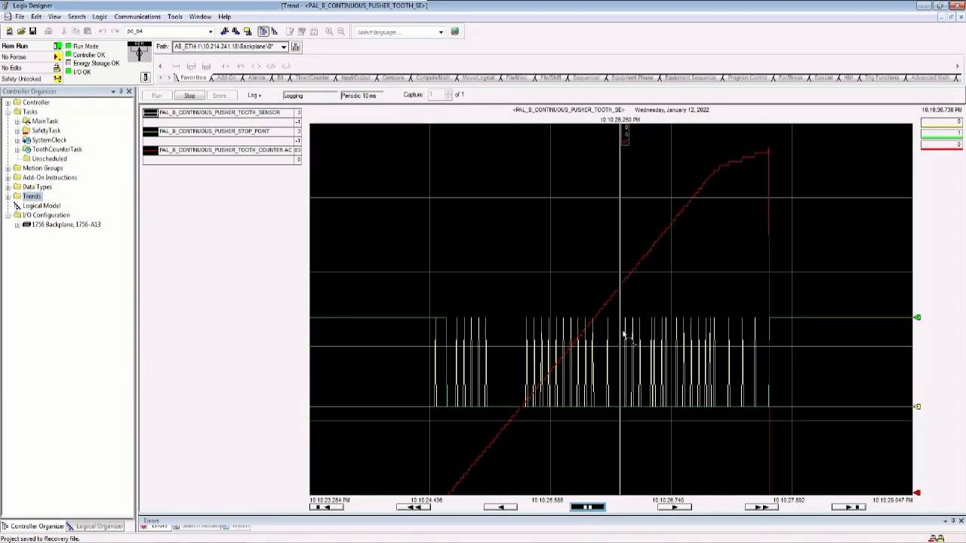
{"action": "mouse_move", "coordinate": [515, 299]}
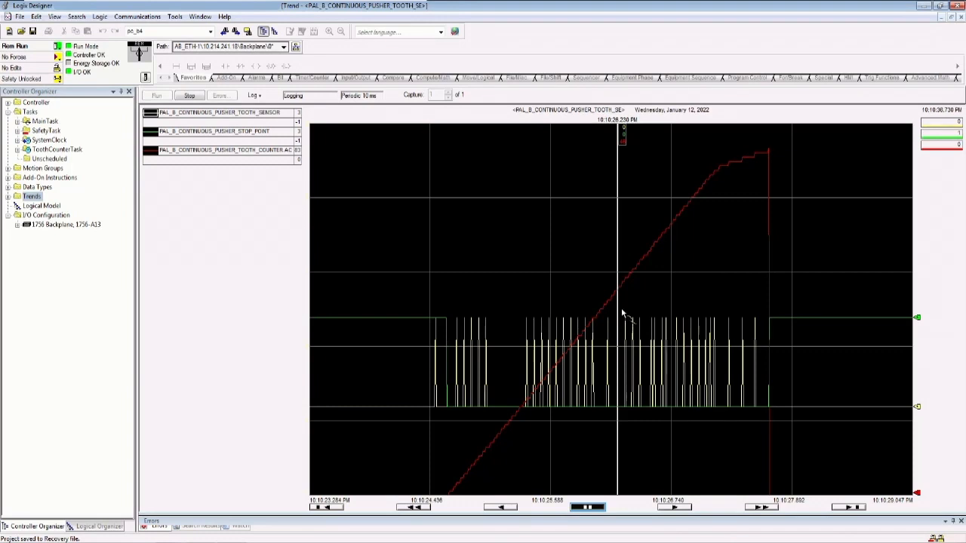
{"action": "mouse_move", "coordinate": [611, 308]}
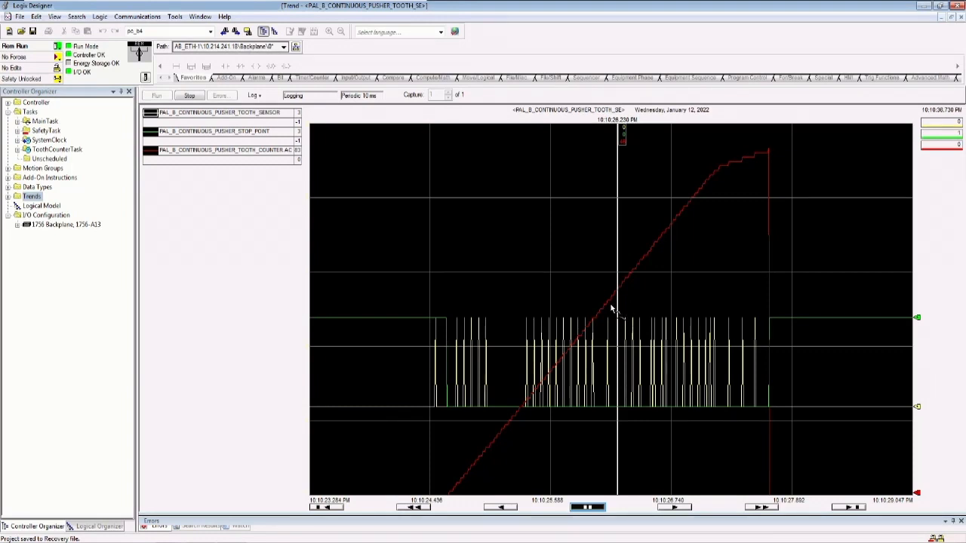